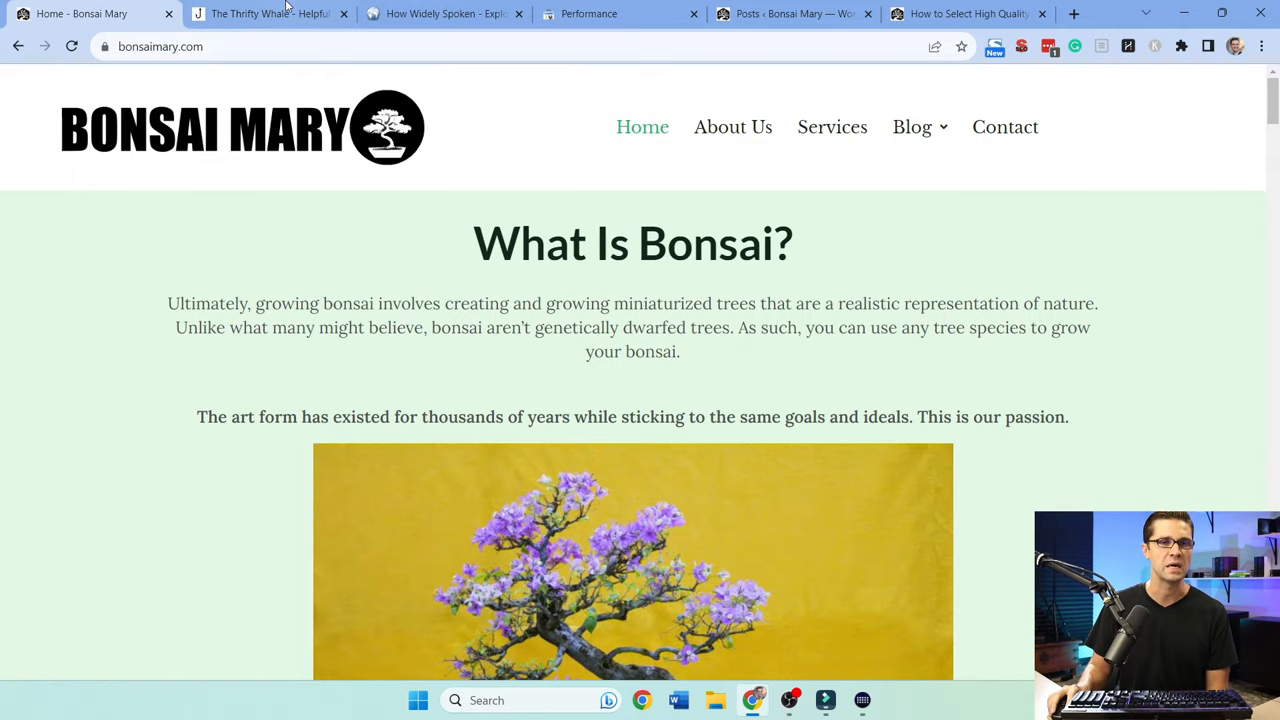
Review the bonsaimary.com six-month clicks report, then move to the 71 scheduled WordPress posts
{"action": "left_click", "coordinate": [440, 12]}
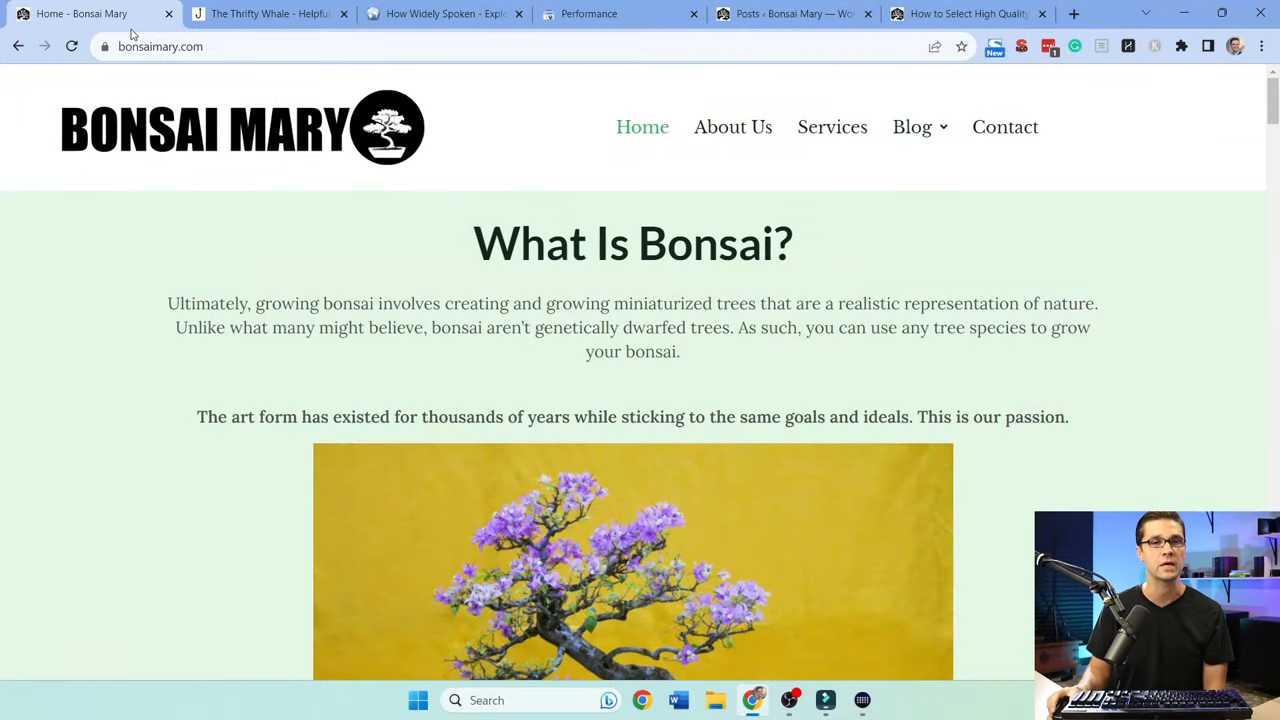
{"action": "scroll", "scroll_direction": "down", "scroll_amount": 3}
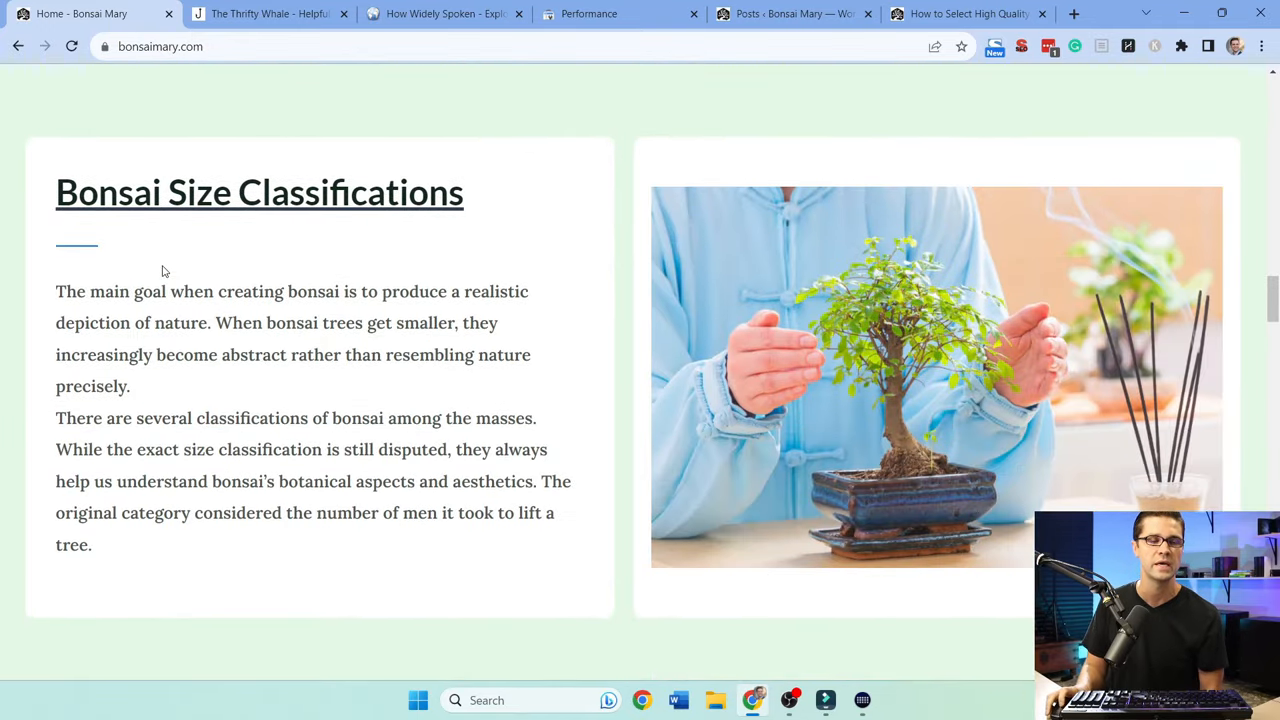
{"action": "scroll", "scroll_direction": "down", "scroll_amount": 3}
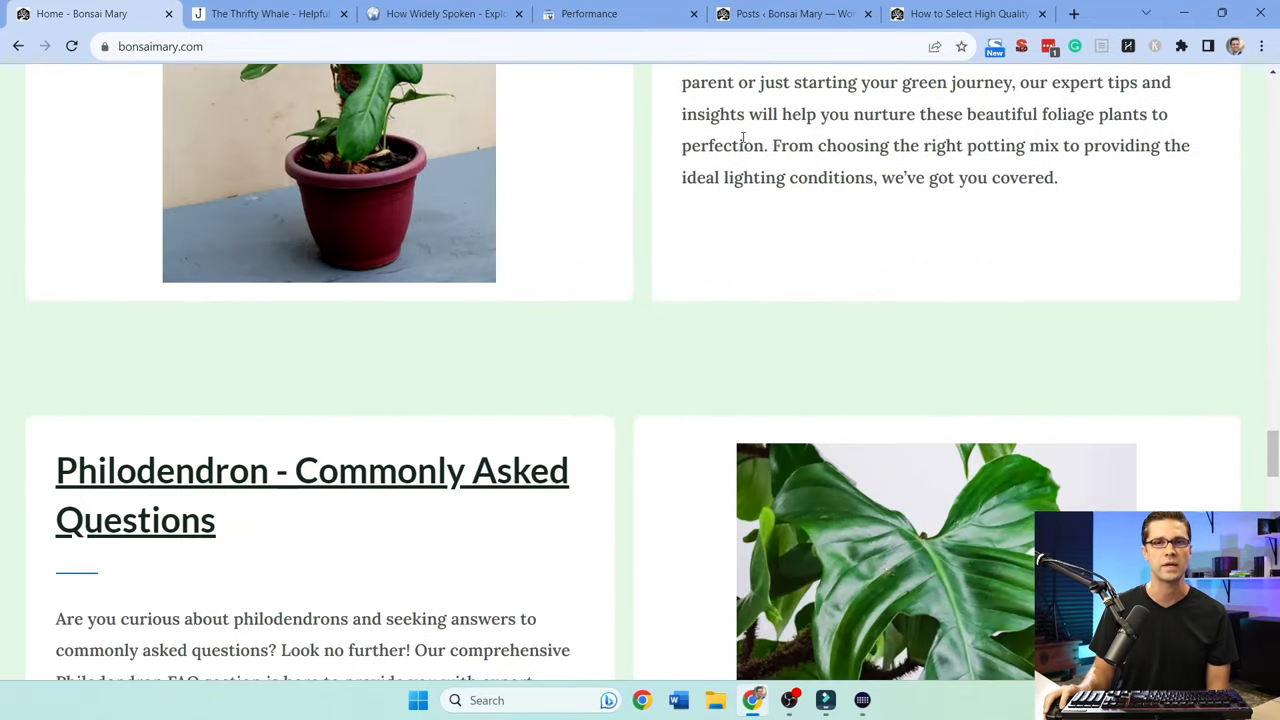
{"action": "left_click", "coordinate": [588, 12]}
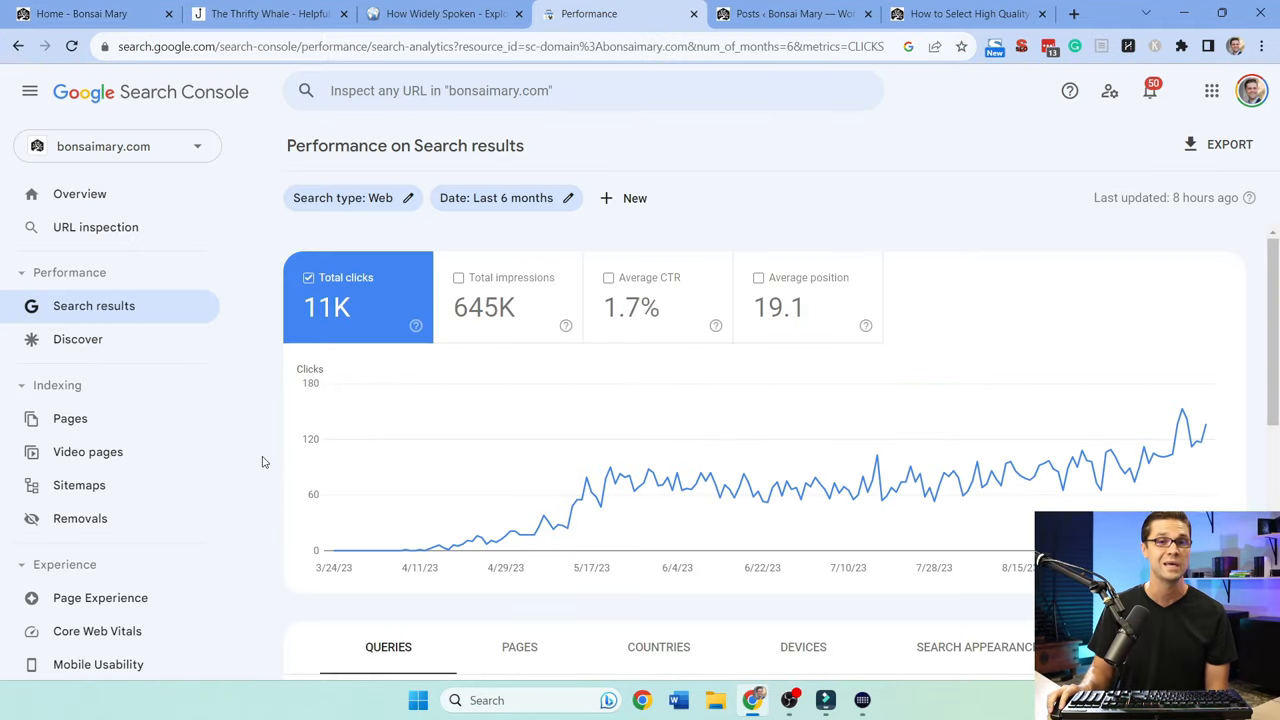
{"action": "scroll", "scroll_direction": "down", "scroll_amount": 3}
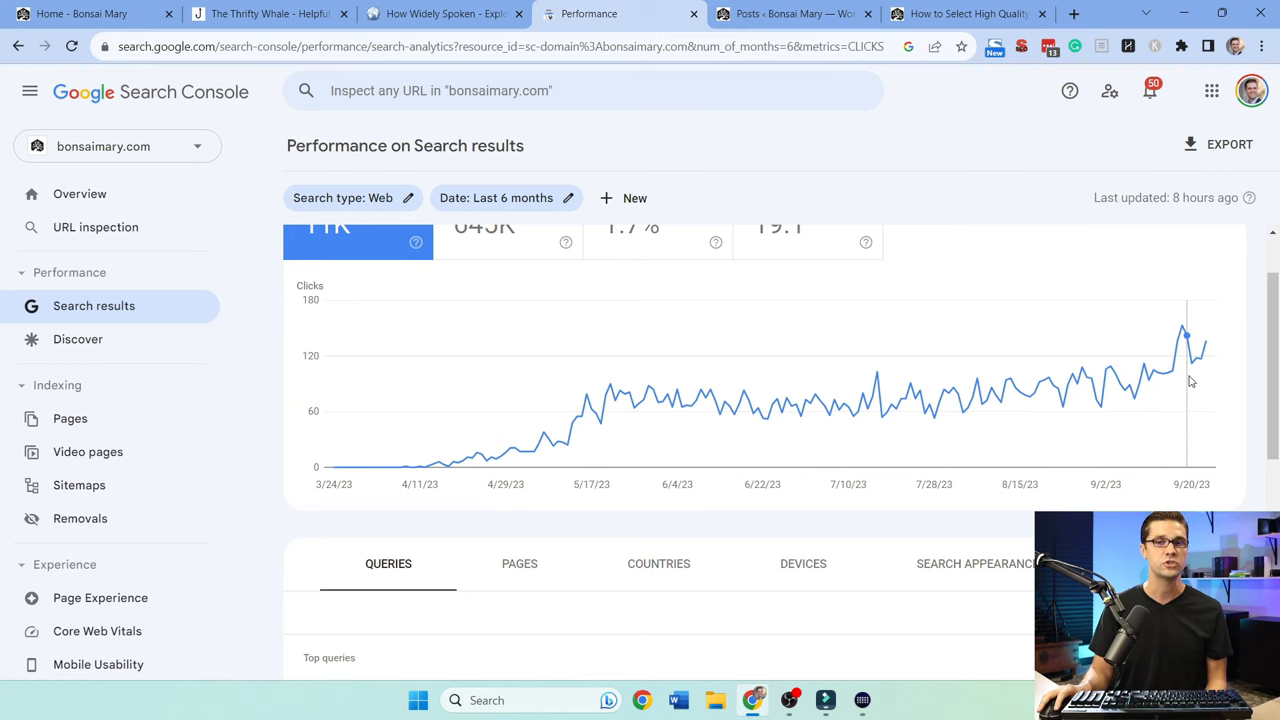
{"action": "mouse_move", "coordinate": [616, 410]}
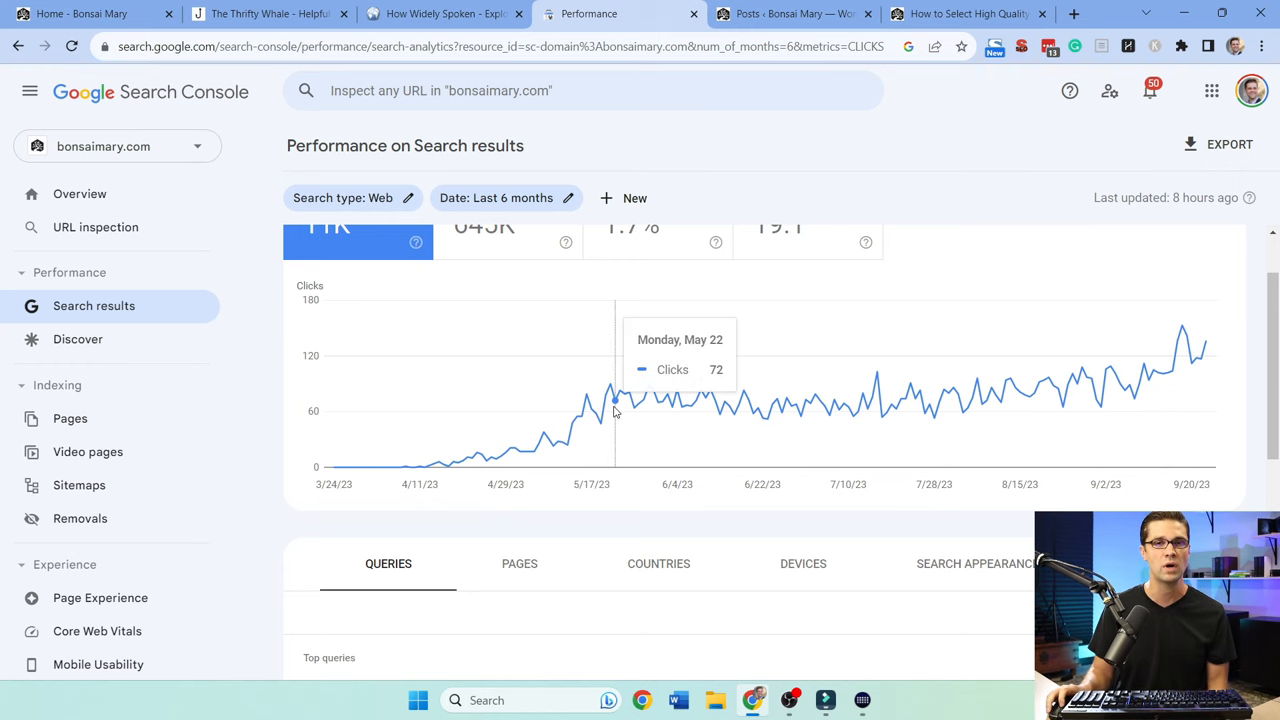
{"action": "left_click", "coordinate": [792, 12]}
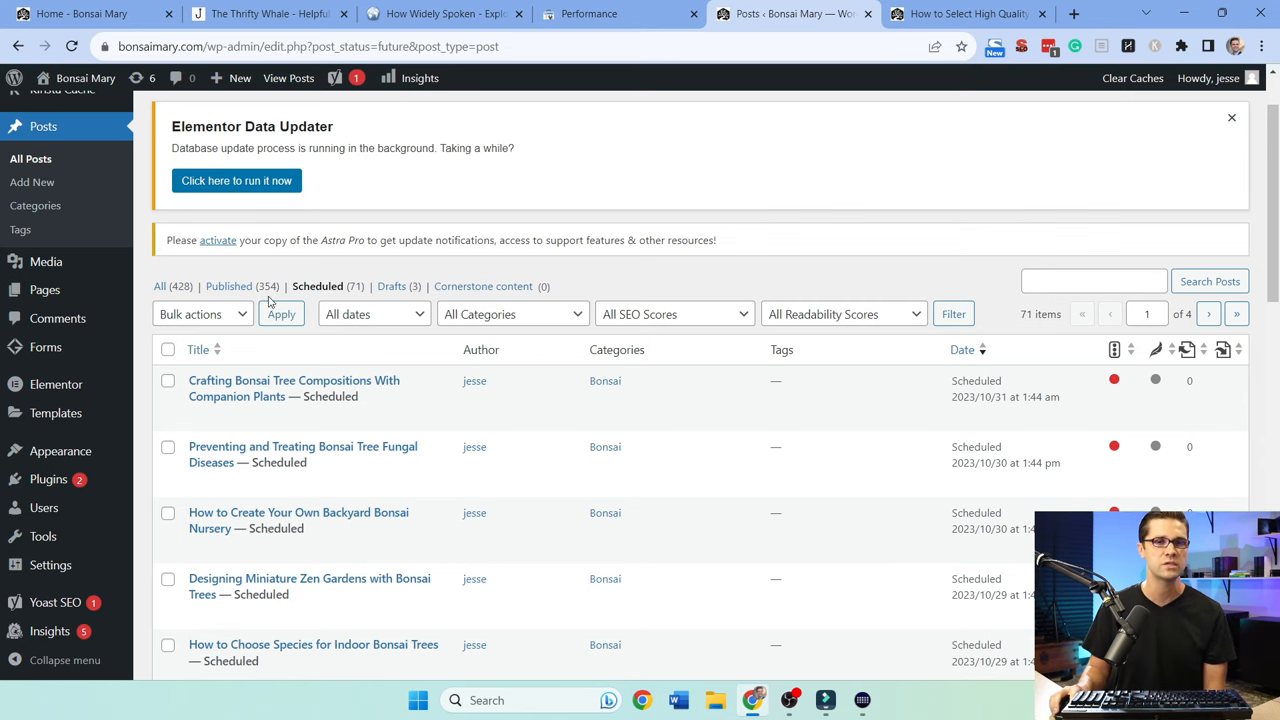
Filter the Bonsai Mary posts list to the 354 published posts
{"action": "left_click", "coordinate": [228, 286]}
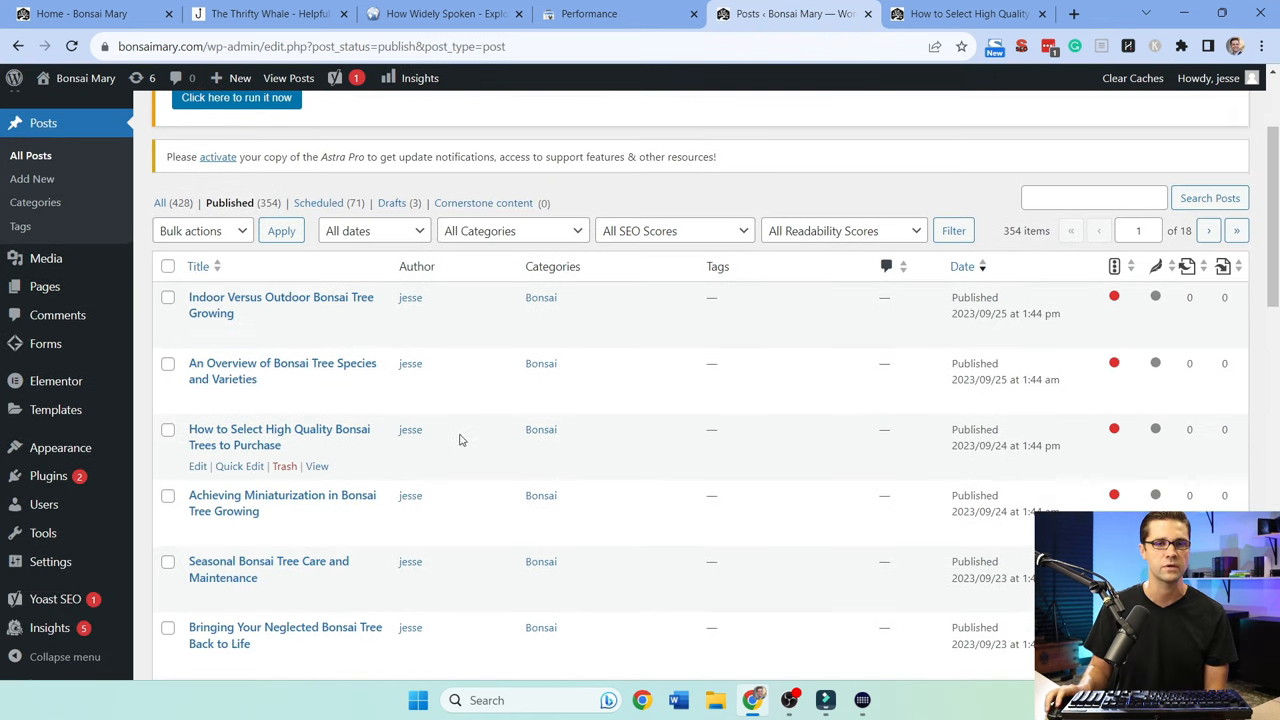
{"action": "mouse_move", "coordinate": [348, 412]}
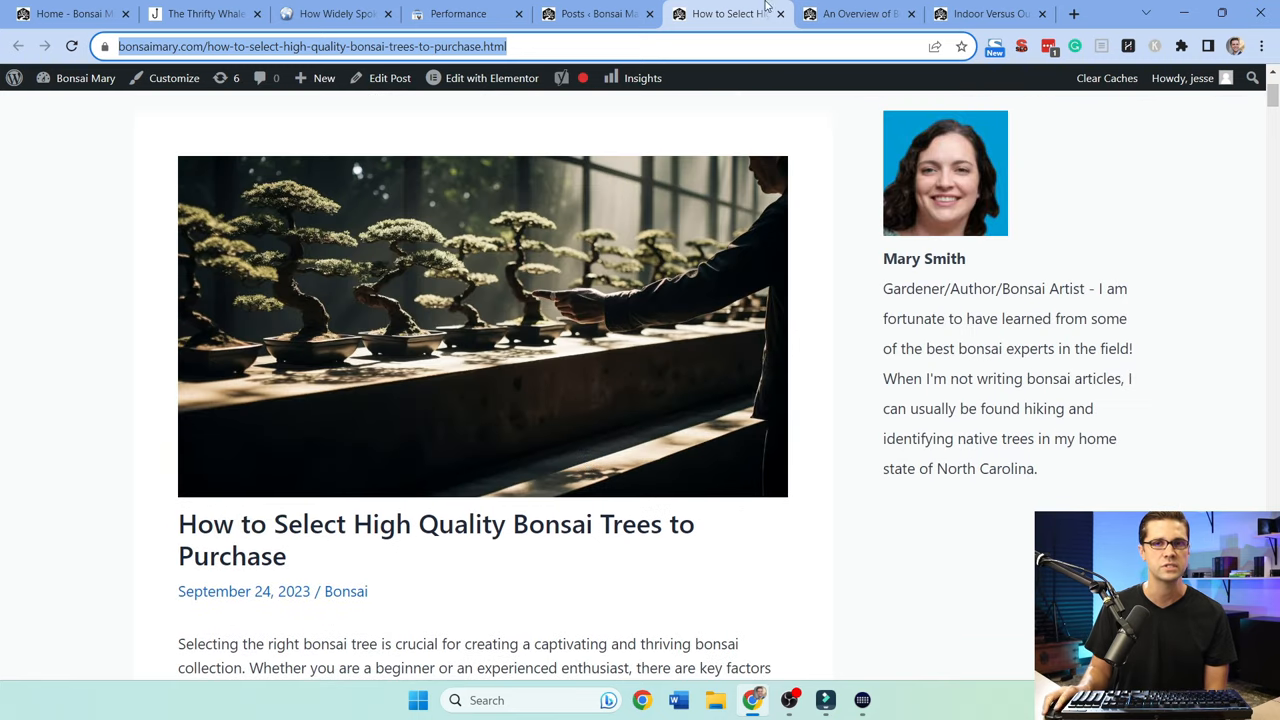
Read through the bonsai species overview article from top to bottom
{"action": "left_click", "coordinate": [856, 12]}
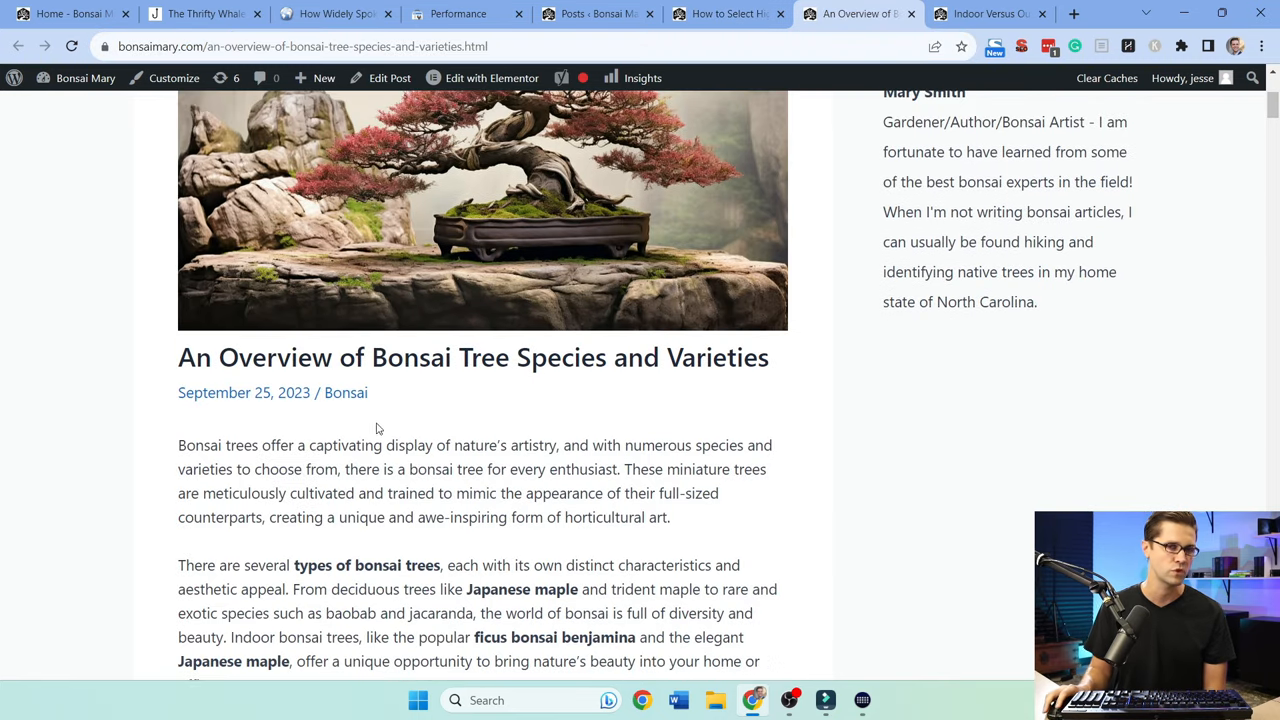
{"action": "scroll", "scroll_direction": "down", "scroll_amount": 3}
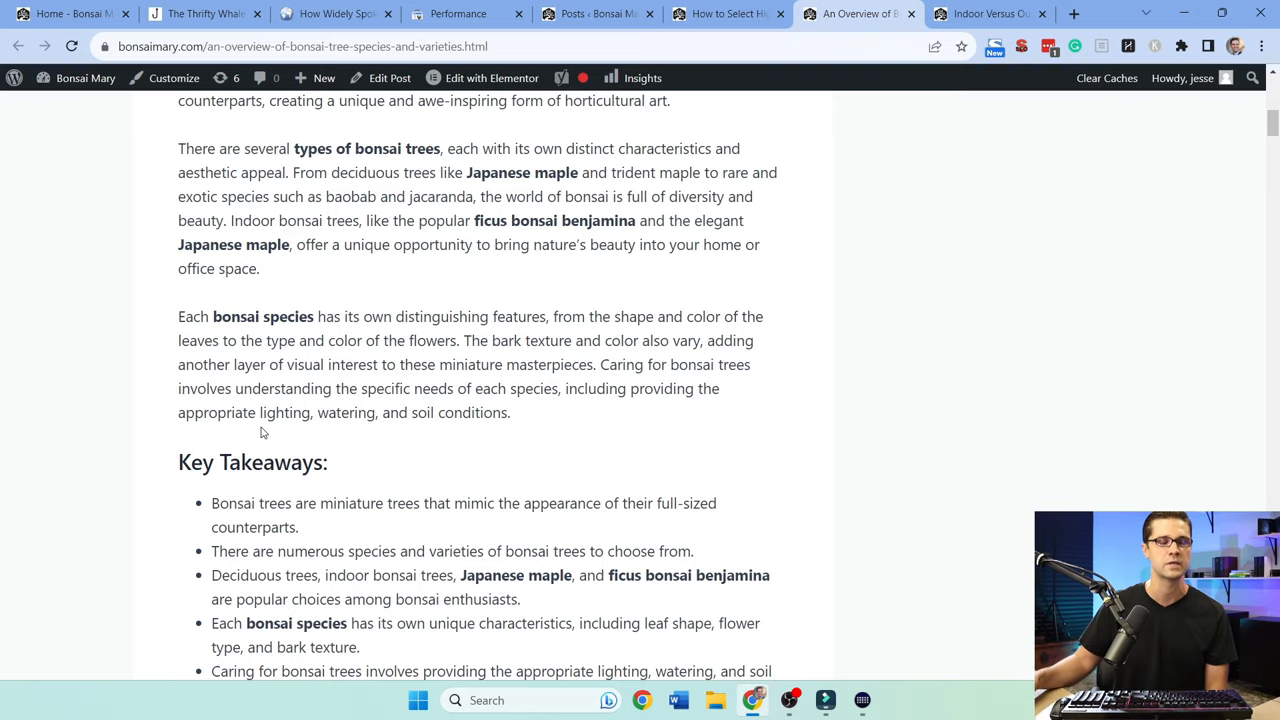
{"action": "scroll", "scroll_direction": "down", "scroll_amount": 3}
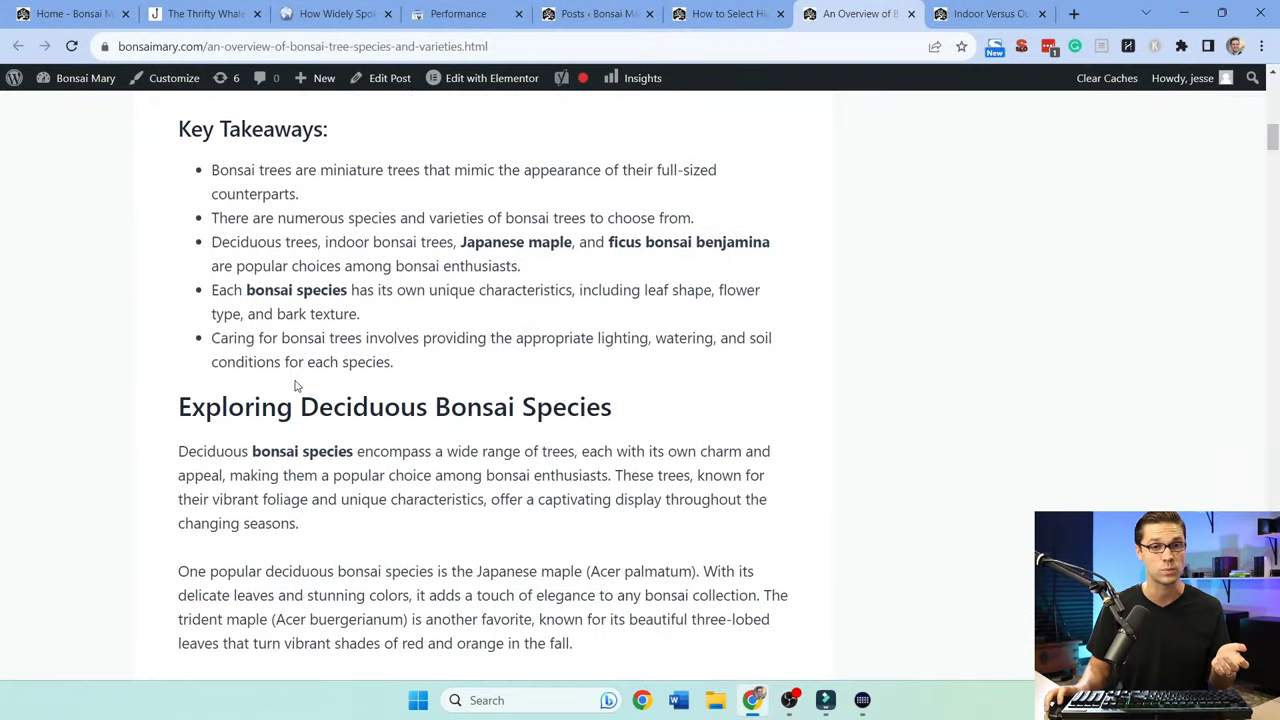
{"action": "scroll", "scroll_direction": "down", "scroll_amount": 3}
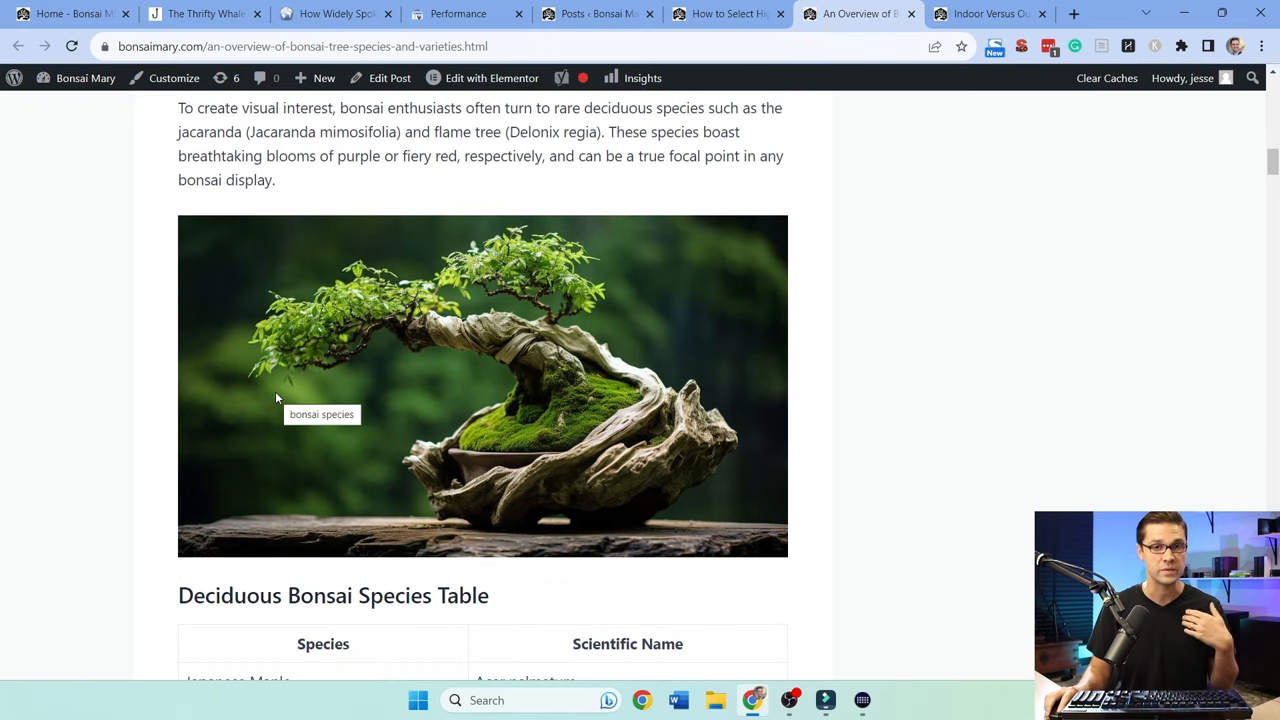
{"action": "scroll", "scroll_direction": "down", "scroll_amount": 3}
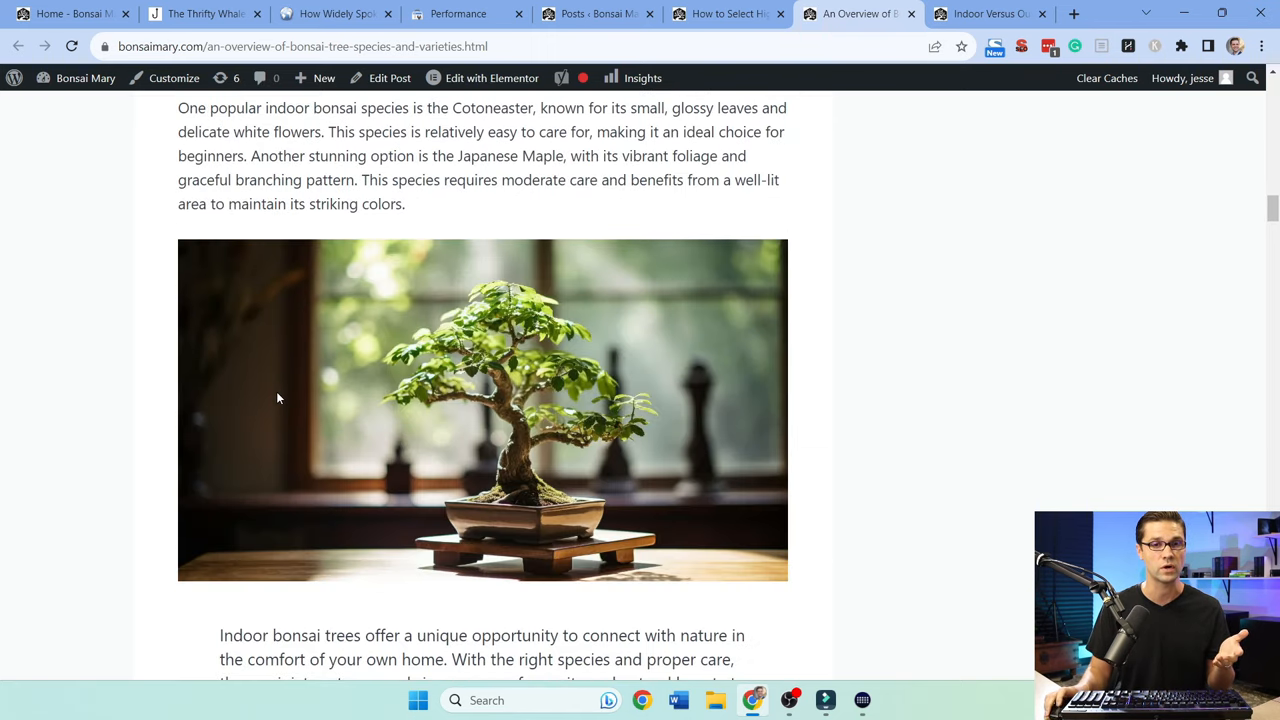
{"action": "scroll", "scroll_direction": "down", "scroll_amount": 3}
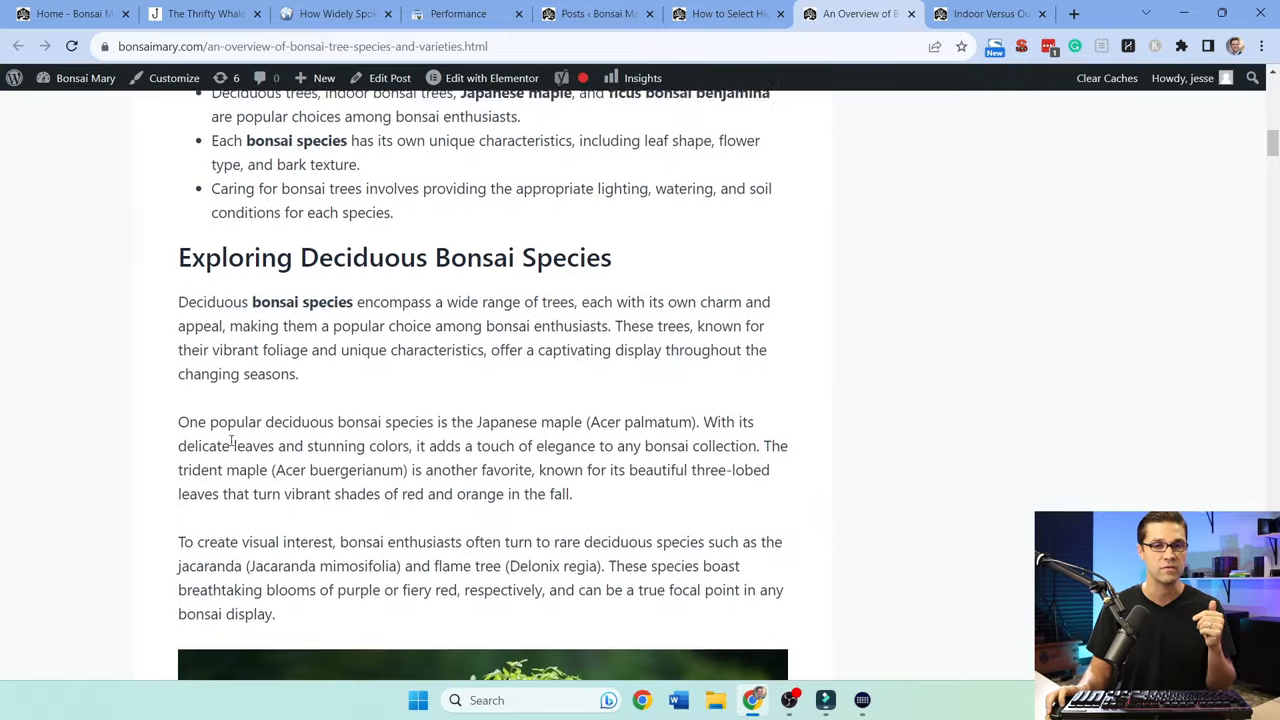
{"action": "scroll", "scroll_direction": "down", "scroll_amount": 3}
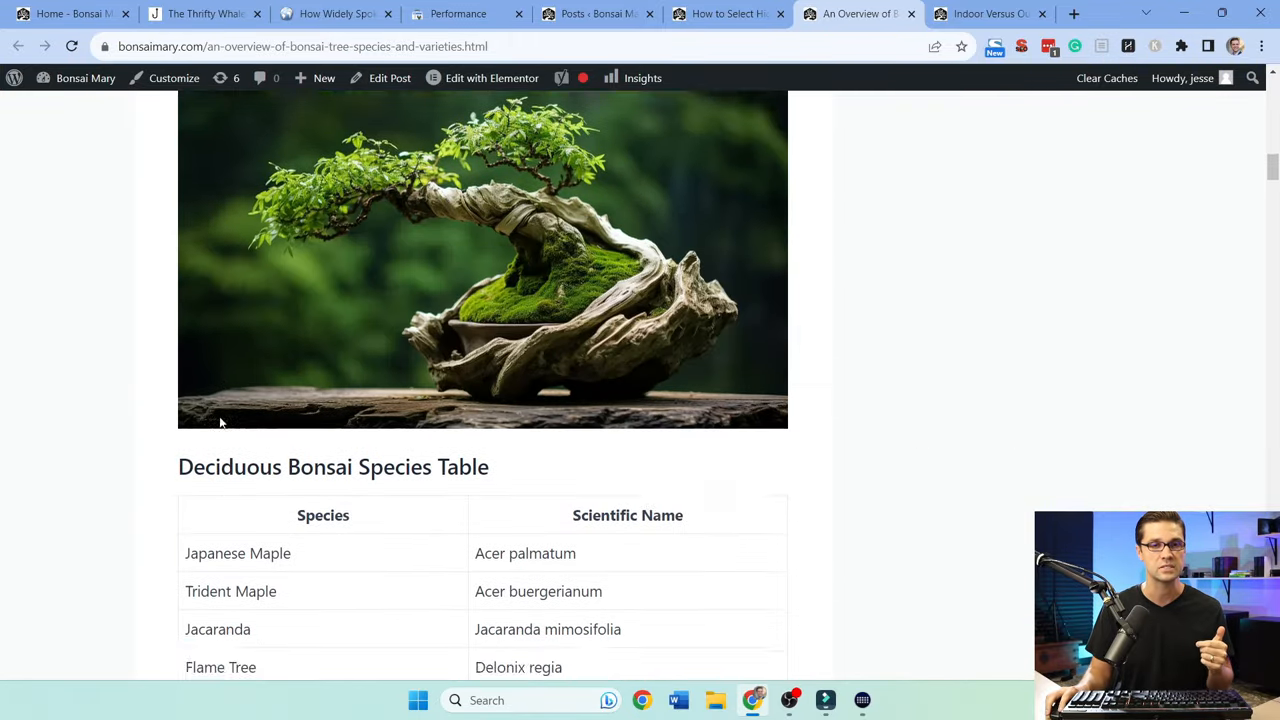
{"action": "scroll", "scroll_direction": "down", "scroll_amount": 3}
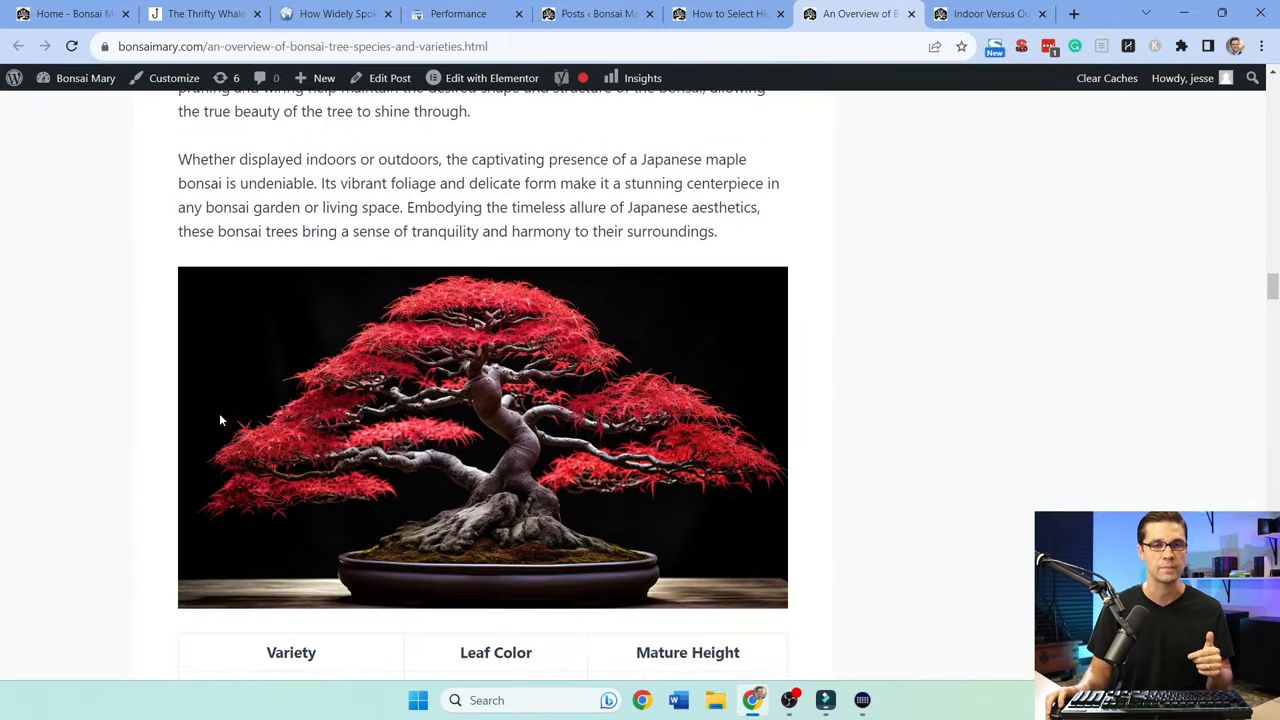
{"action": "scroll", "scroll_direction": "down", "scroll_amount": 3}
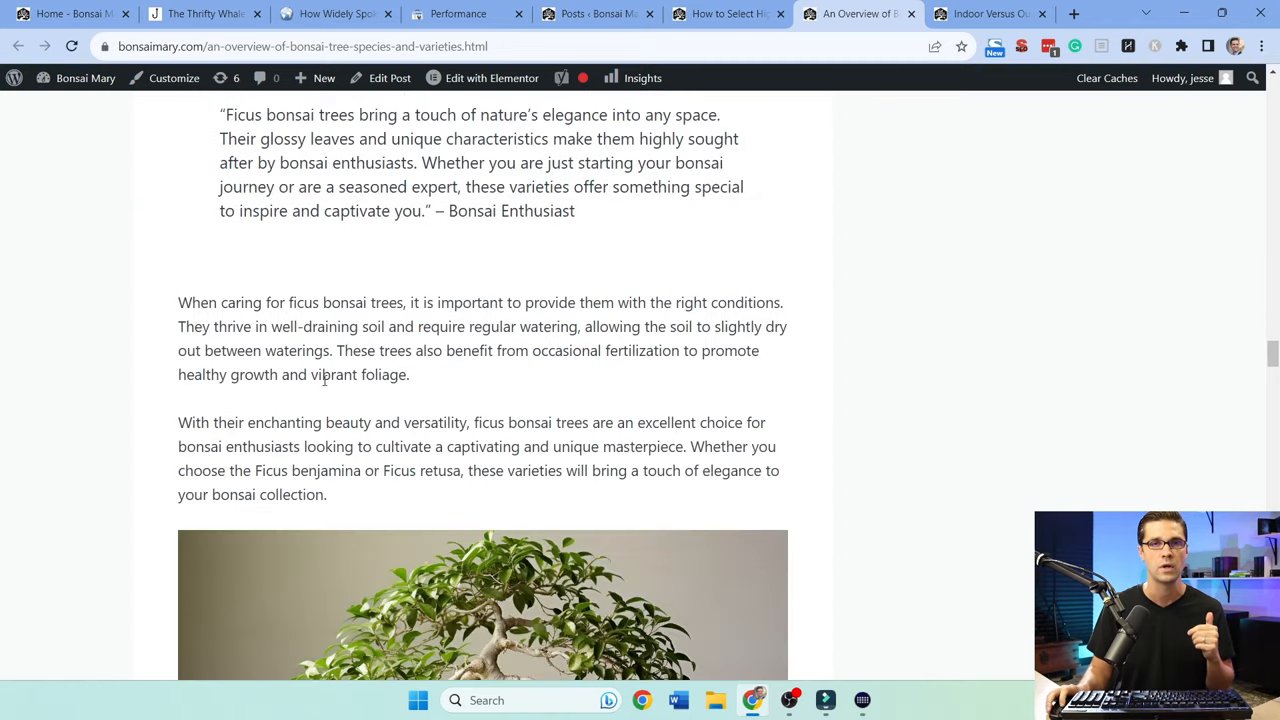
Select the species article's URL and move to Search Console to inspect it
{"action": "left_click", "coordinate": [300, 46]}
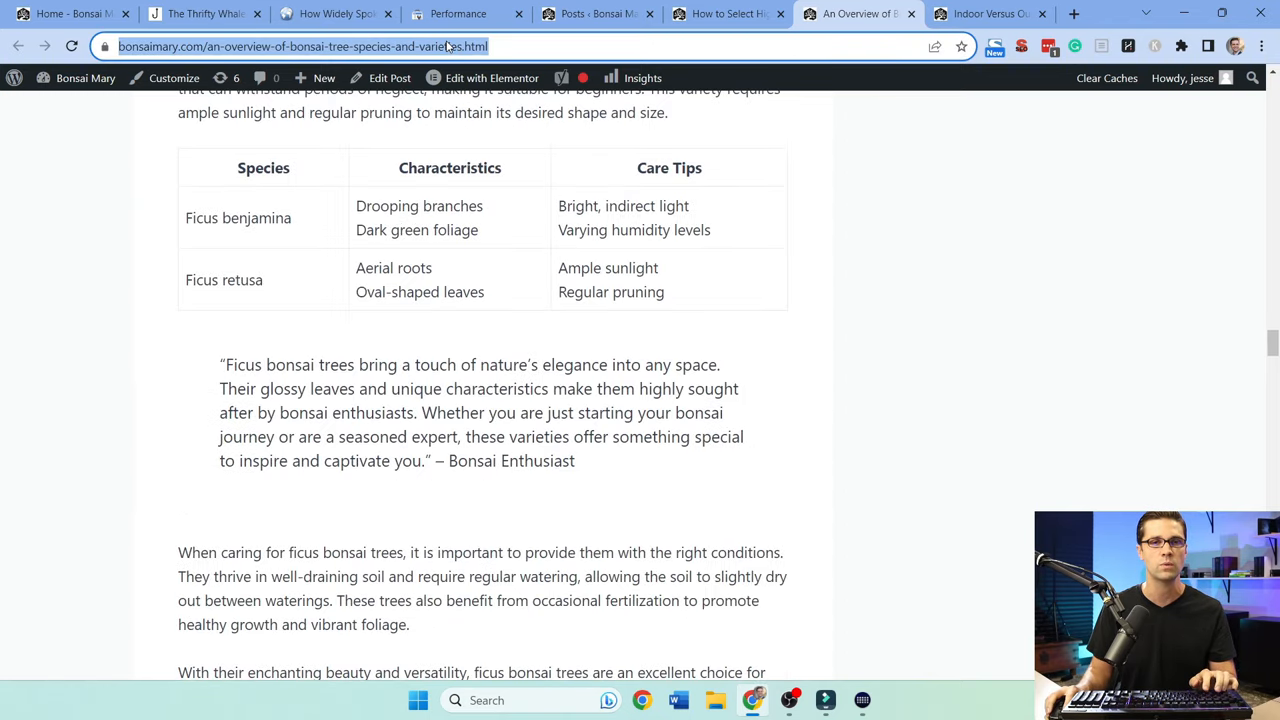
{"action": "left_click", "coordinate": [456, 12]}
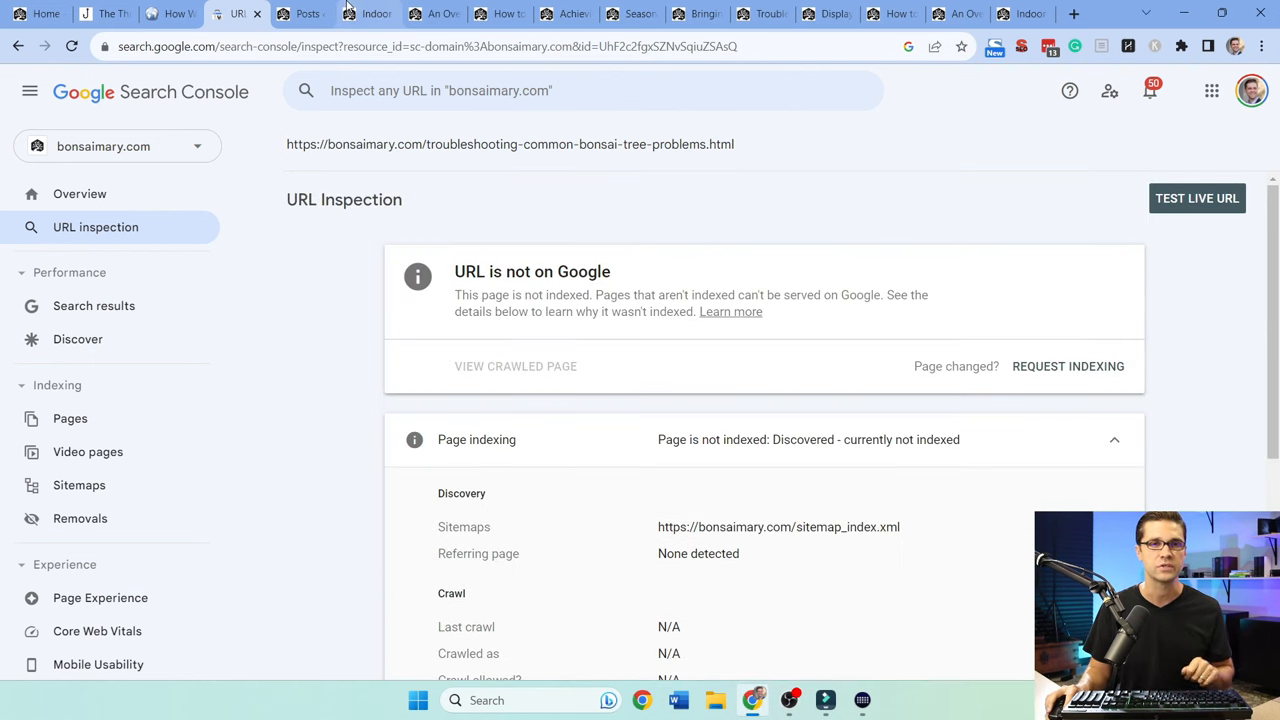
Bring up the How Widely Spoken article on languages spoken in Barbados
{"action": "left_click", "coordinate": [300, 12]}
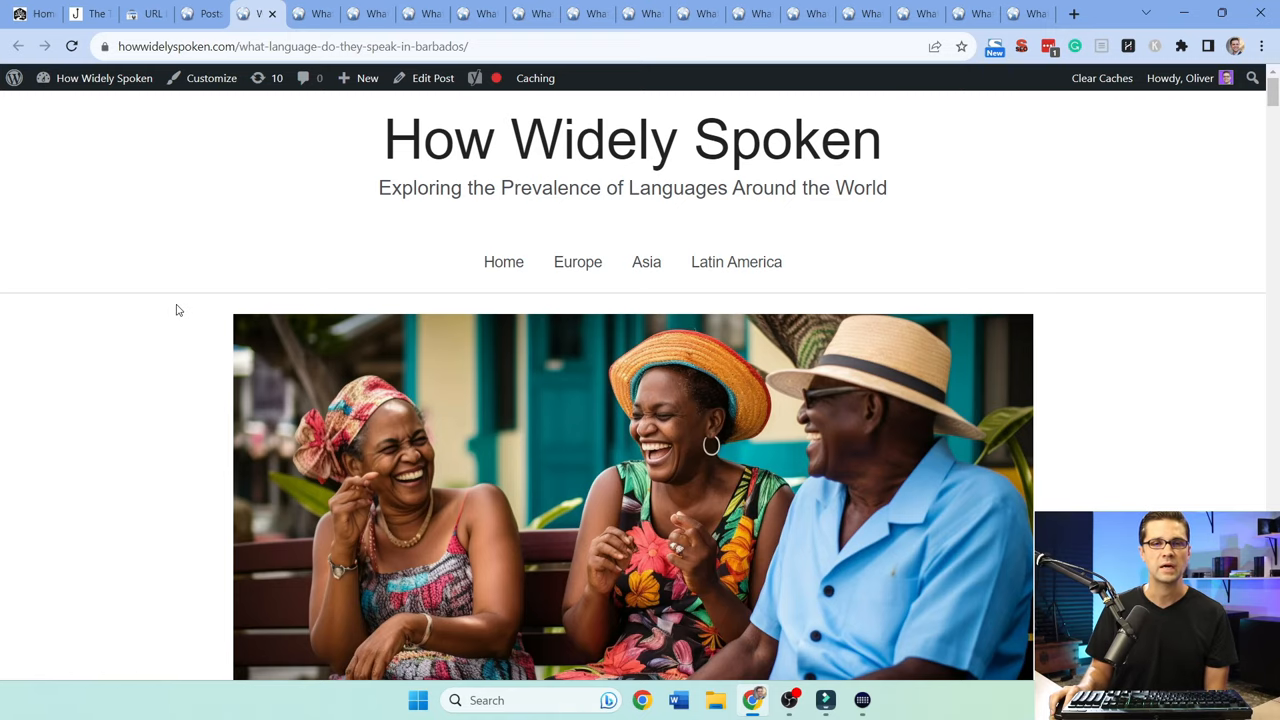
{"action": "mouse_move", "coordinate": [184, 296]}
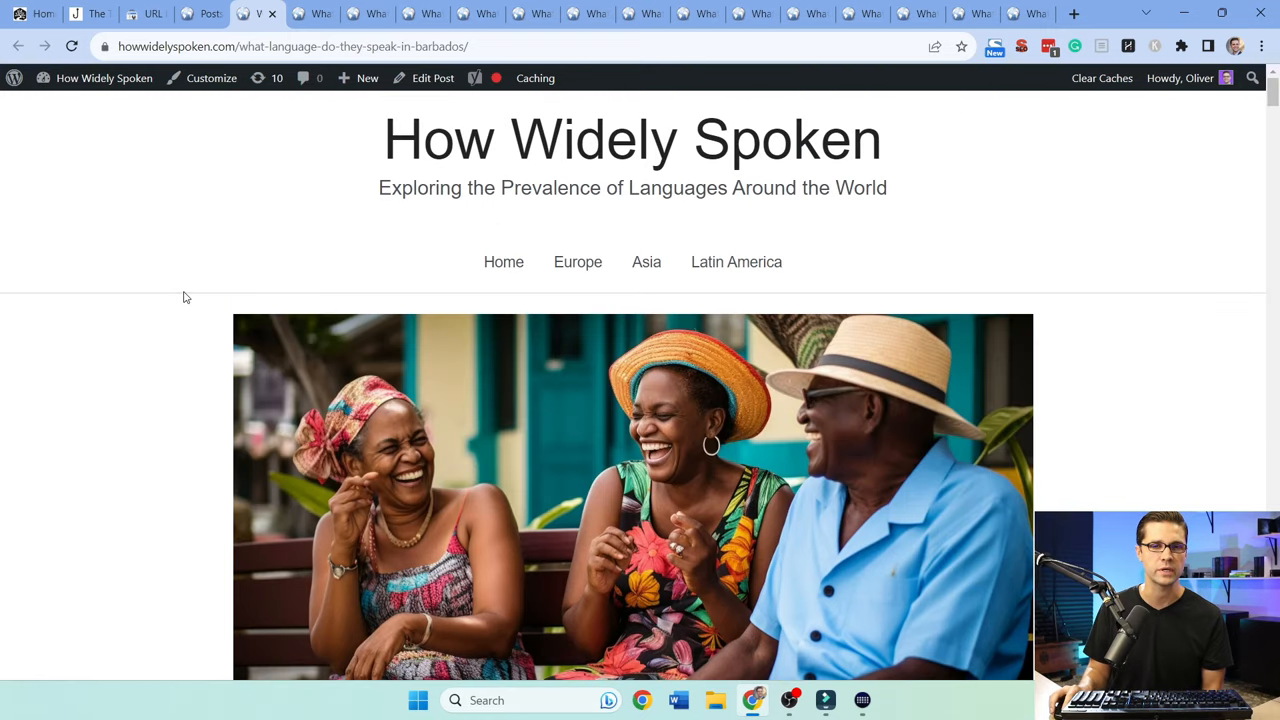
View the published Bahrain language article, then the howwidelyspoken.com URL inspection showing it indexed
{"action": "scroll", "scroll_direction": "down", "scroll_amount": 3}
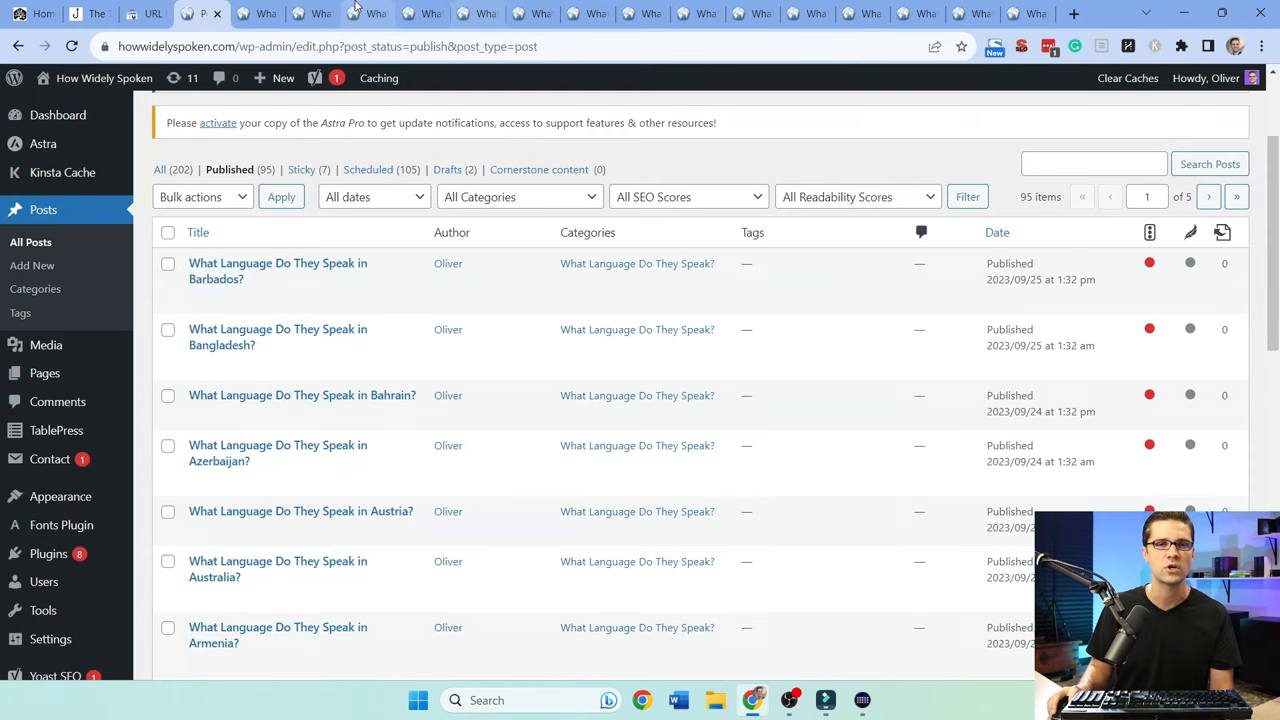
{"action": "left_click", "coordinate": [302, 394]}
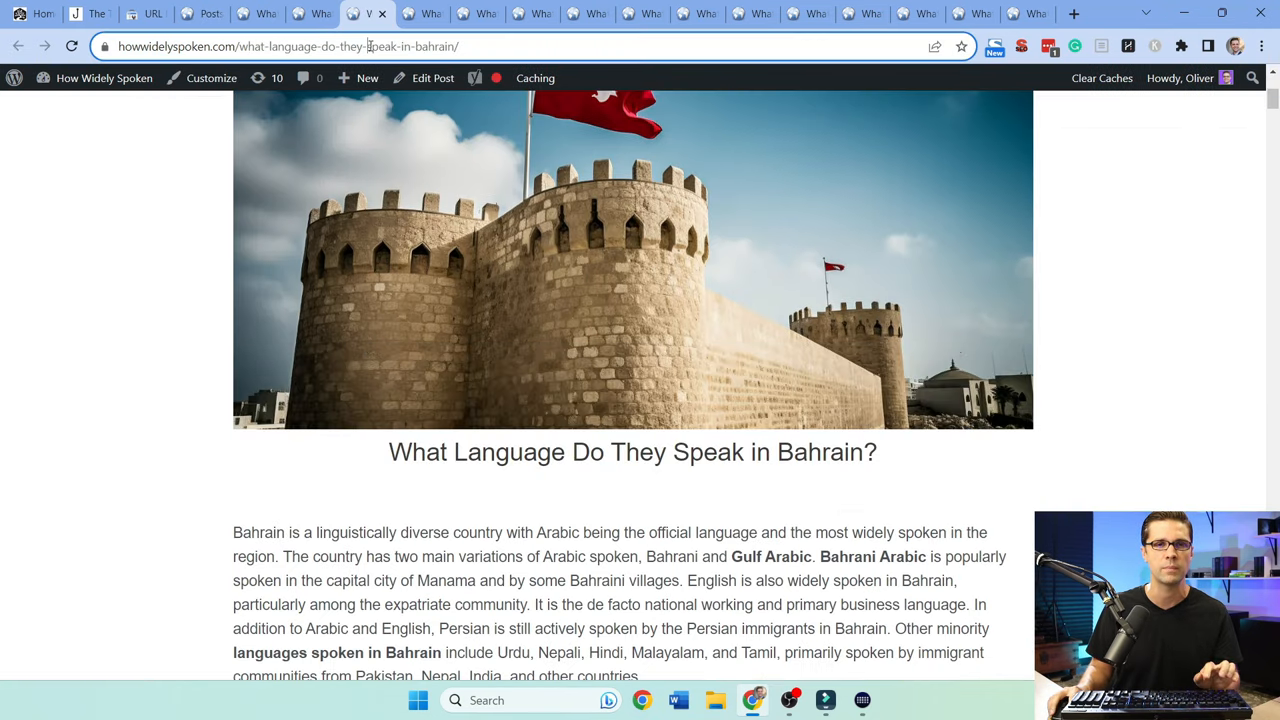
{"action": "left_click", "coordinate": [144, 12]}
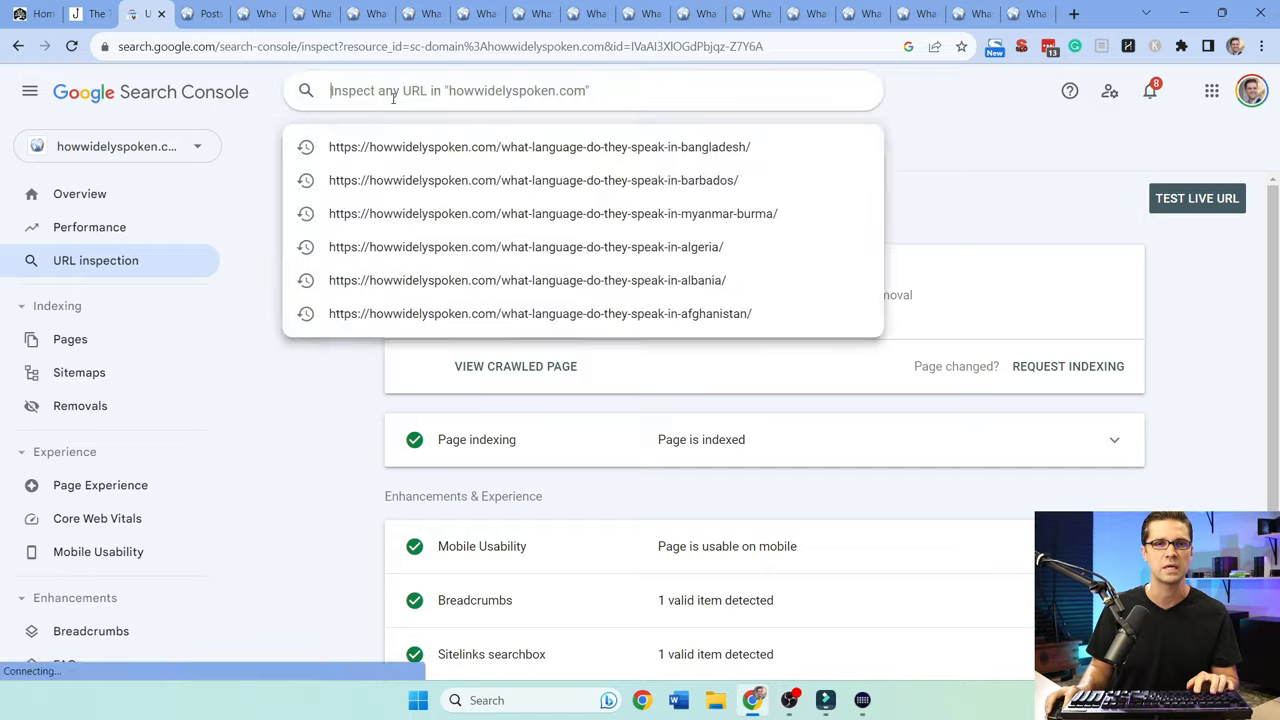
Select the URL inspection search field before returning to the Bonsai Mary watering tips article
{"action": "left_click", "coordinate": [538, 146]}
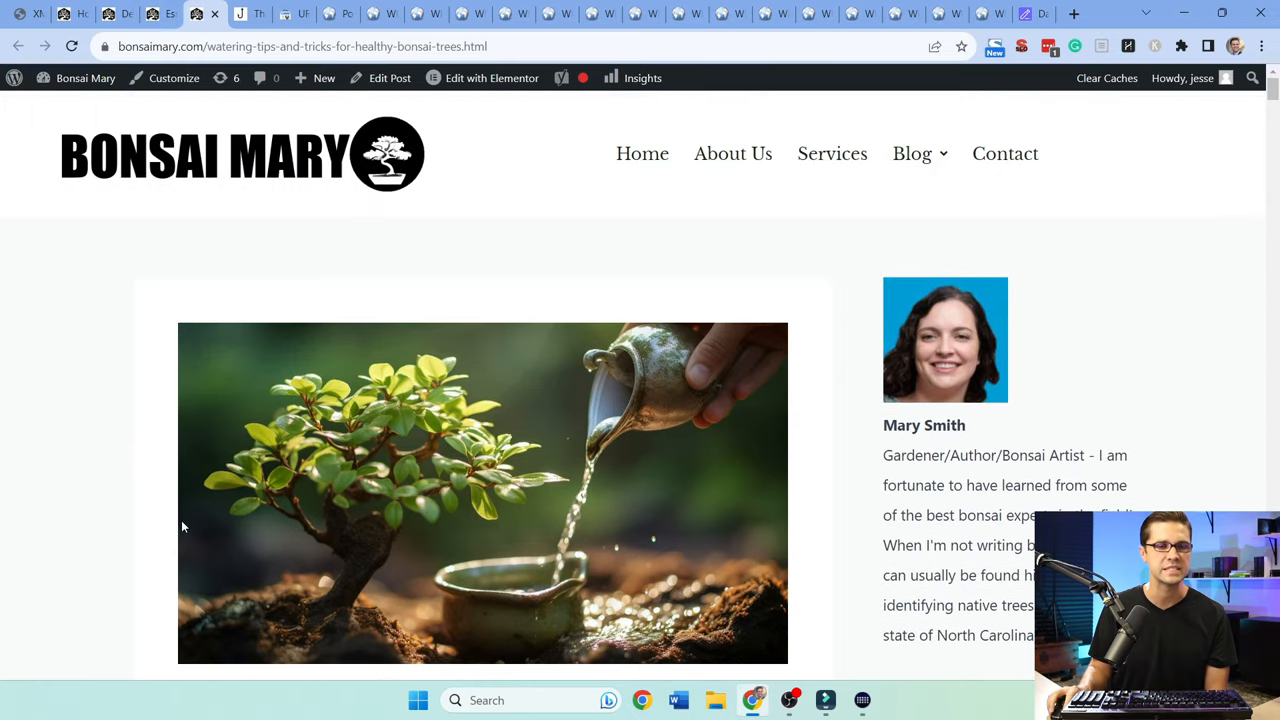
{"action": "scroll", "scroll_direction": "down", "scroll_amount": 3}
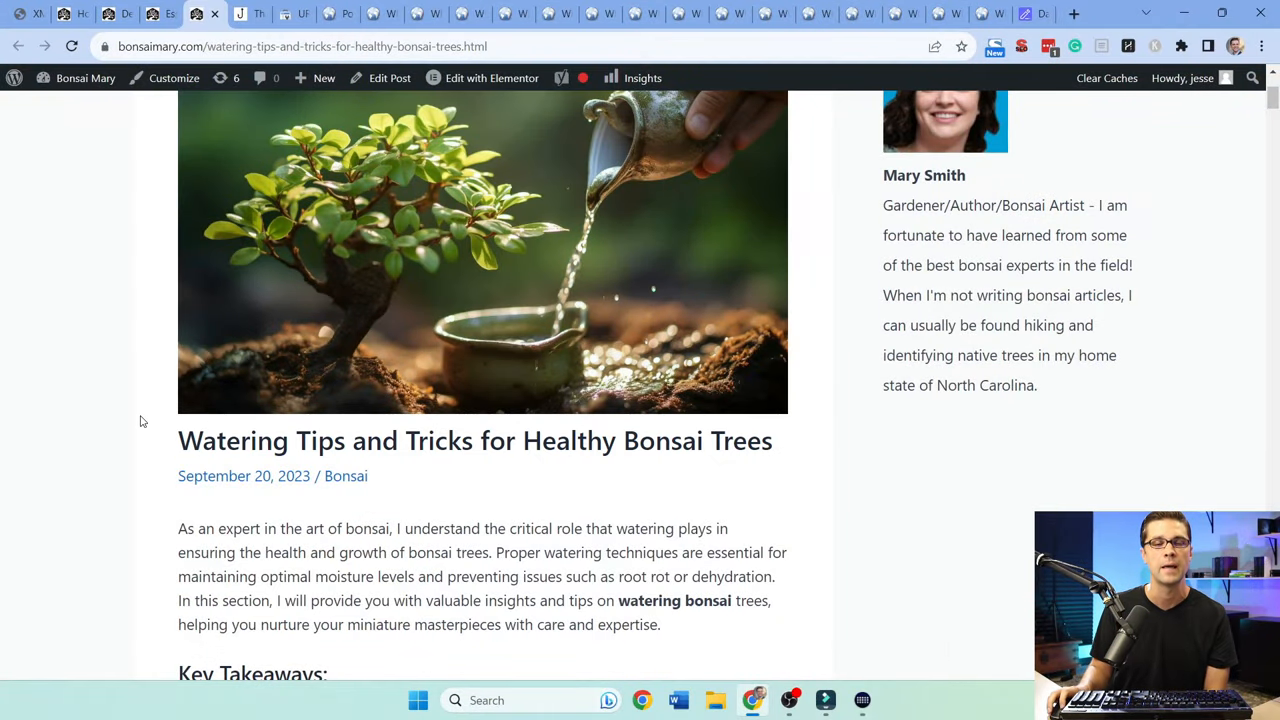
{"action": "scroll", "scroll_direction": "up", "scroll_amount": 3}
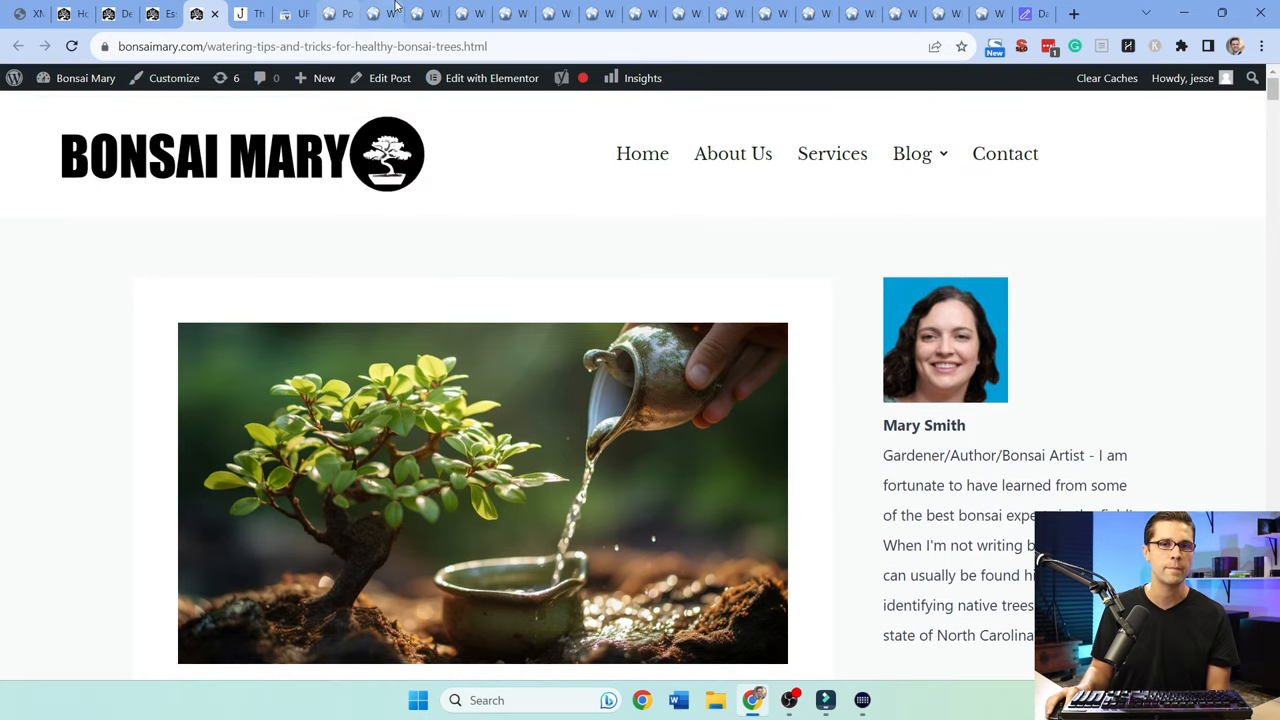
{"action": "left_click", "coordinate": [364, 12]}
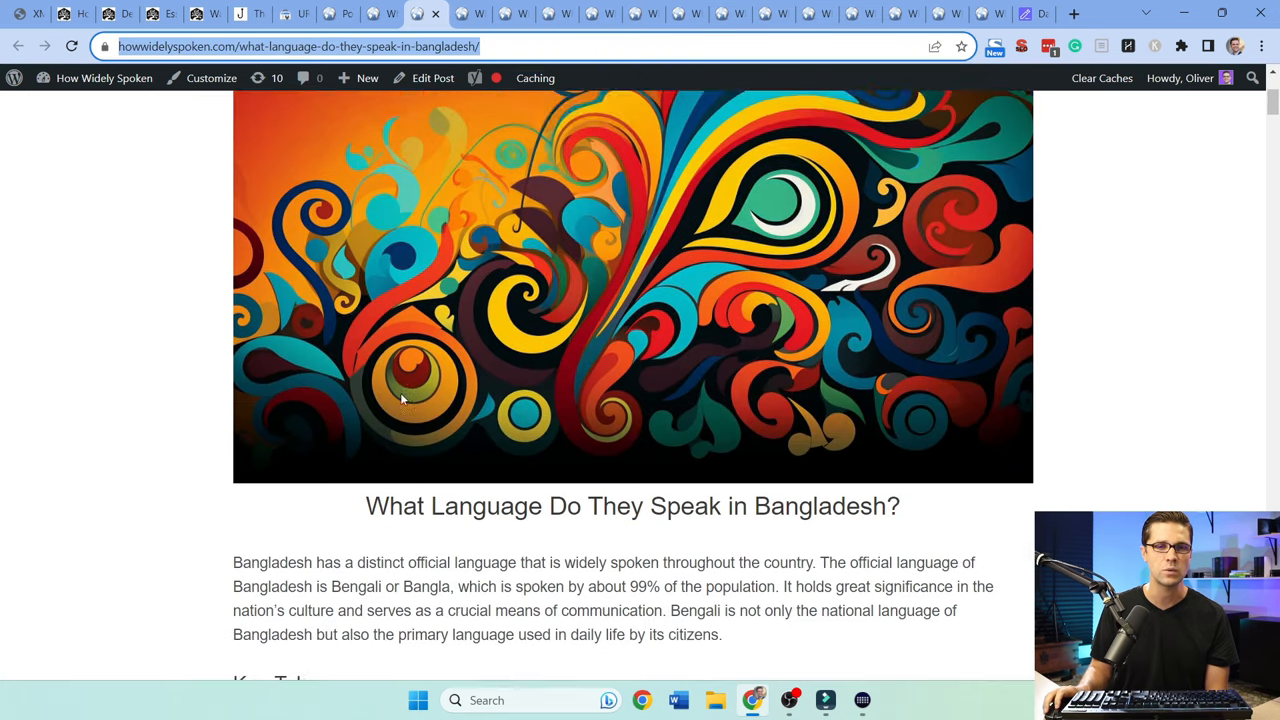
{"action": "scroll", "scroll_direction": "down", "scroll_amount": 3}
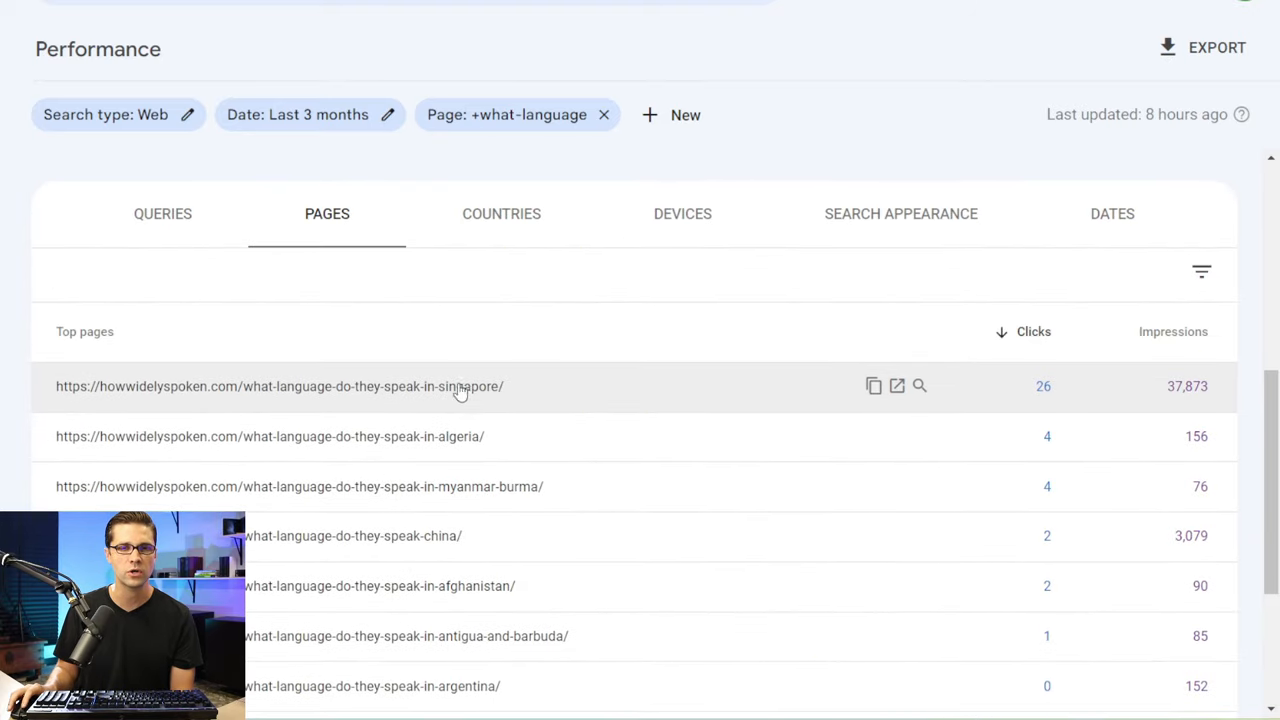
{"action": "mouse_move", "coordinate": [504, 398]}
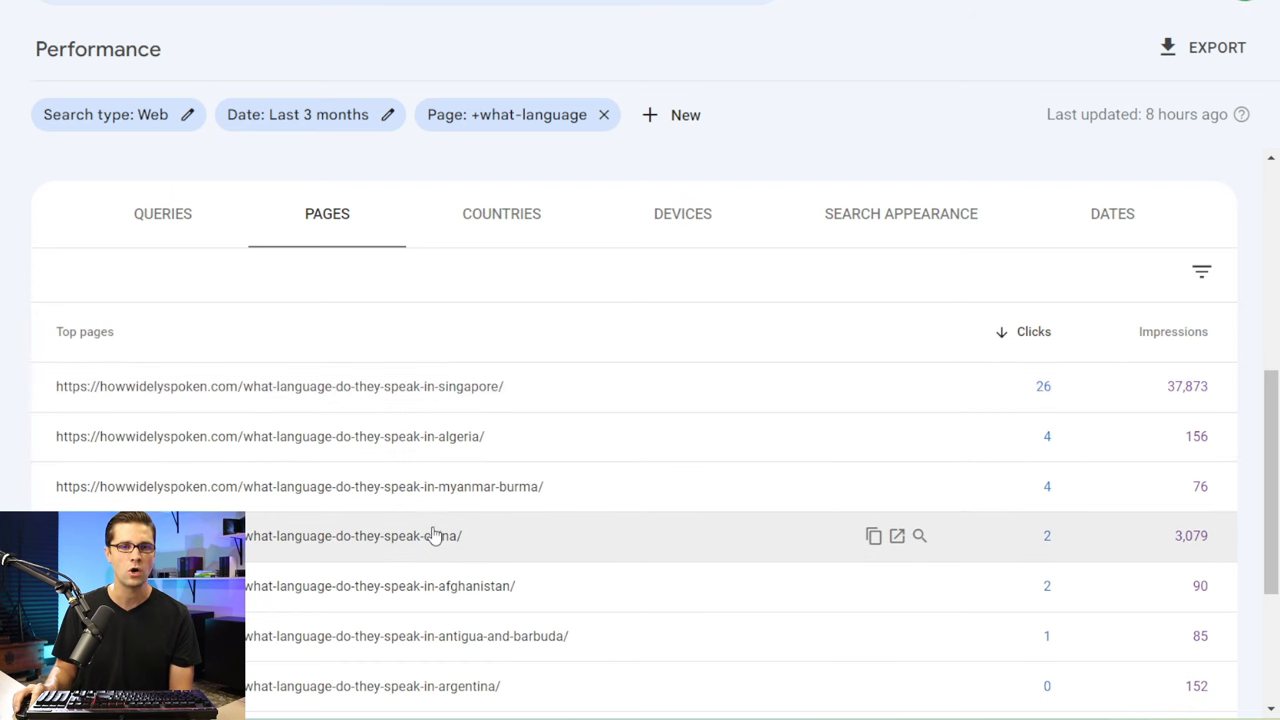
Scan the what-language Pages clicks table, then bring up the How Widely Spoken spreadsheet
{"action": "scroll", "scroll_direction": "down", "scroll_amount": 3}
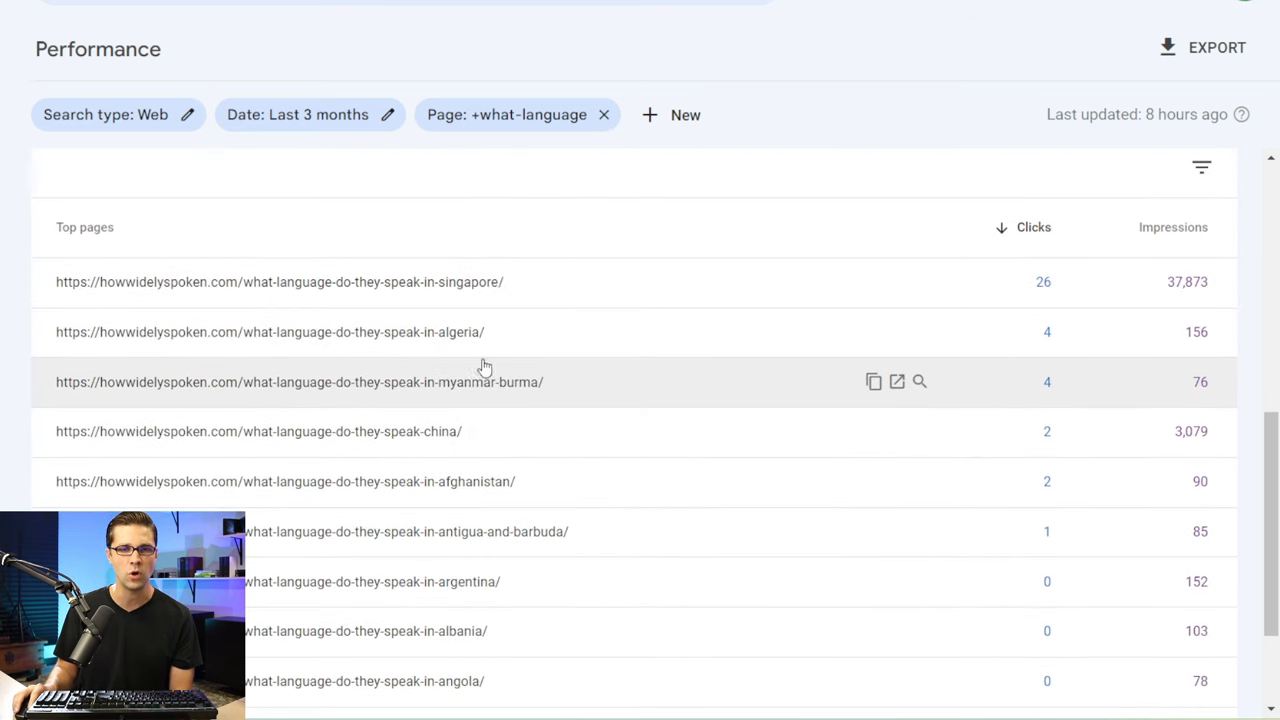
{"action": "scroll", "scroll_direction": "down", "scroll_amount": 3}
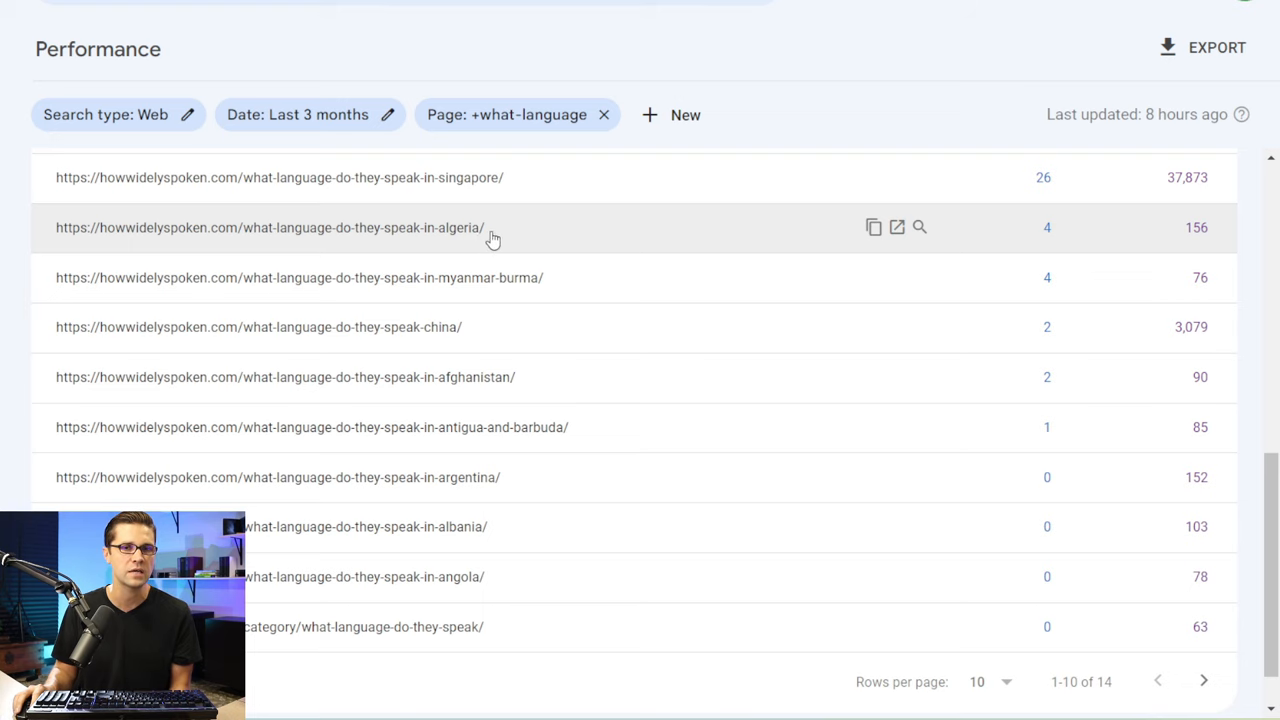
{"action": "mouse_move", "coordinate": [624, 232]}
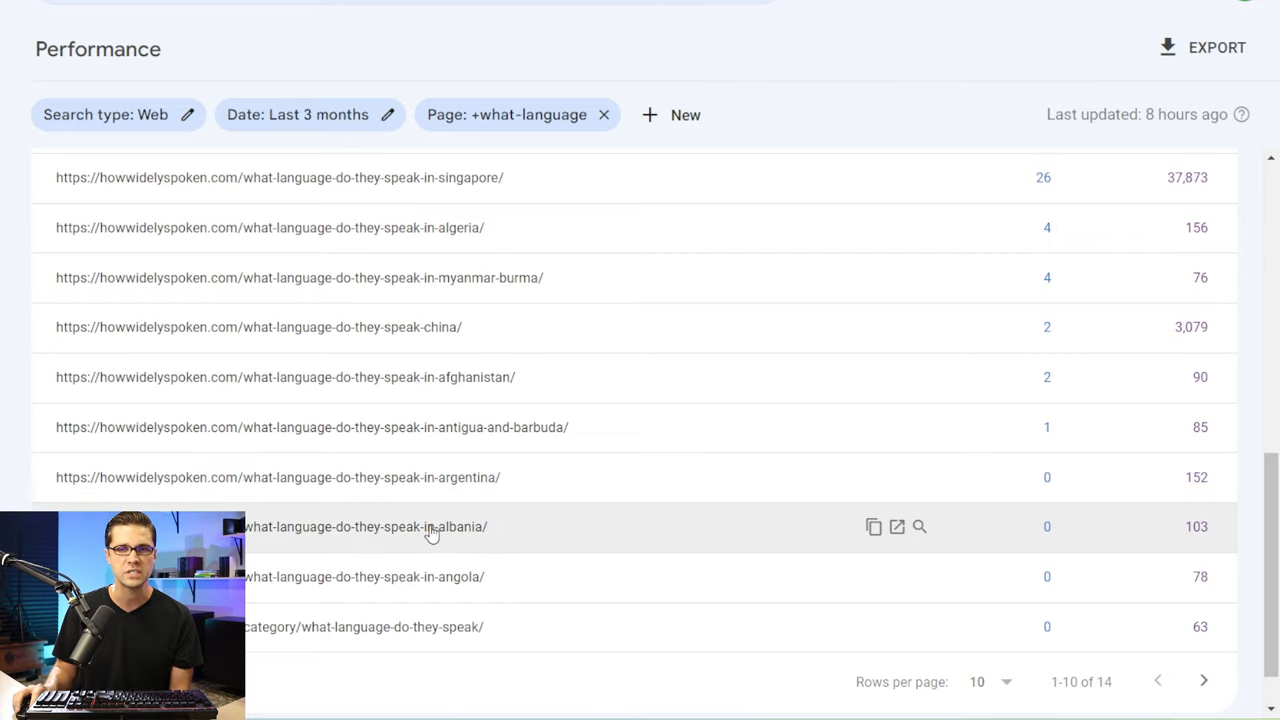
{"action": "mouse_move", "coordinate": [444, 464]}
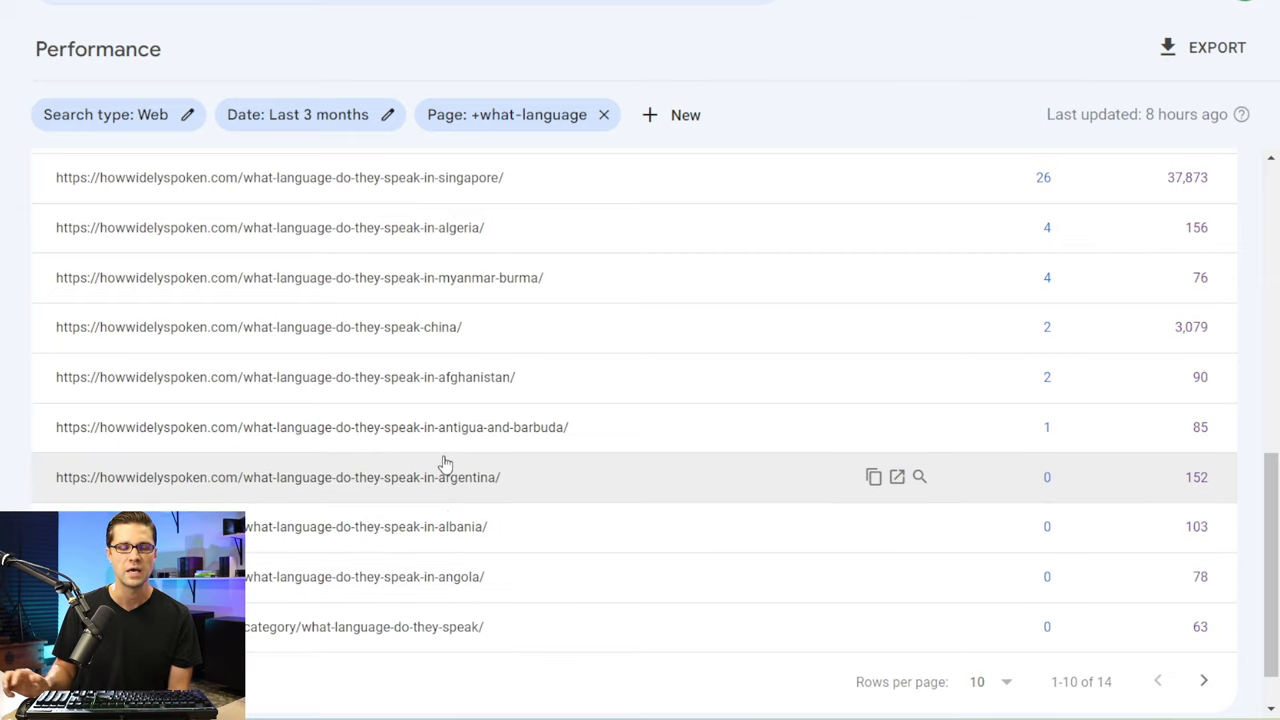
{"action": "left_click", "coordinate": [1004, 12]}
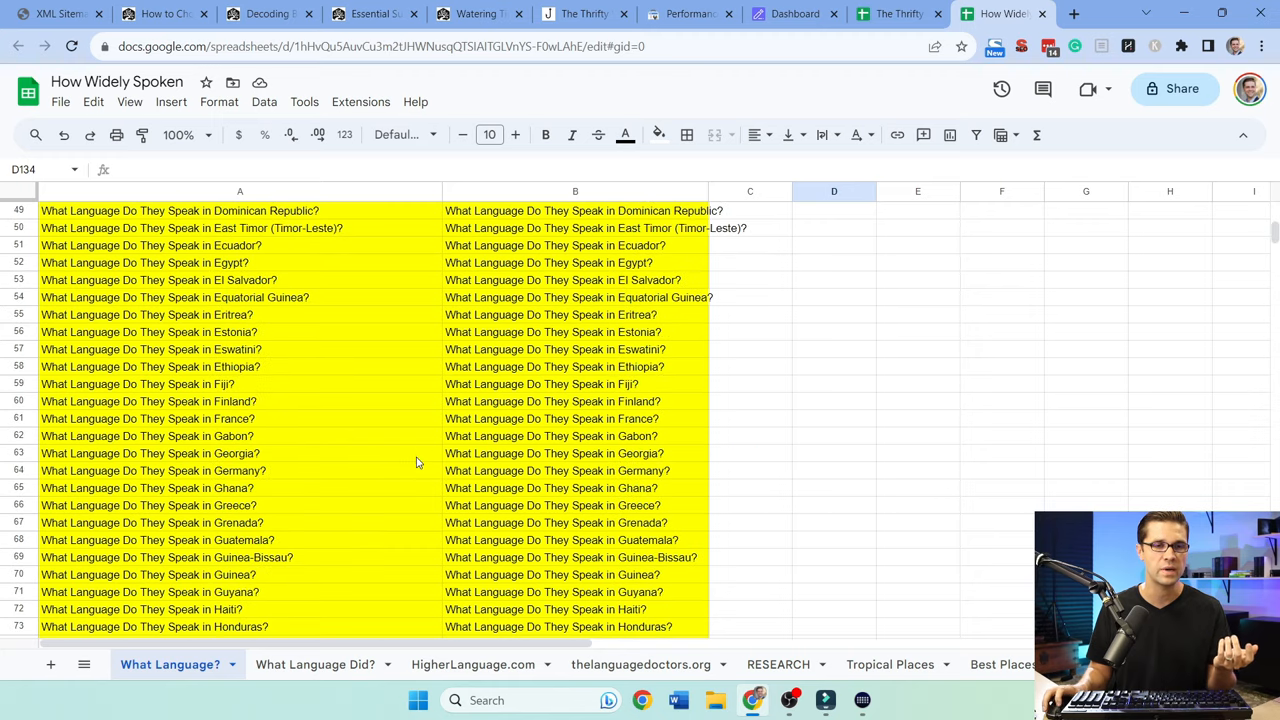
Check the What Language Did? sheet, return to What Language?, and move to the SEOWriting.ai dashboard
{"action": "left_click", "coordinate": [316, 664]}
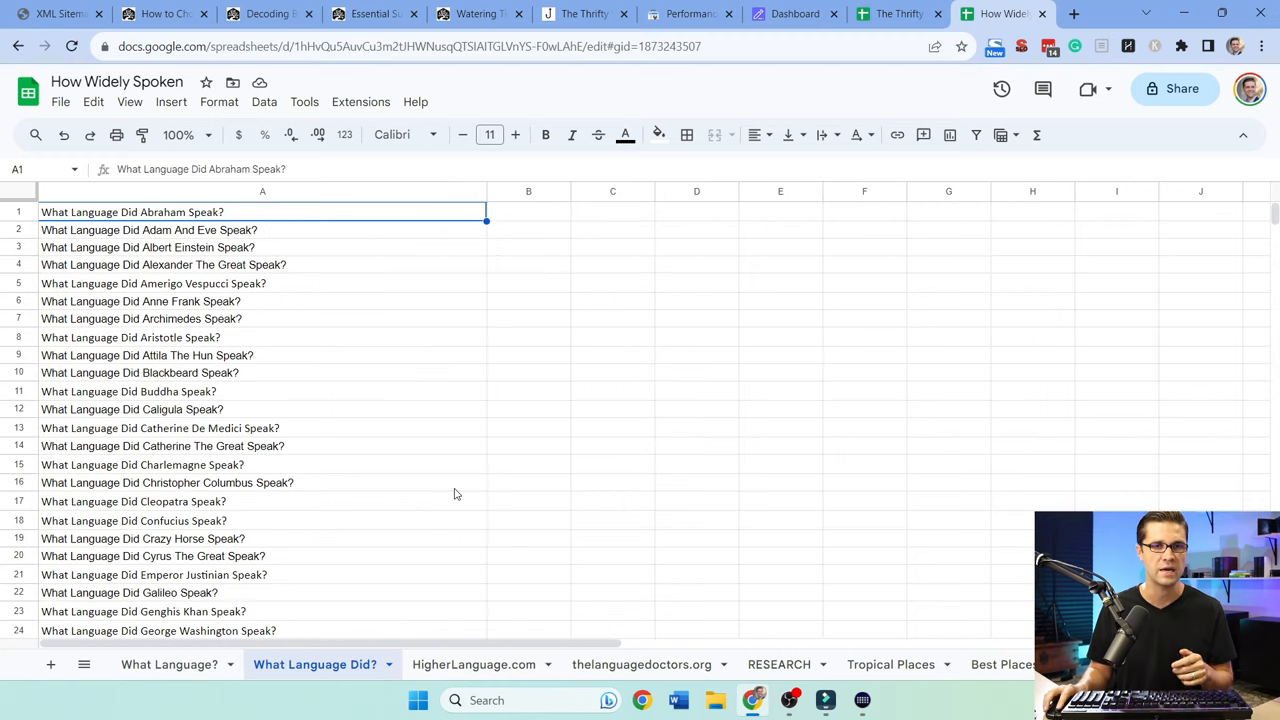
{"action": "left_click", "coordinate": [168, 664]}
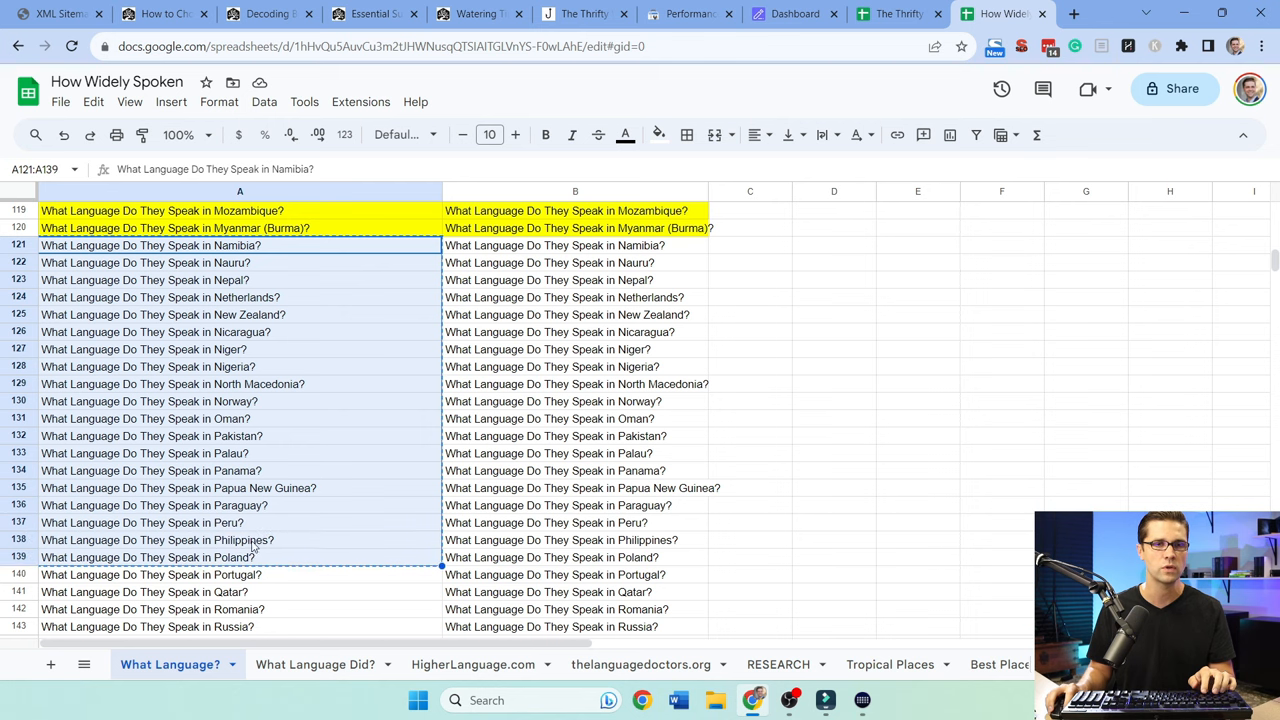
{"action": "left_click", "coordinate": [794, 14]}
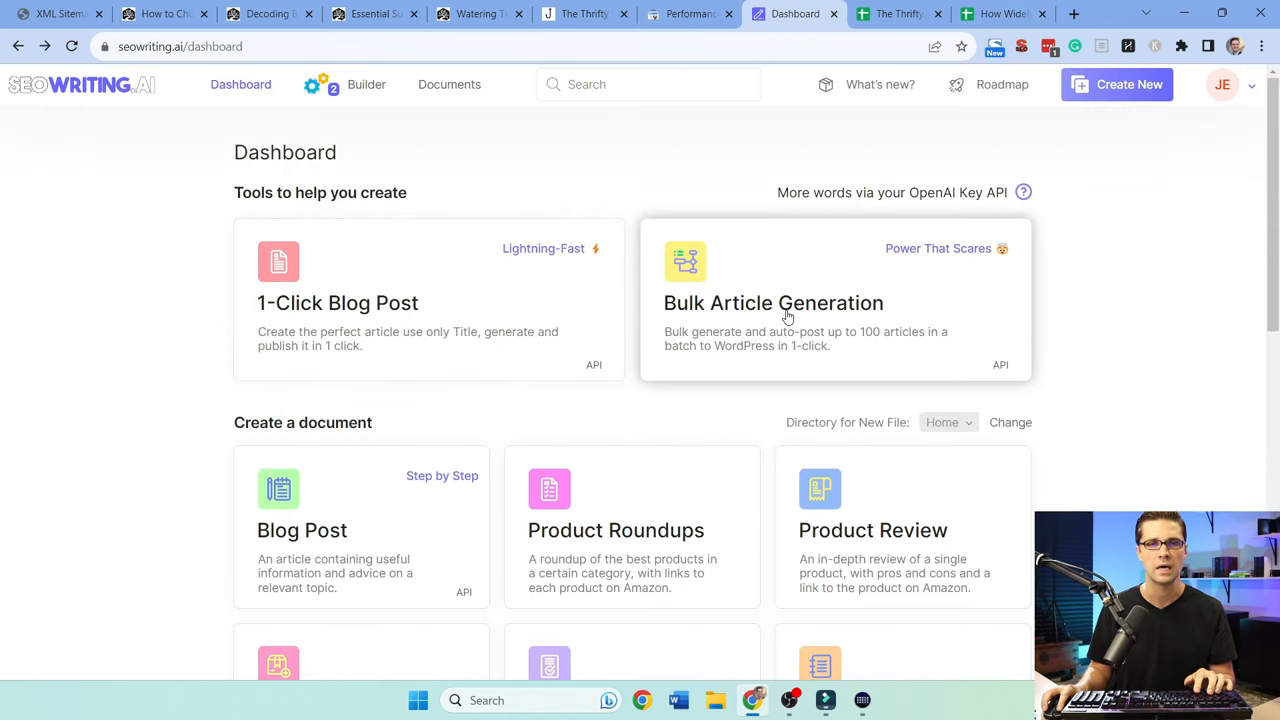
Start Bulk Article Generation for the Namibia-onward language questions, then visit The Thrifty Whale site
{"action": "left_click", "coordinate": [772, 302]}
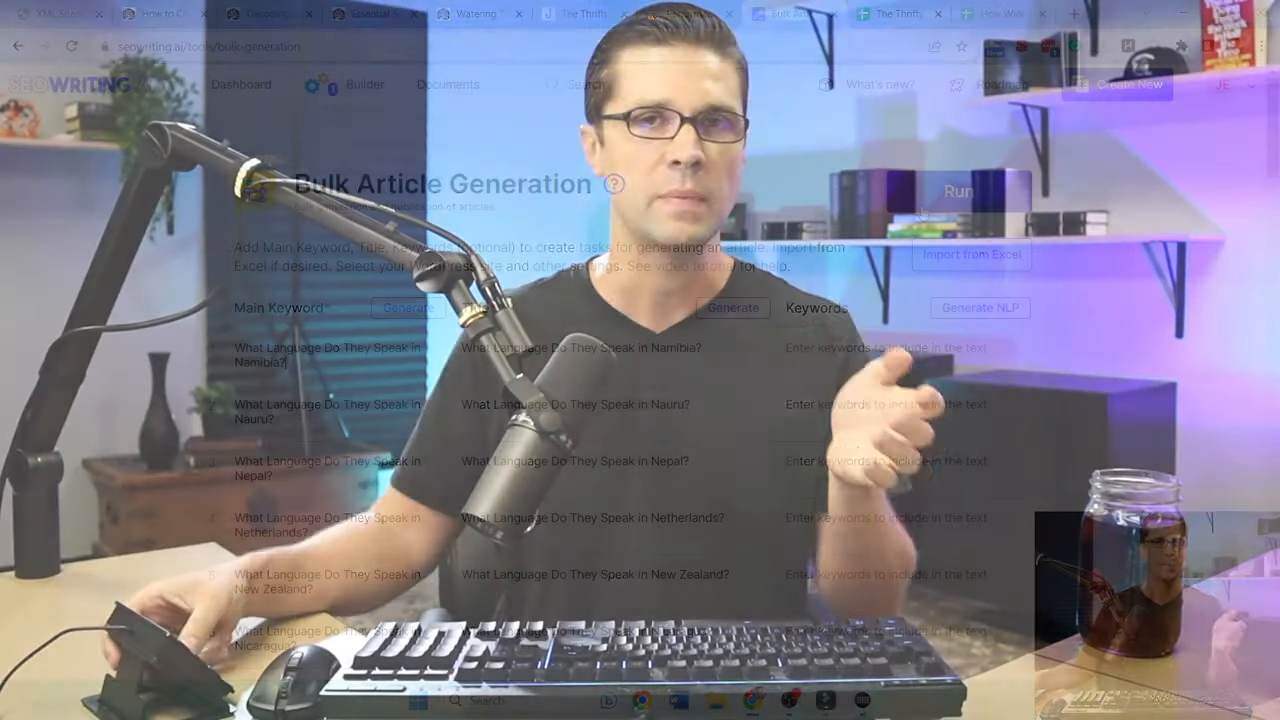
{"action": "left_click", "coordinate": [1000, 12]}
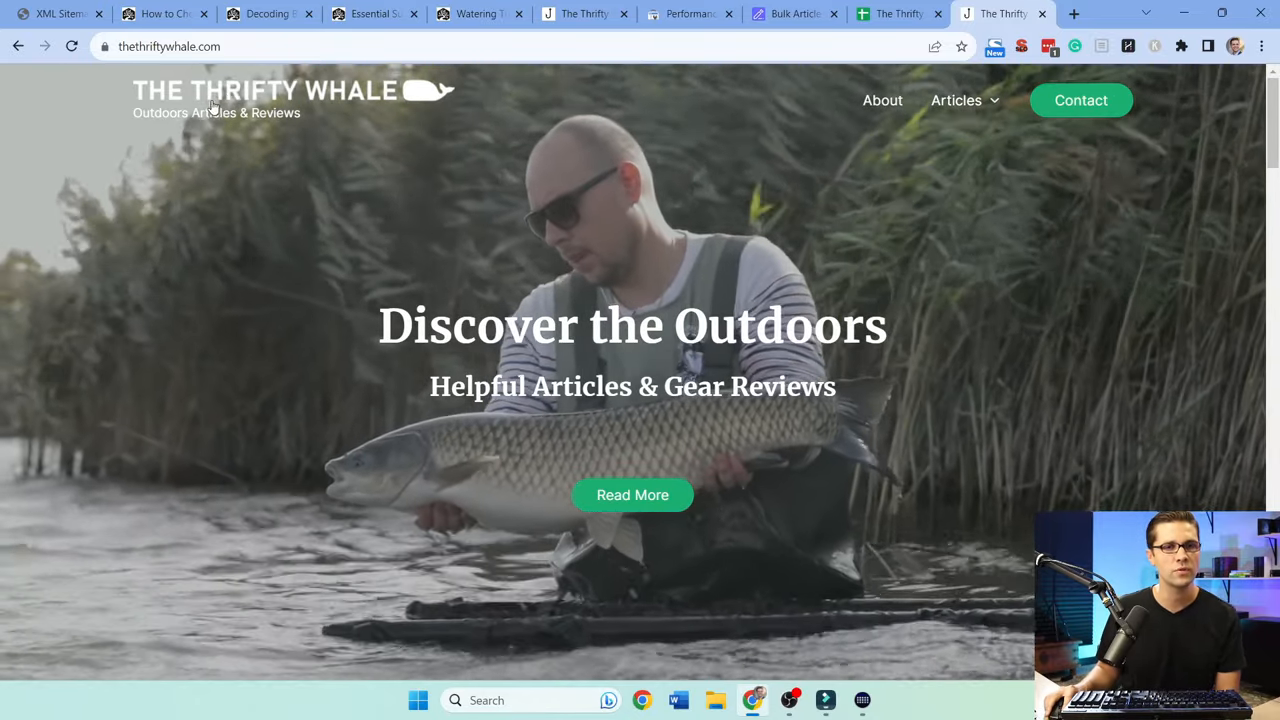
Review thethriftywhale.com's 16-month search performance and scan the homepage's fishing articles
{"action": "left_click", "coordinate": [688, 12]}
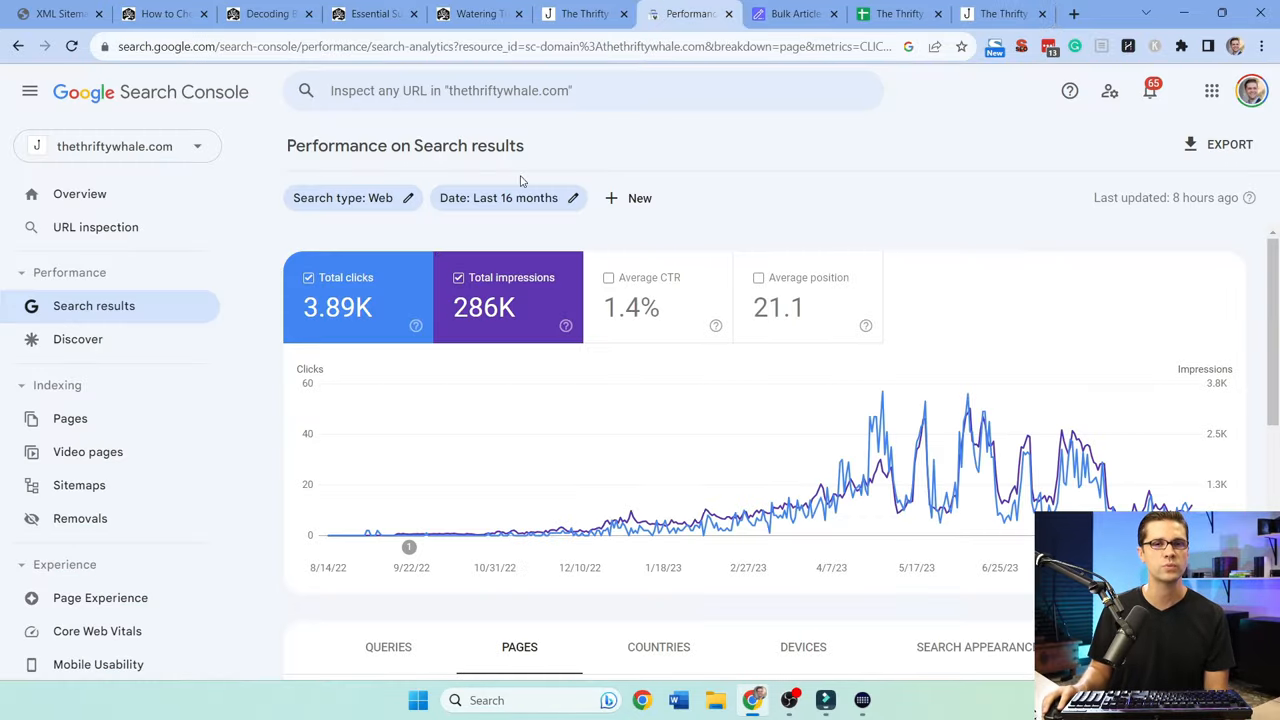
{"action": "scroll", "scroll_direction": "down", "scroll_amount": 3}
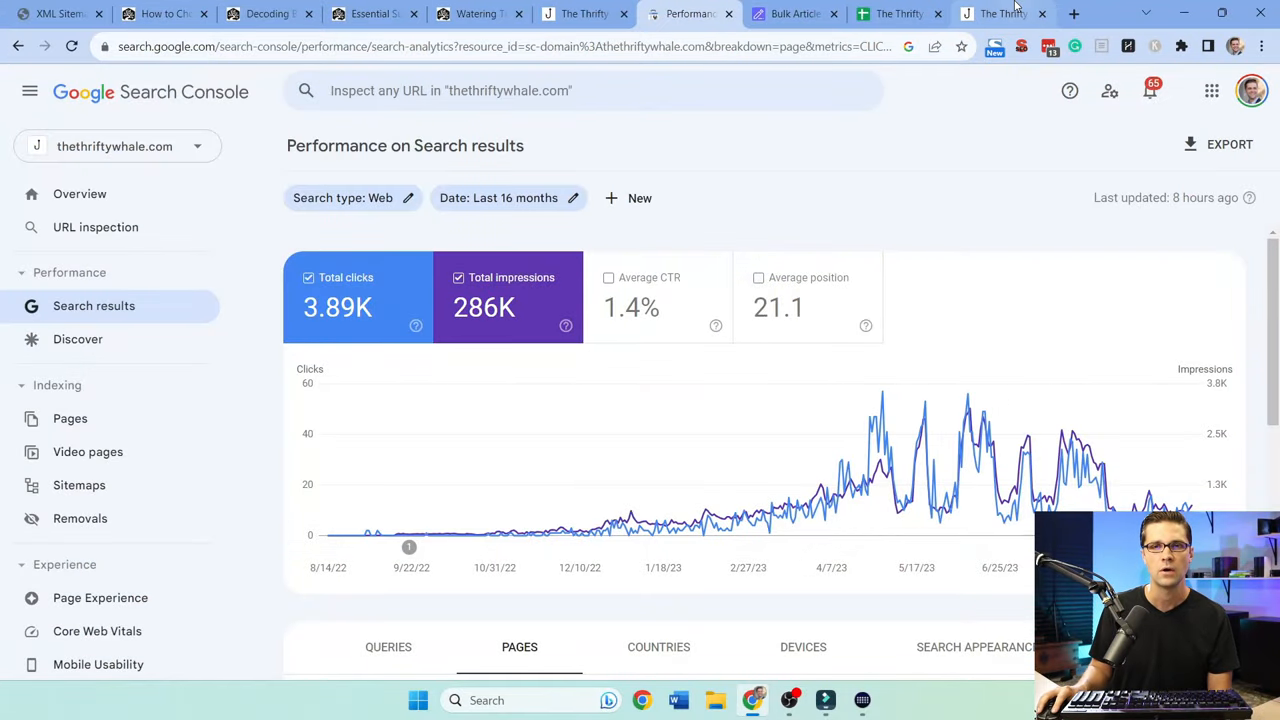
{"action": "left_click", "coordinate": [1000, 12]}
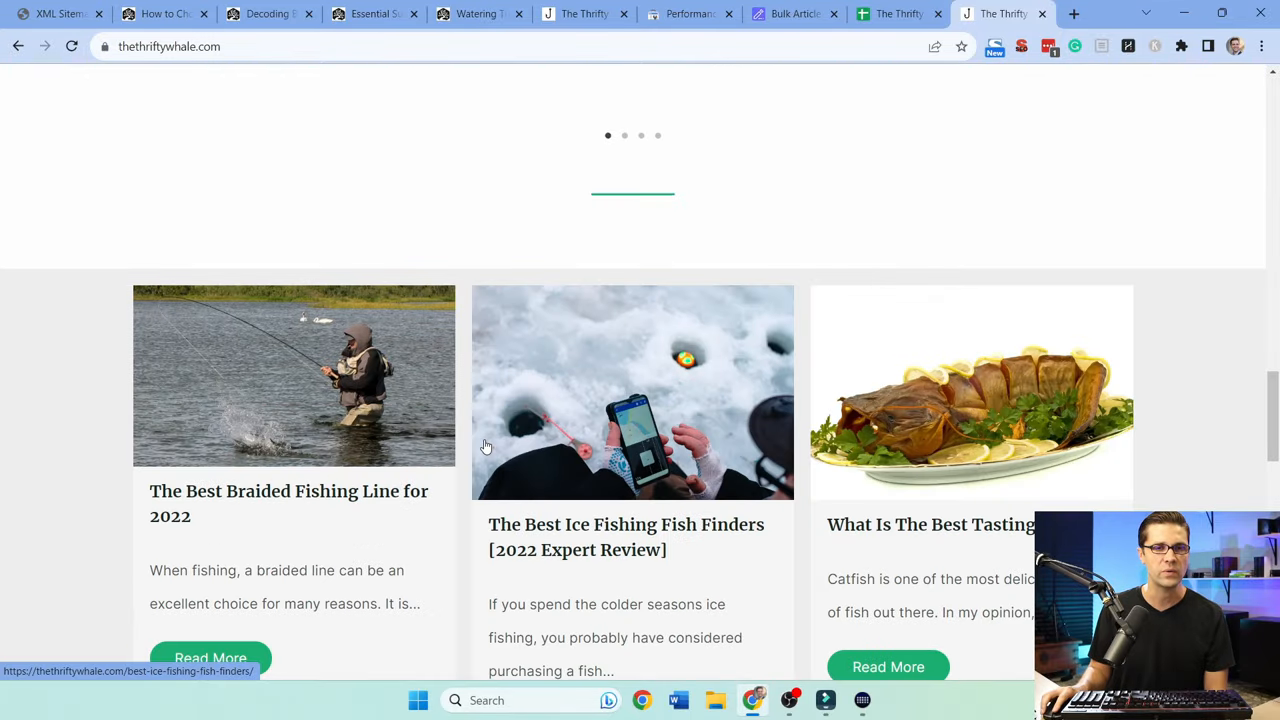
{"action": "scroll", "scroll_direction": "down", "scroll_amount": 3}
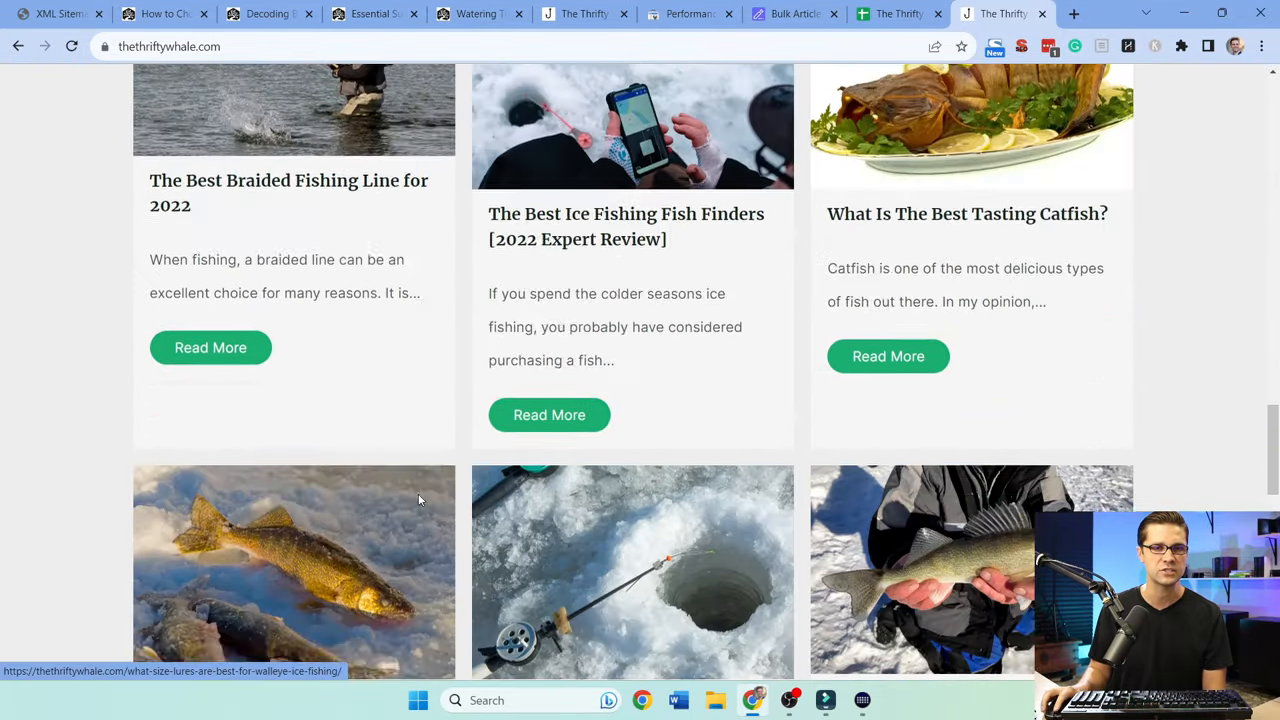
{"action": "scroll", "scroll_direction": "up", "scroll_amount": 3}
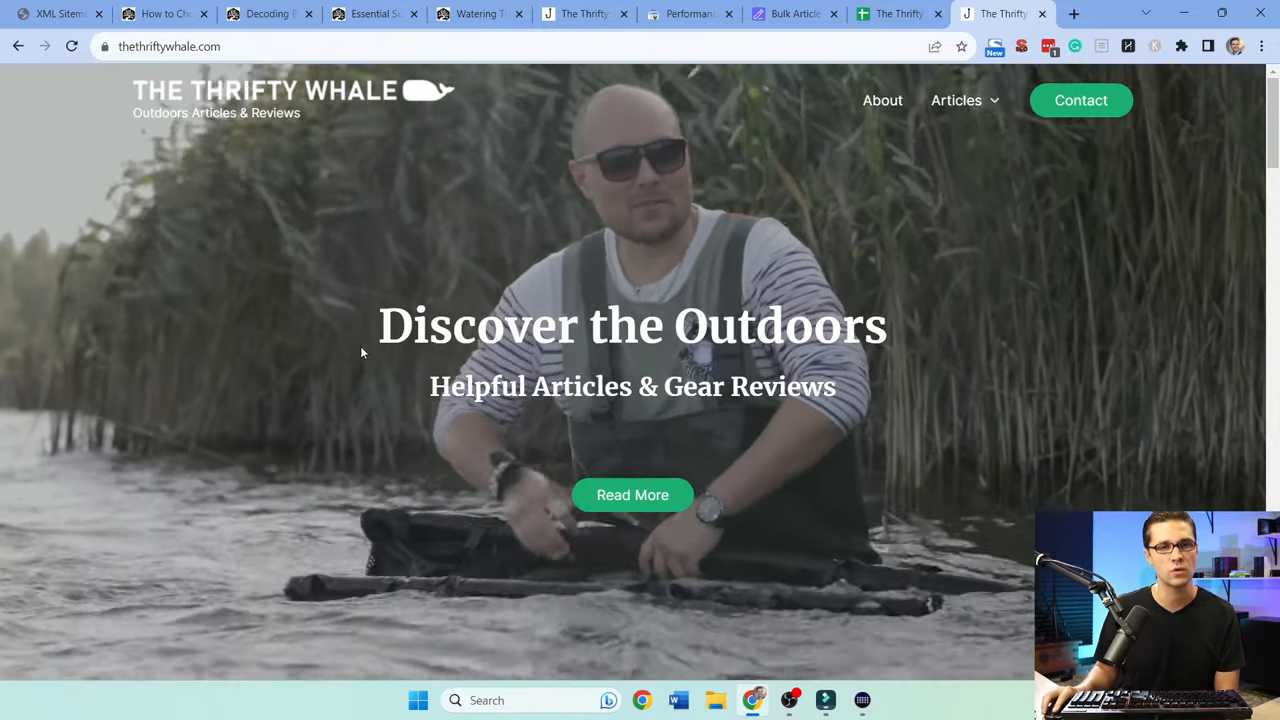
{"action": "scroll", "scroll_direction": "down", "scroll_amount": 3}
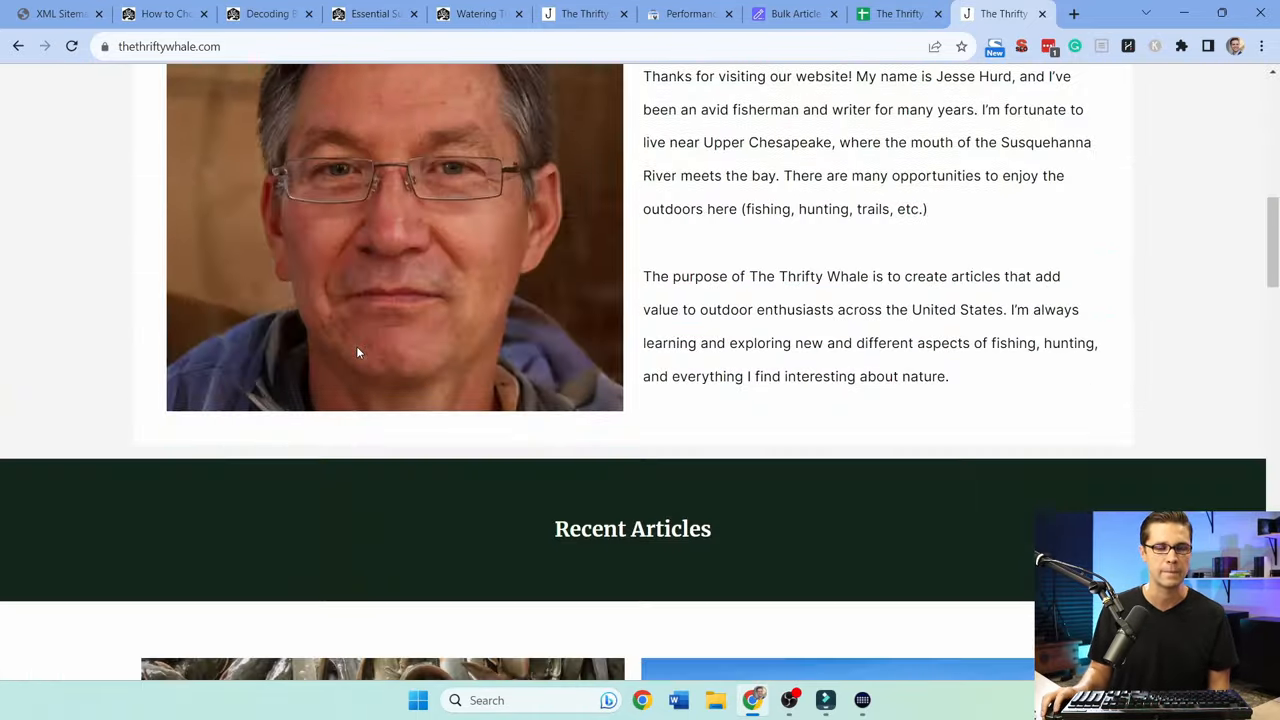
{"action": "scroll", "scroll_direction": "down", "scroll_amount": 3}
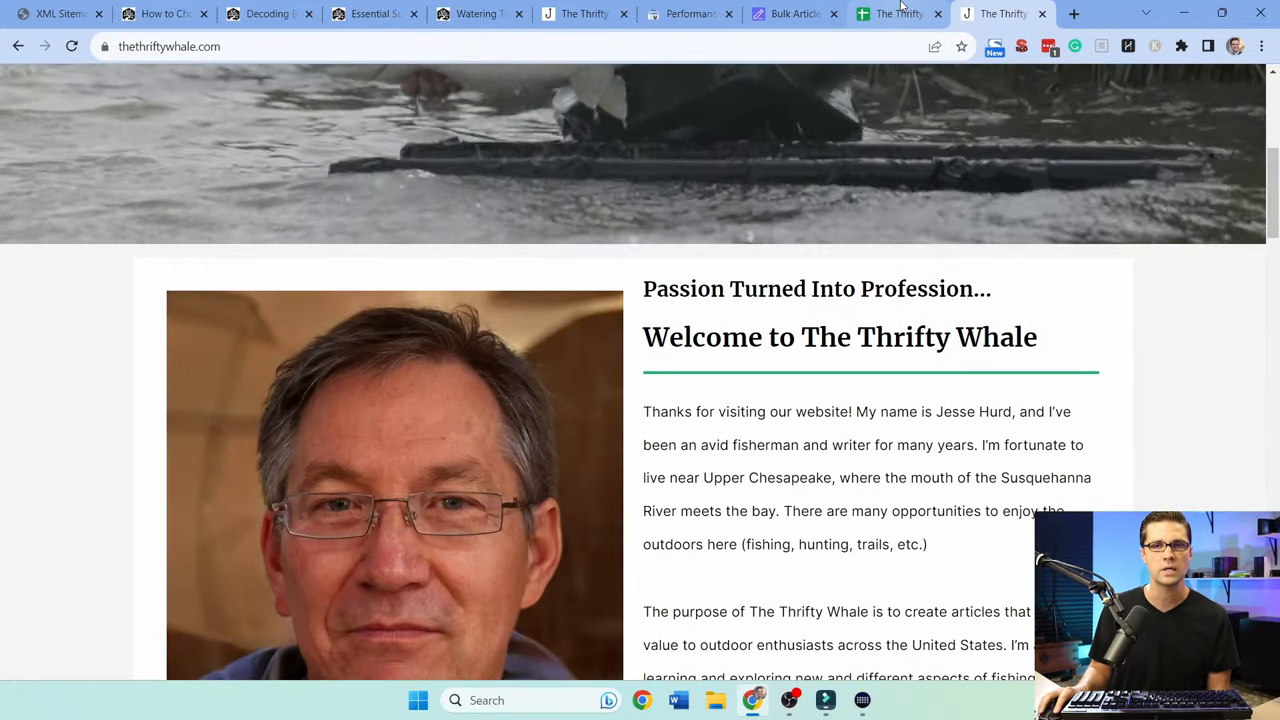
Bring up The Thrifty Whale KWs spreadsheet on its Snakehead sheet
{"action": "left_click", "coordinate": [896, 12]}
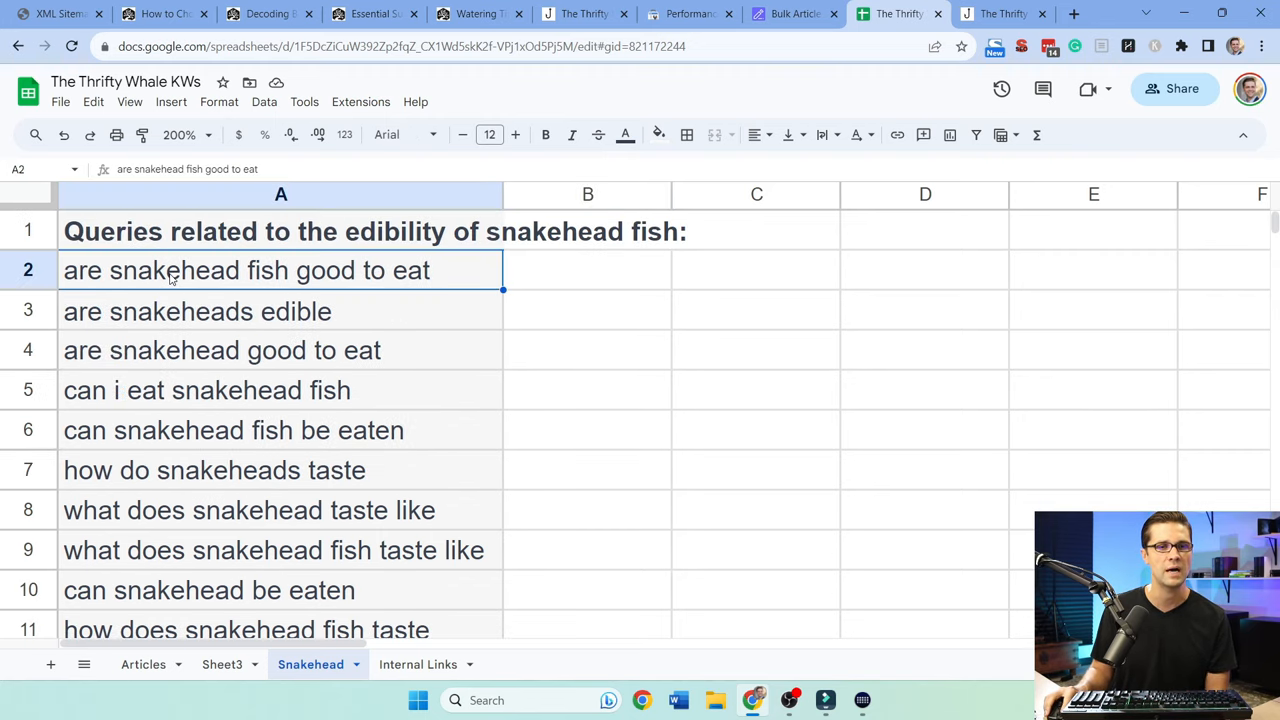
Clear the duplicate invasive-nature snakehead queries from column A of the Snakehead sheet
{"action": "left_click", "coordinate": [186, 134]}
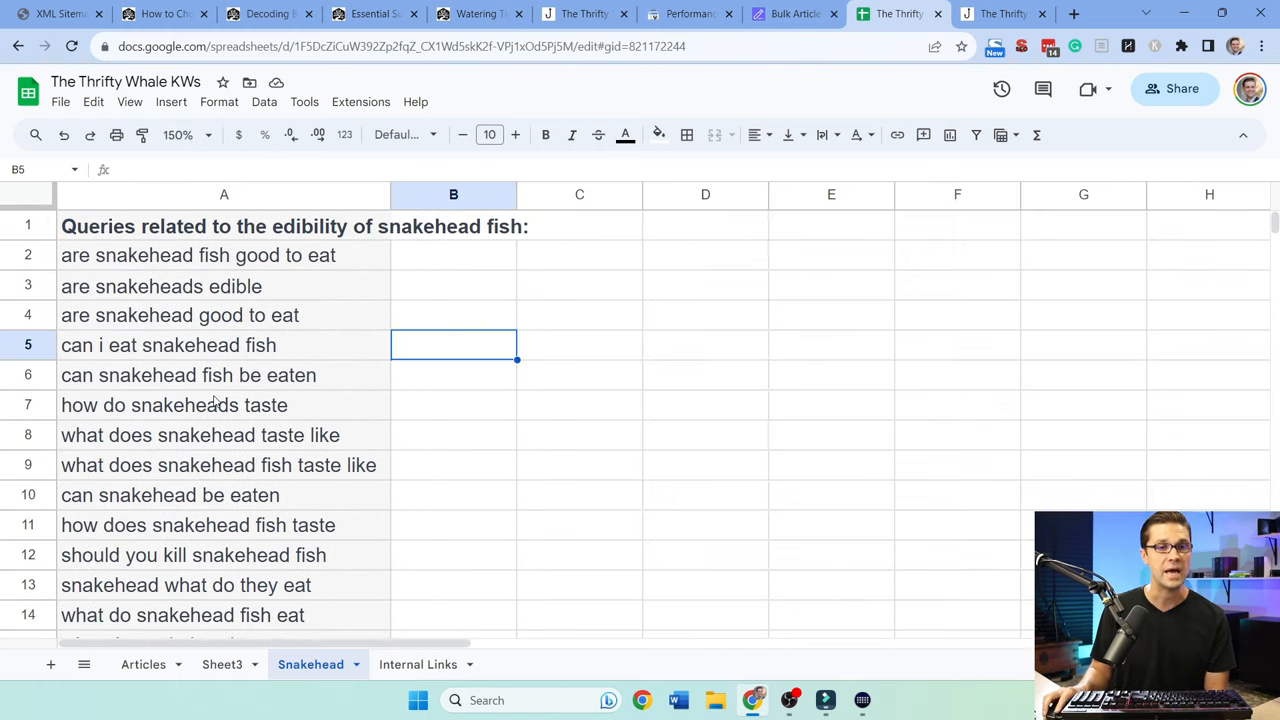
{"action": "left_click", "coordinate": [580, 316]}
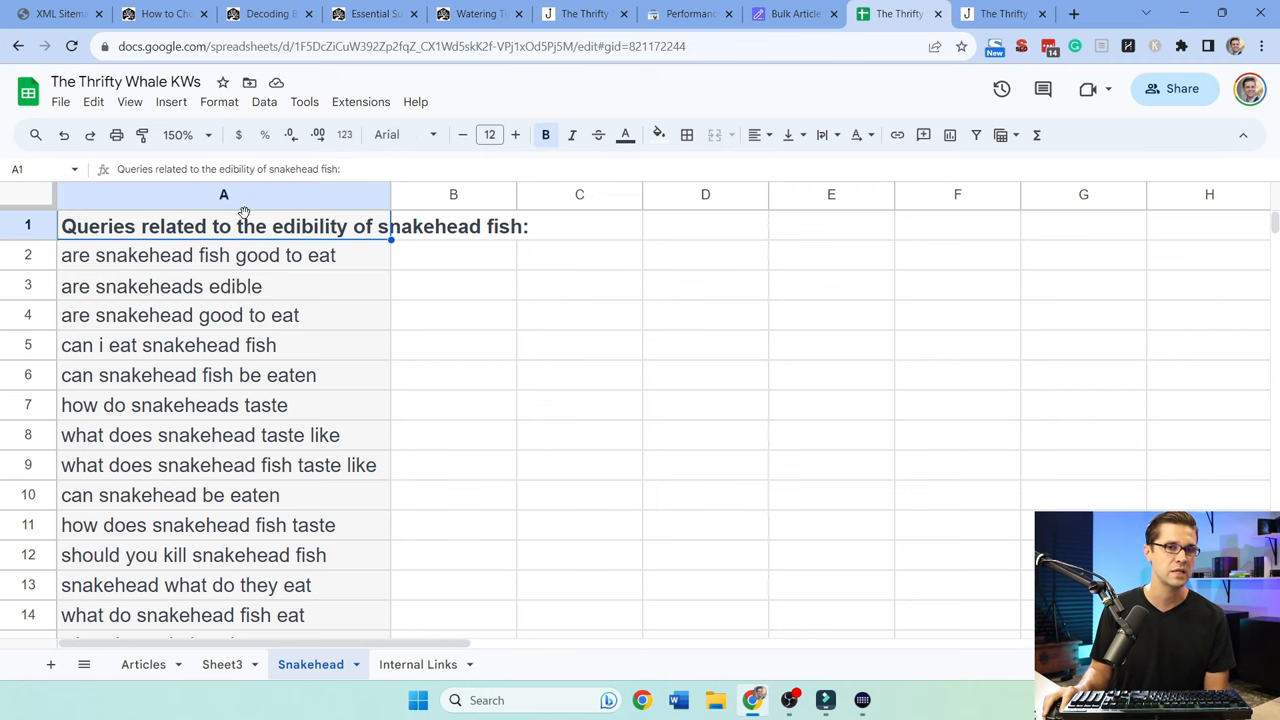
{"action": "scroll", "scroll_direction": "down", "scroll_amount": 3}
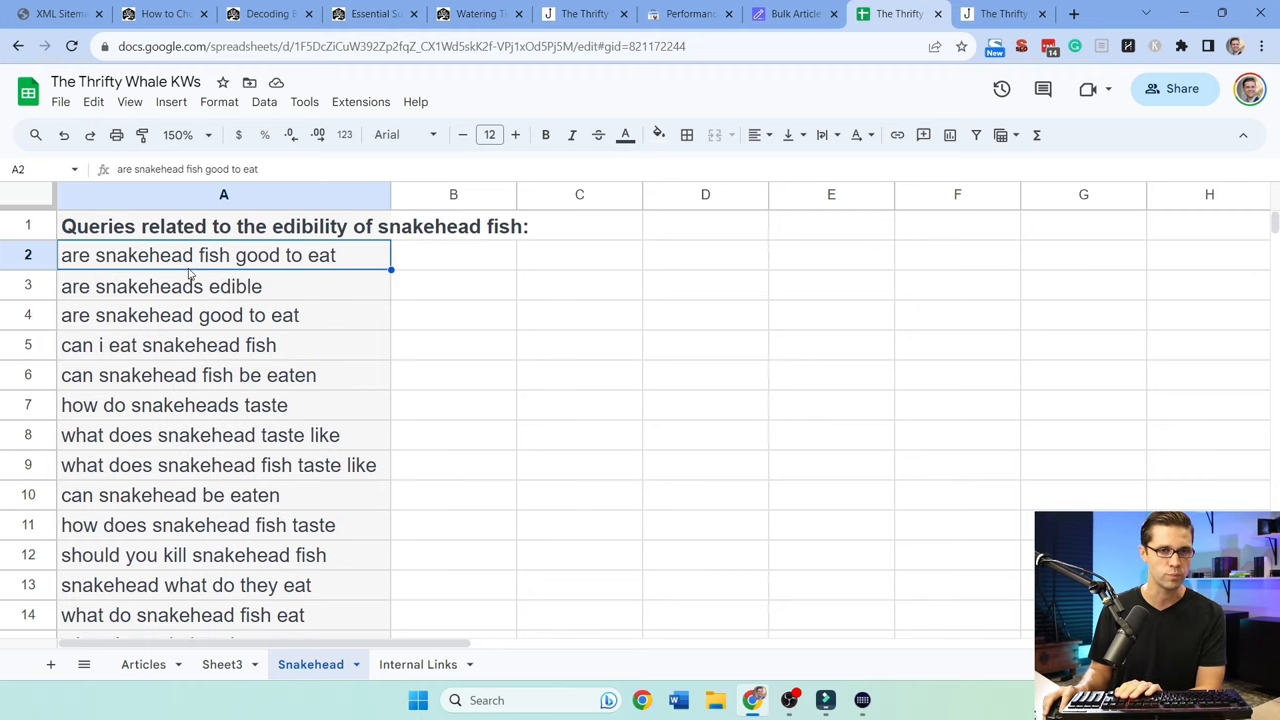
{"action": "scroll", "scroll_direction": "down", "scroll_amount": 3}
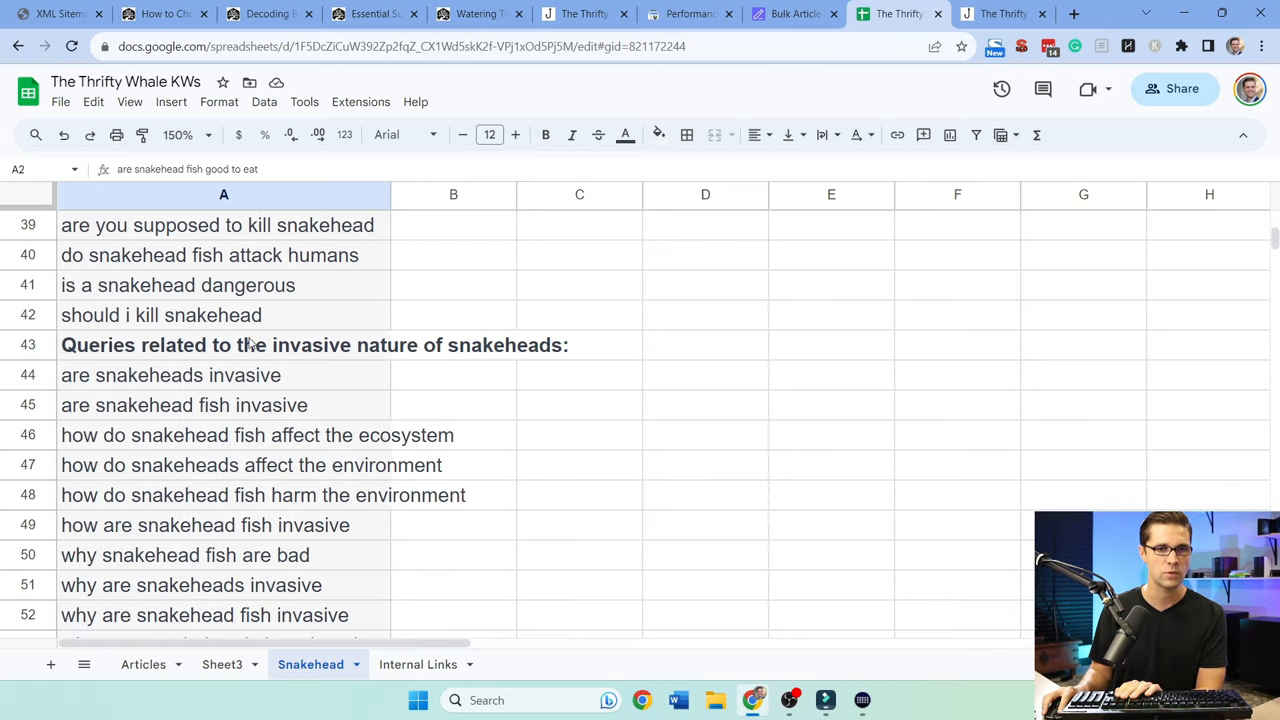
{"action": "scroll", "scroll_direction": "down", "scroll_amount": 3}
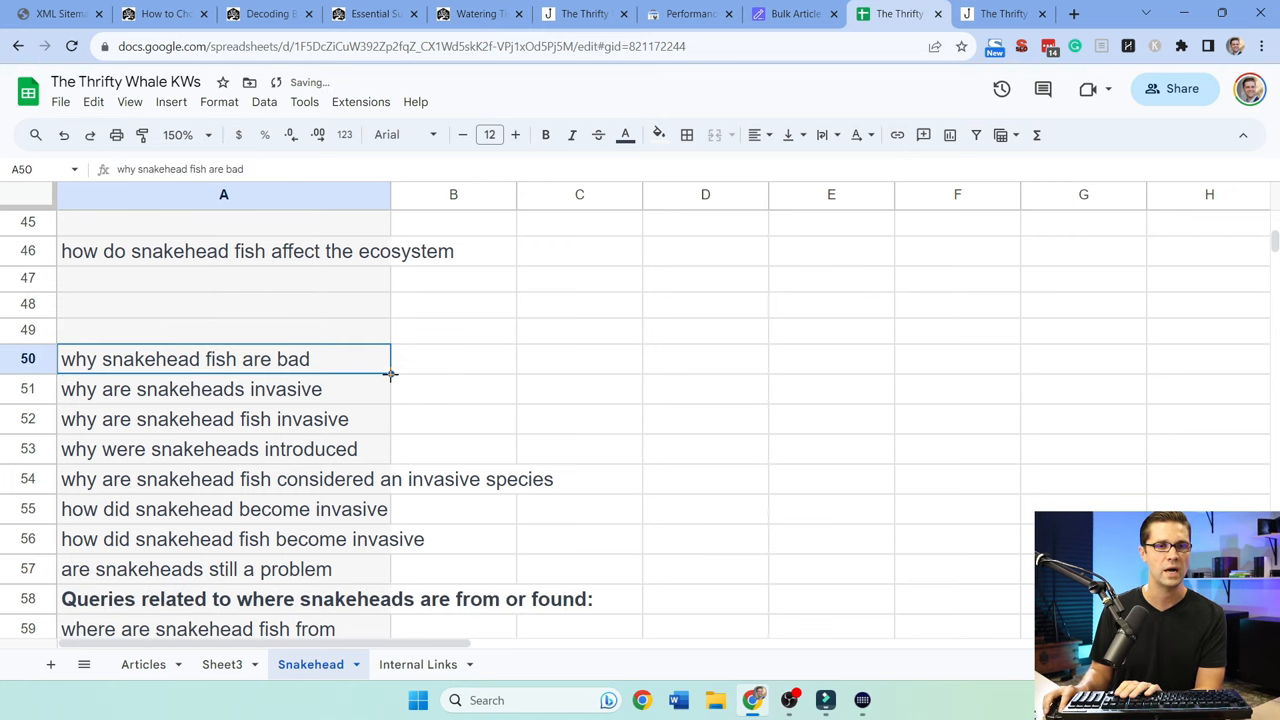
{"action": "scroll", "scroll_direction": "down", "scroll_amount": 3}
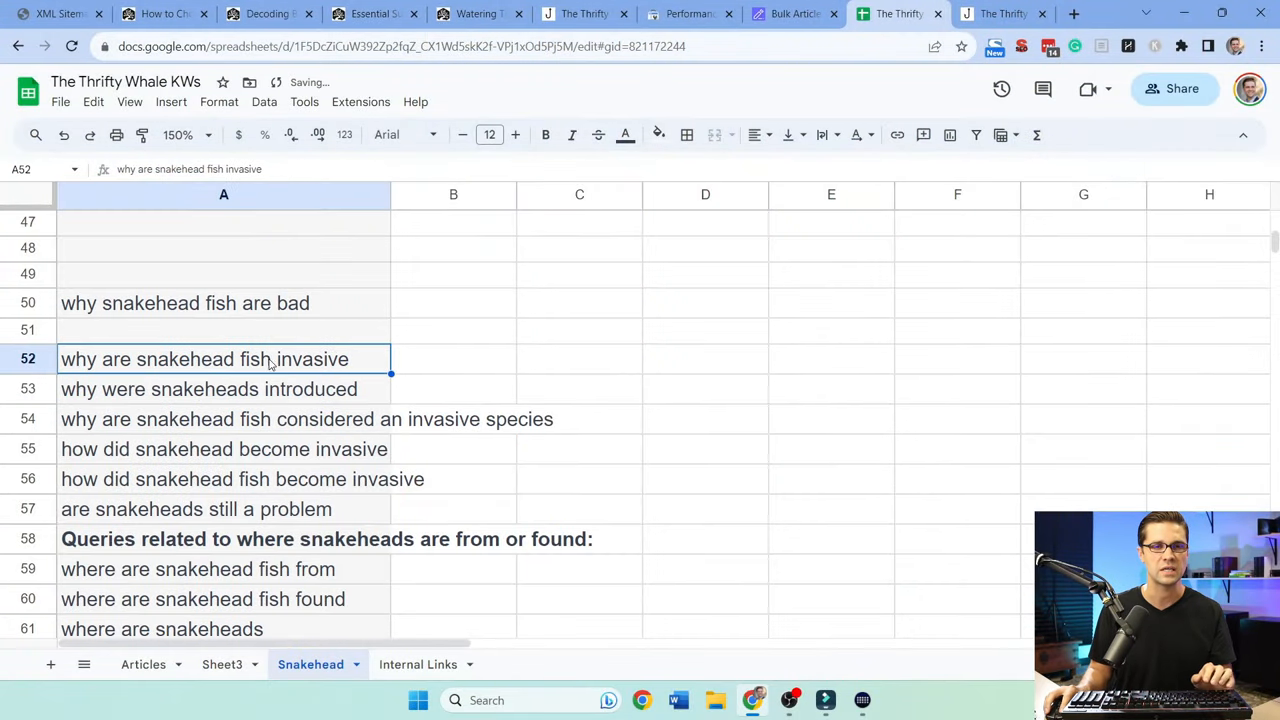
{"action": "left_click", "coordinate": [658, 134]}
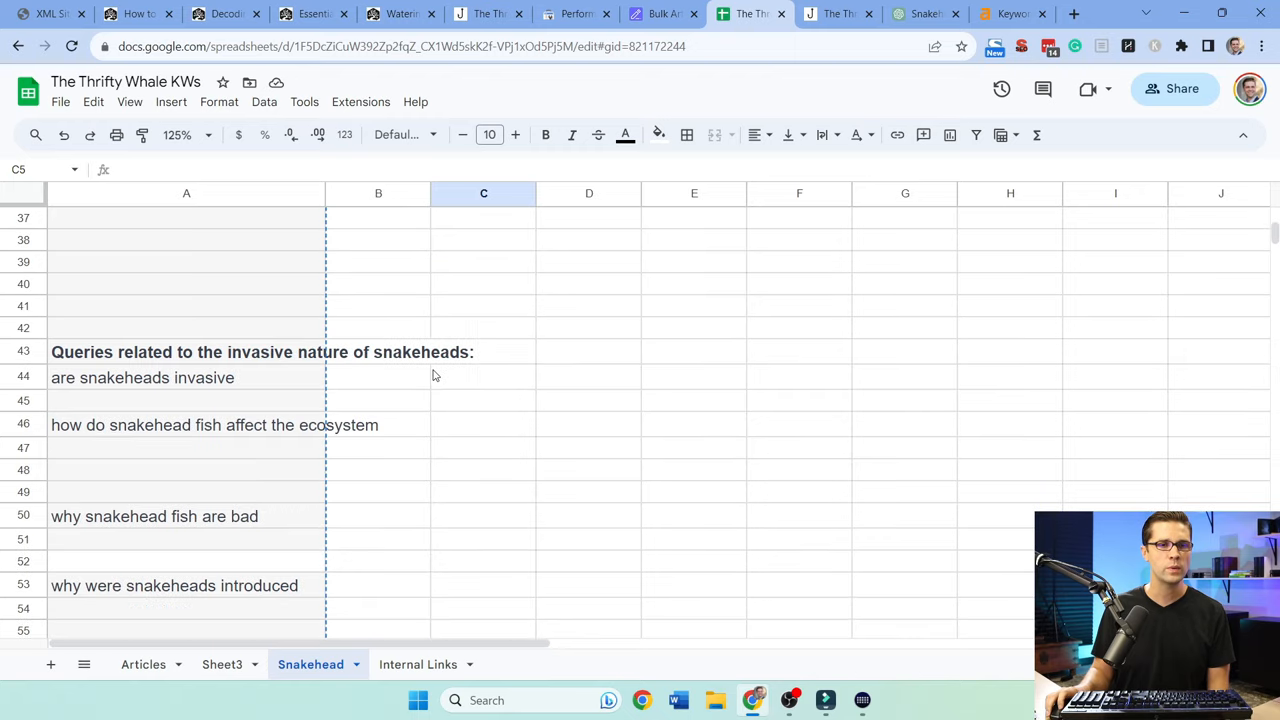
{"action": "scroll", "scroll_direction": "down", "scroll_amount": 3}
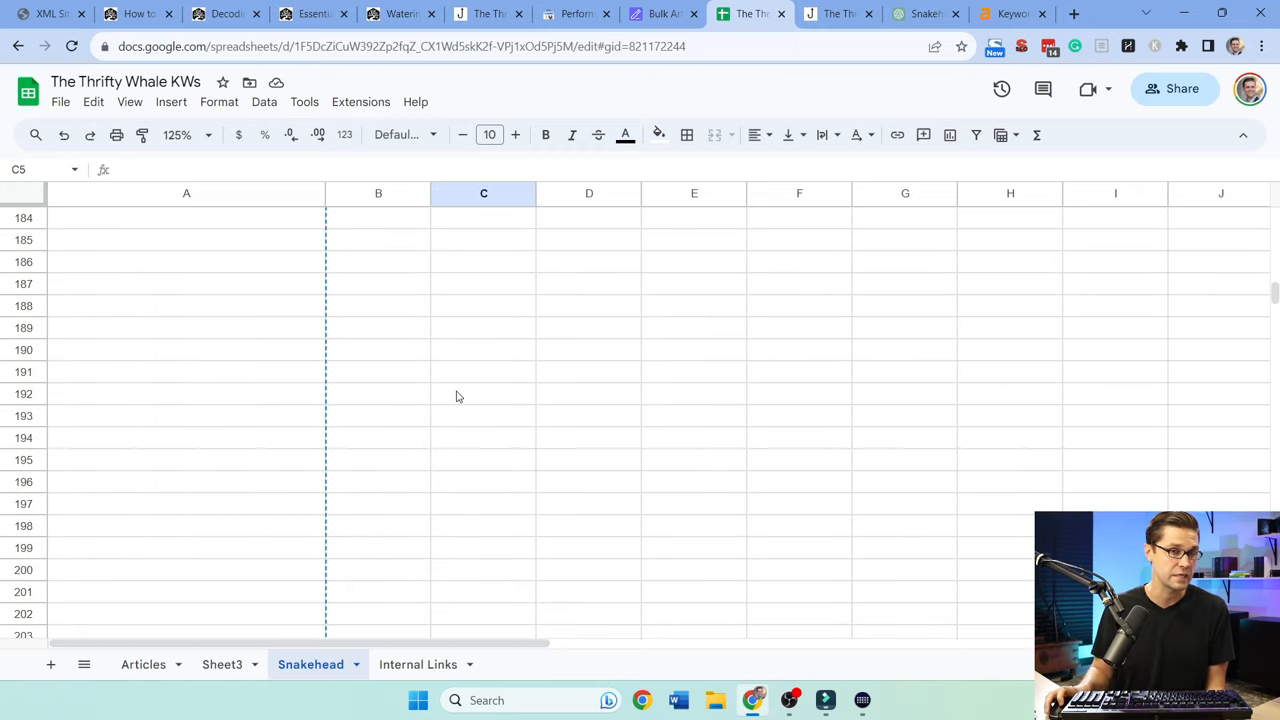
{"action": "left_click", "coordinate": [924, 12]}
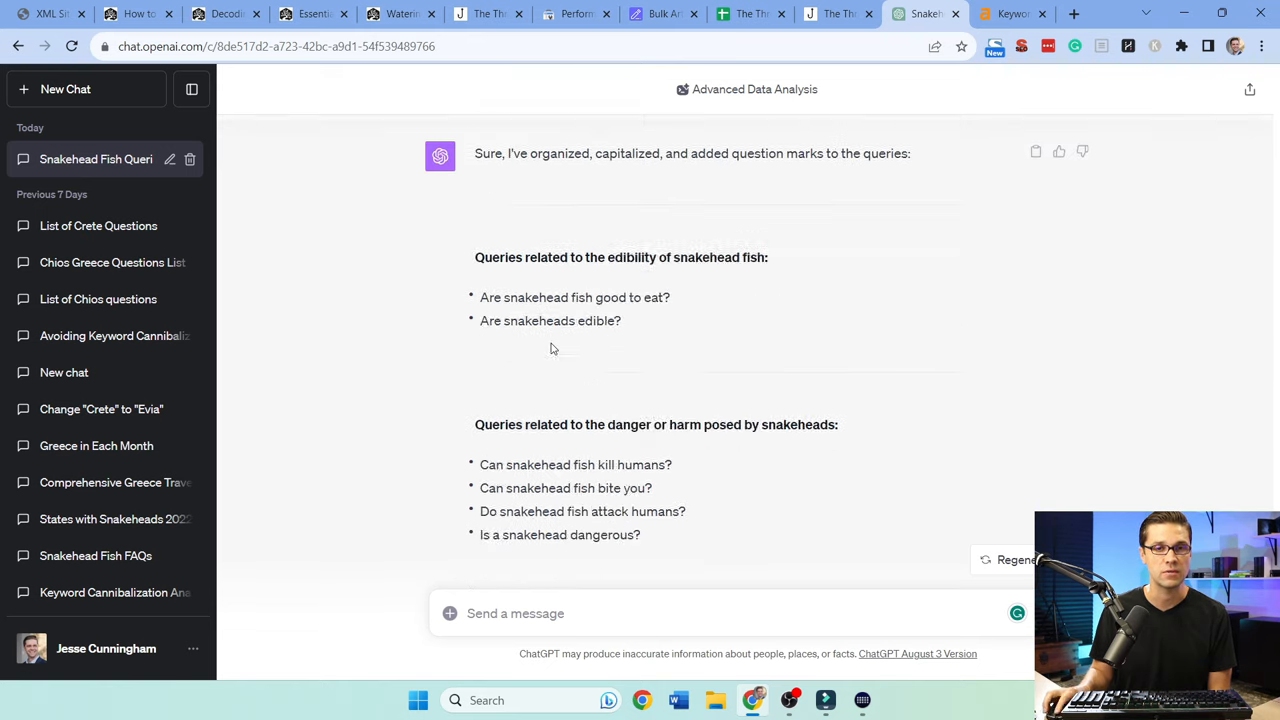
Copy ChatGPT's capitalized snakehead question list and return to the keyword spreadsheet
{"action": "scroll", "scroll_direction": "down", "scroll_amount": 3}
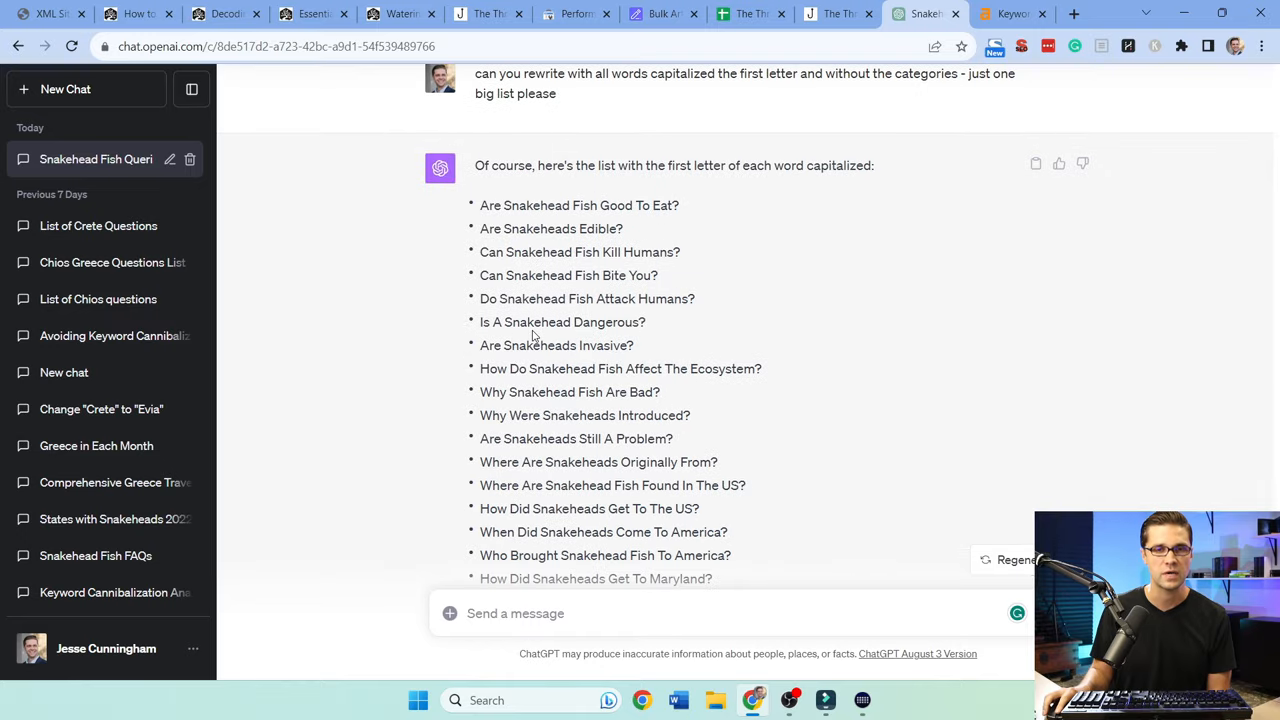
{"action": "scroll", "scroll_direction": "down", "scroll_amount": 3}
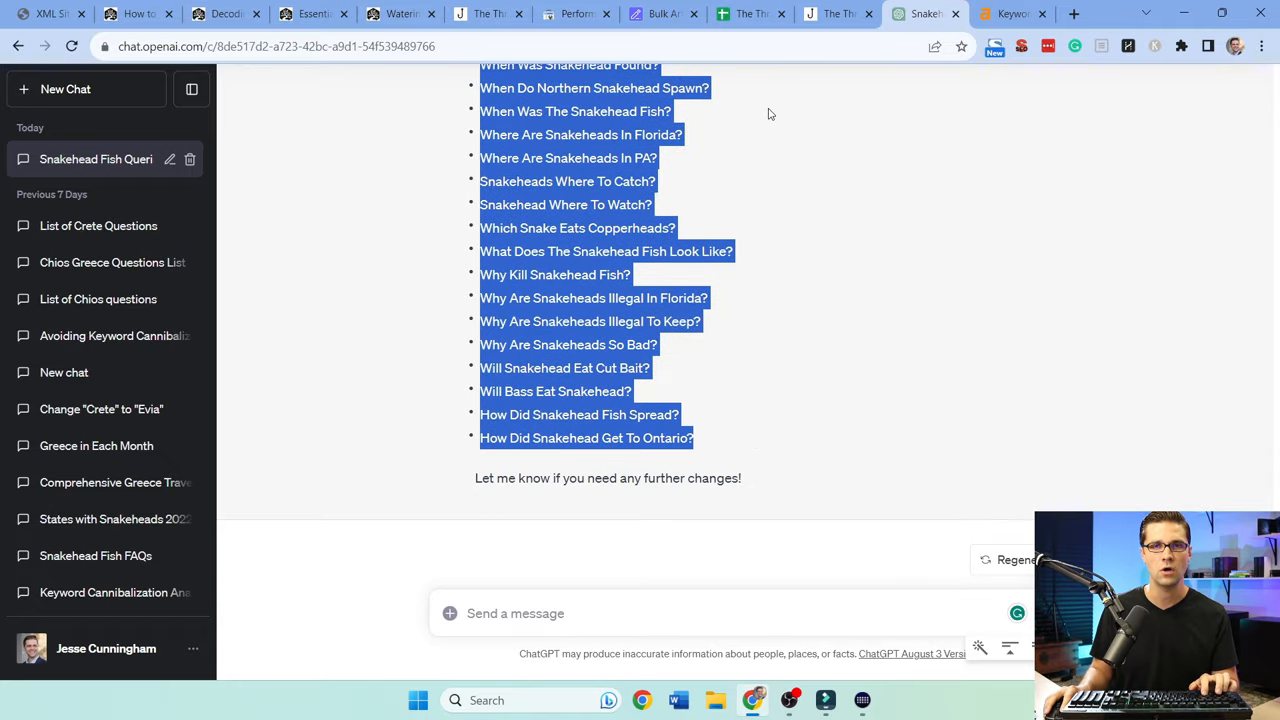
{"action": "left_click", "coordinate": [750, 12]}
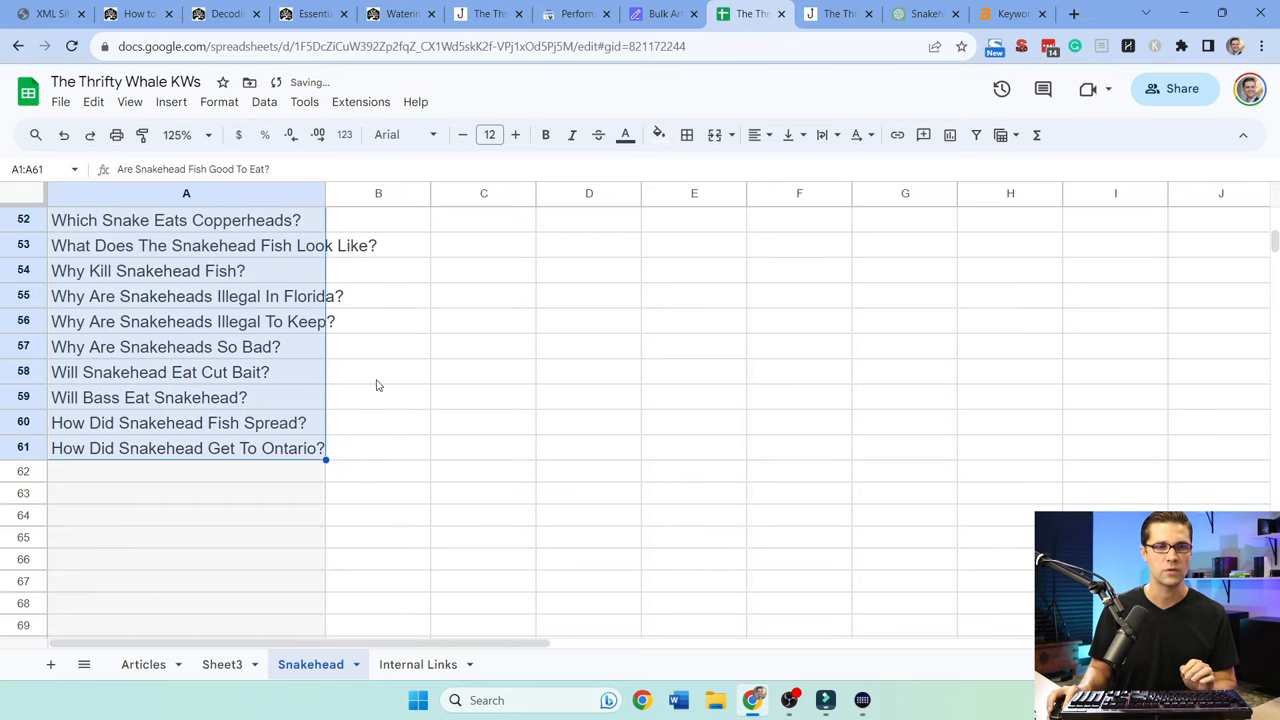
Paste the question list into A1 and find the state-based titles such as Florida and Maryland
{"action": "left_click", "coordinate": [378, 422]}
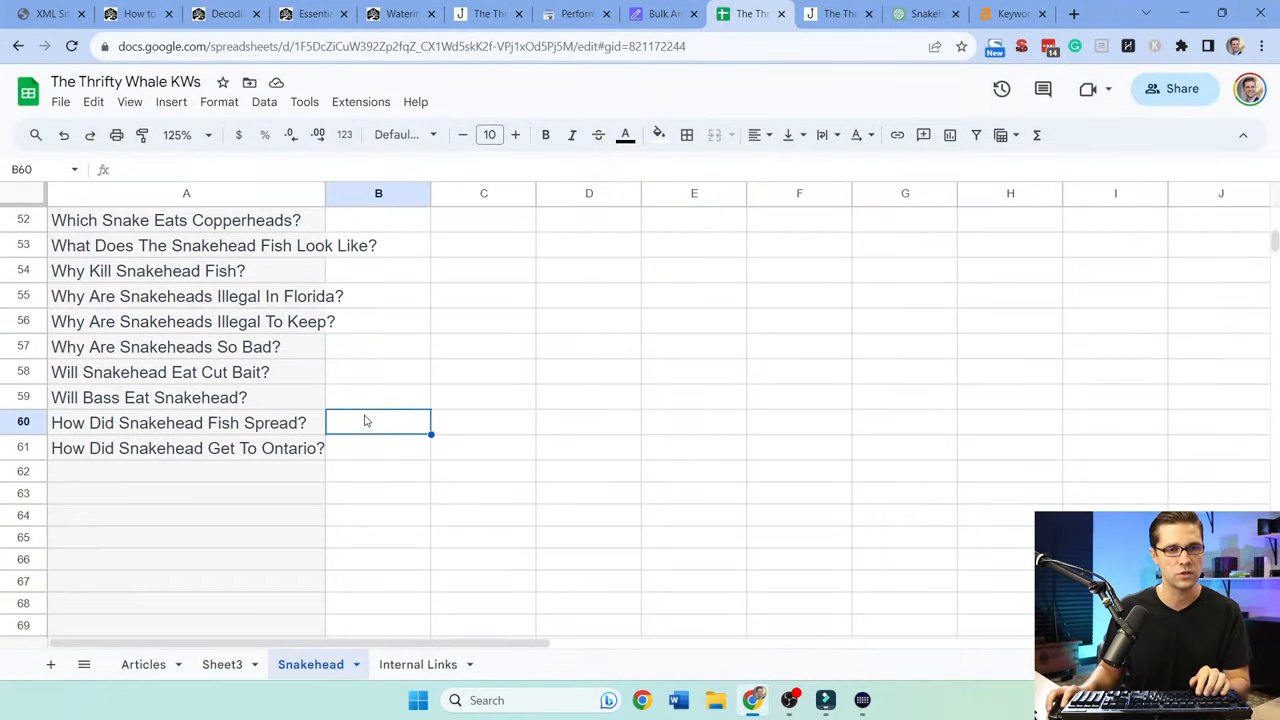
{"action": "left_click", "coordinate": [196, 448]}
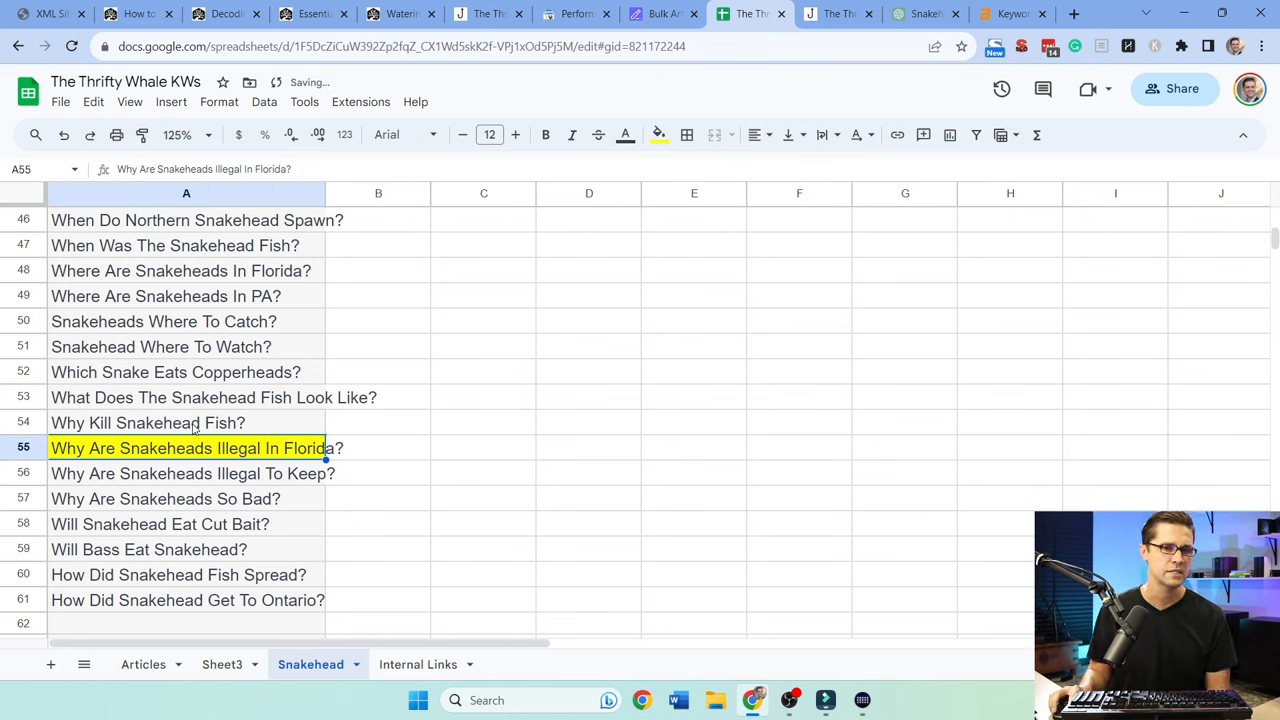
{"action": "left_click", "coordinate": [180, 270]}
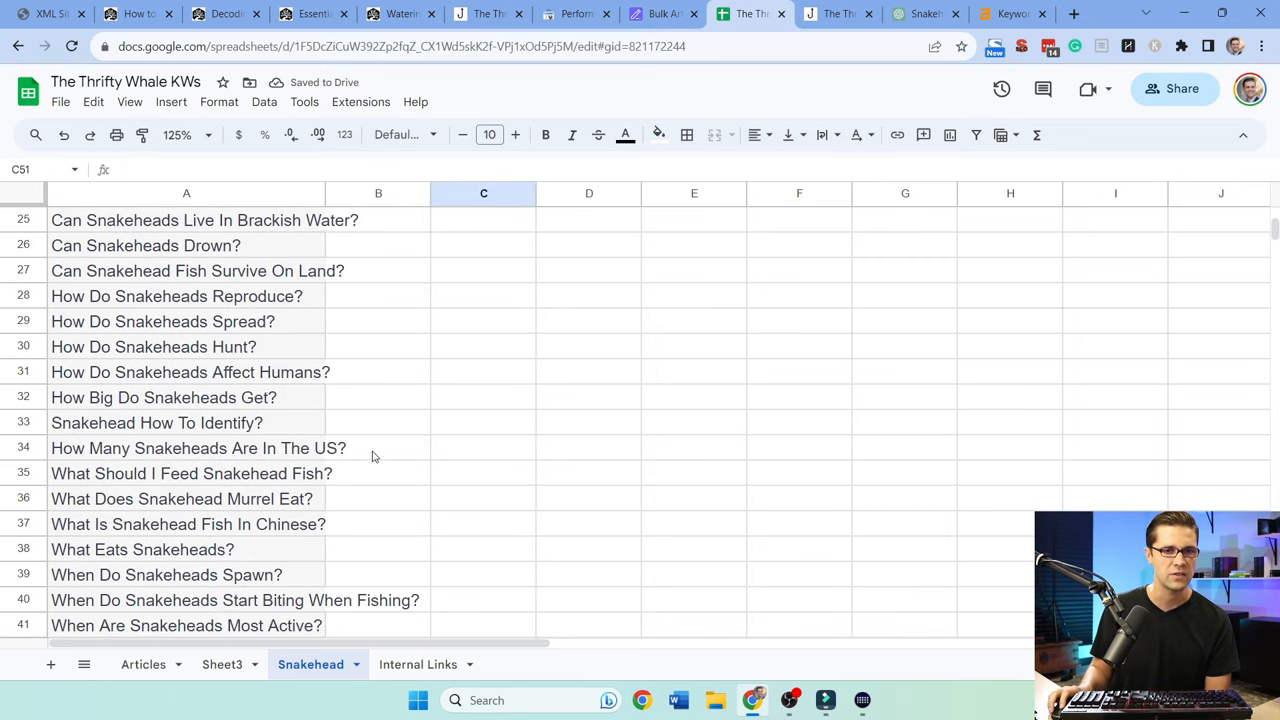
{"action": "type", "text": "mary"}
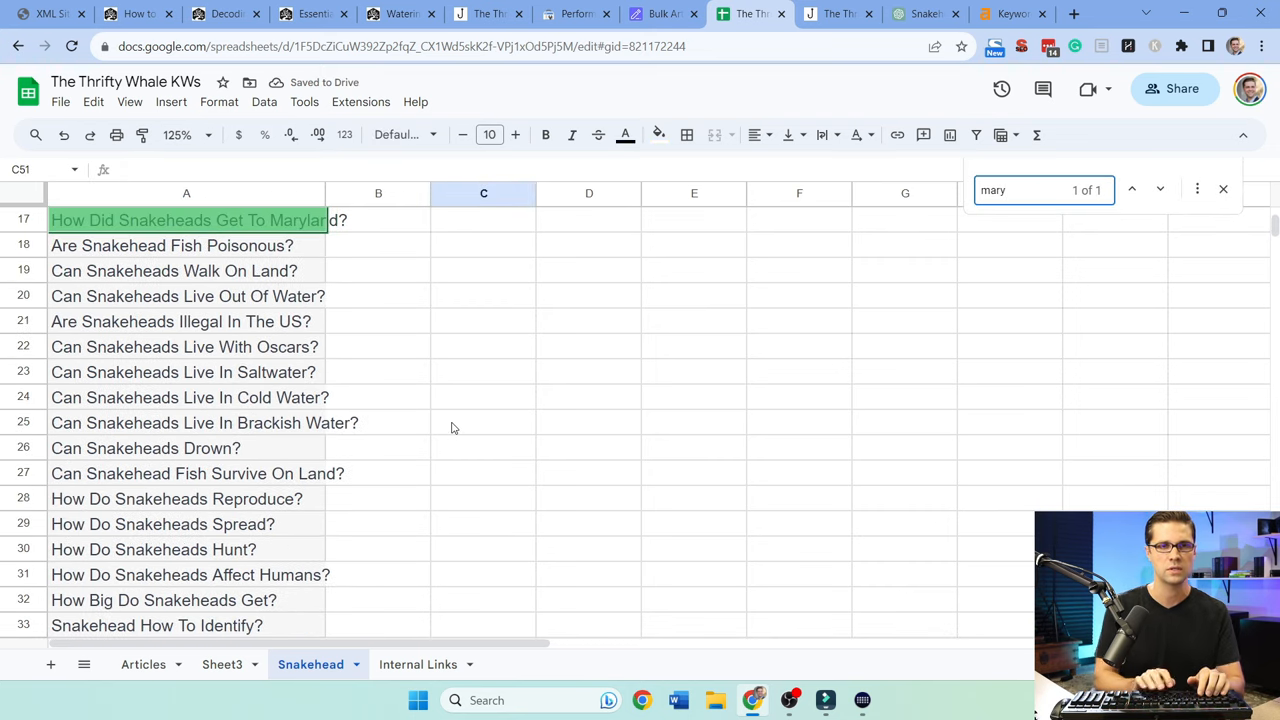
{"action": "left_click", "coordinate": [186, 218]}
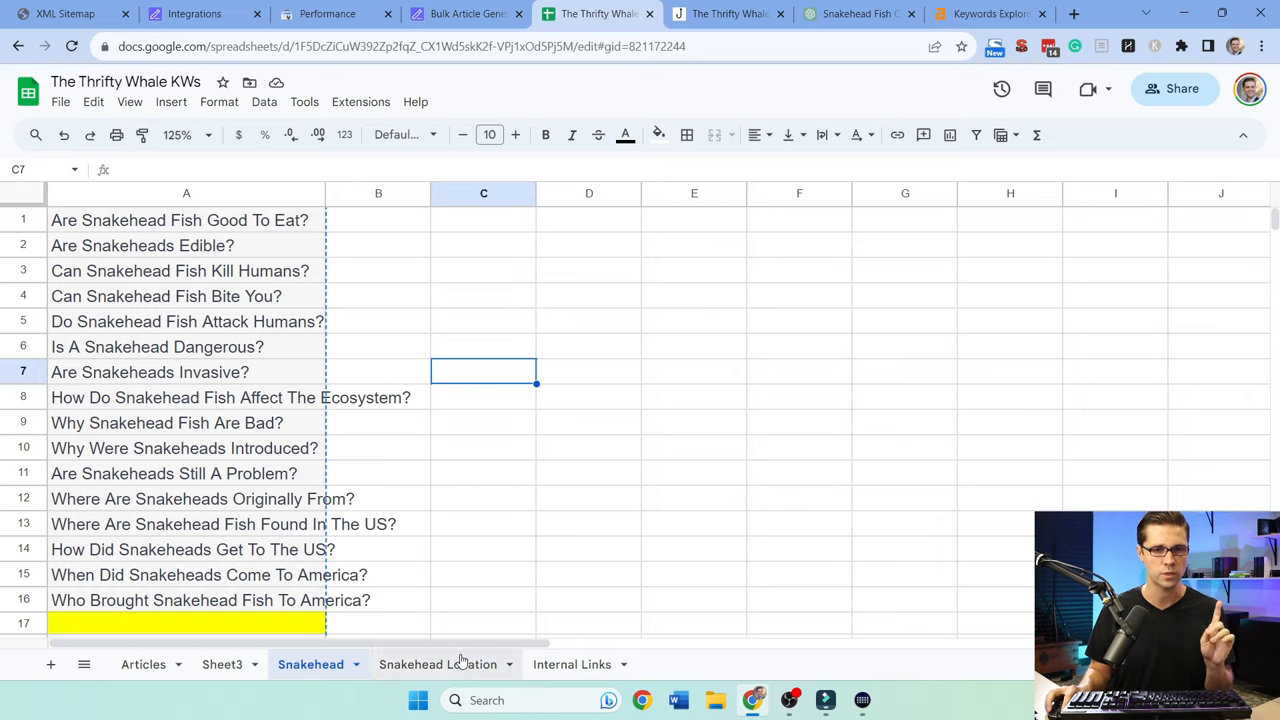
Move the five location-specific titles onto a new Snakehead Location sheet
{"action": "left_click", "coordinate": [438, 664]}
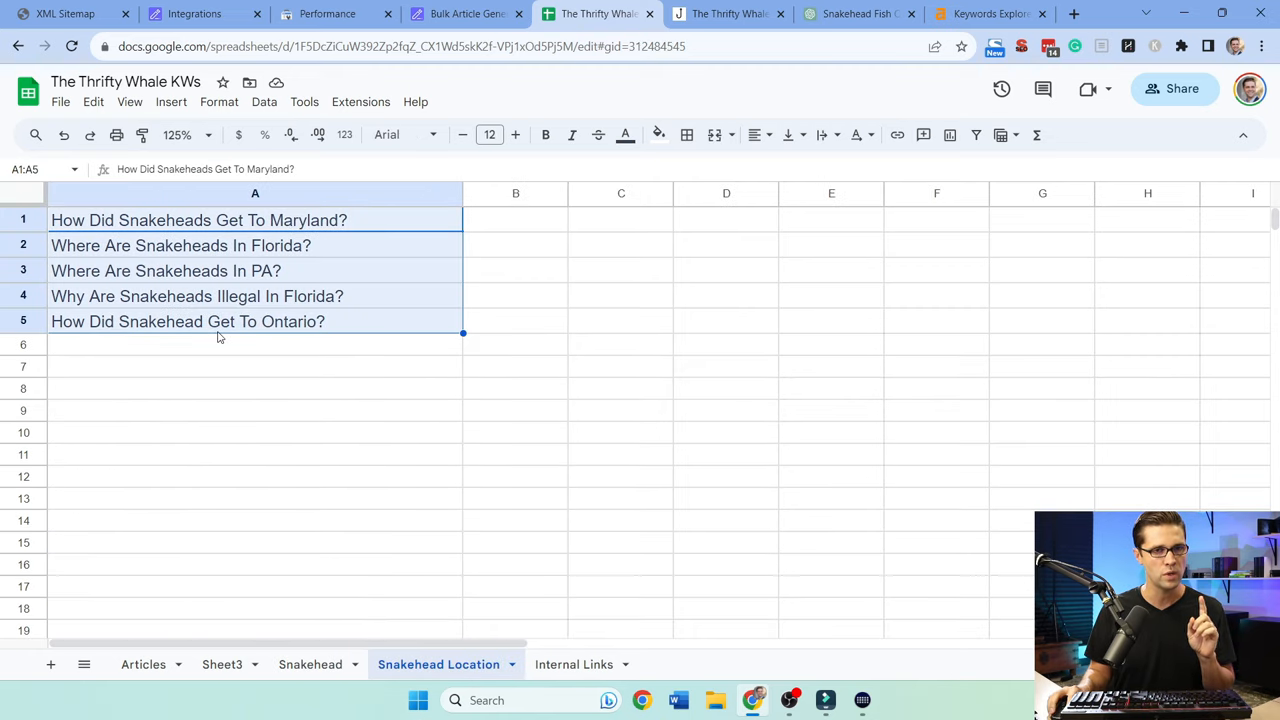
{"action": "left_click", "coordinate": [256, 388]}
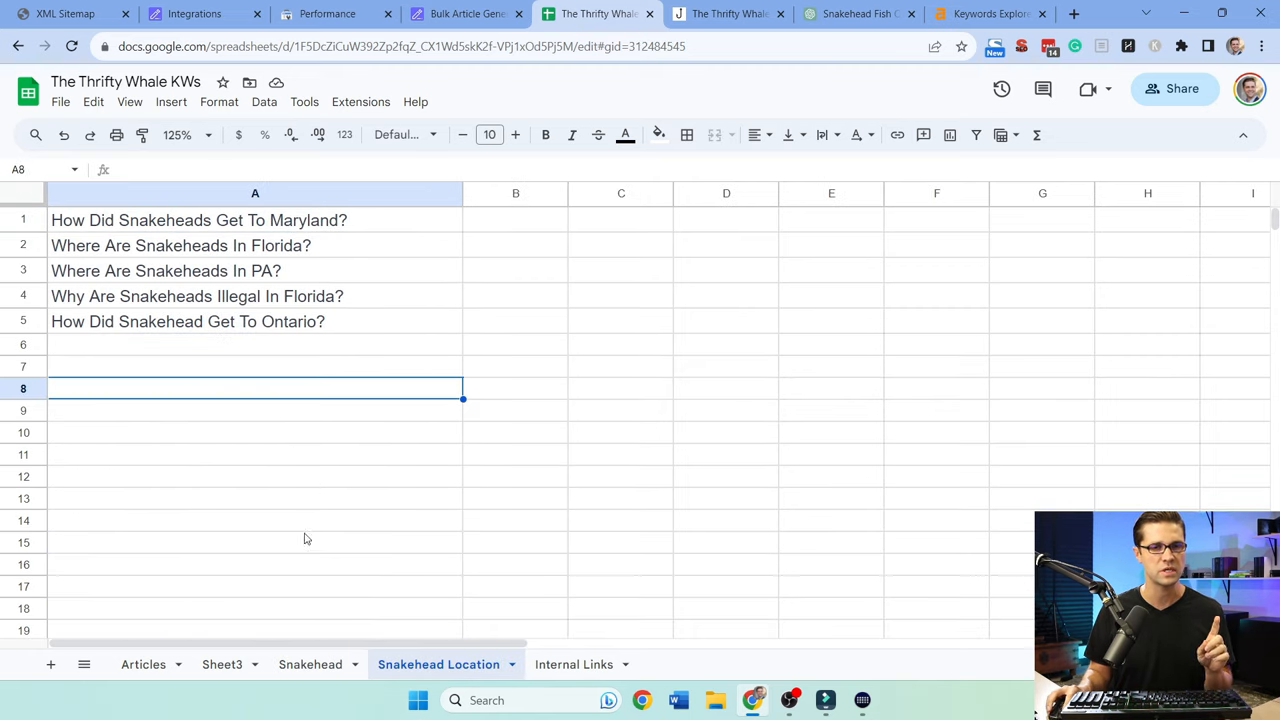
{"action": "left_click", "coordinate": [310, 664]}
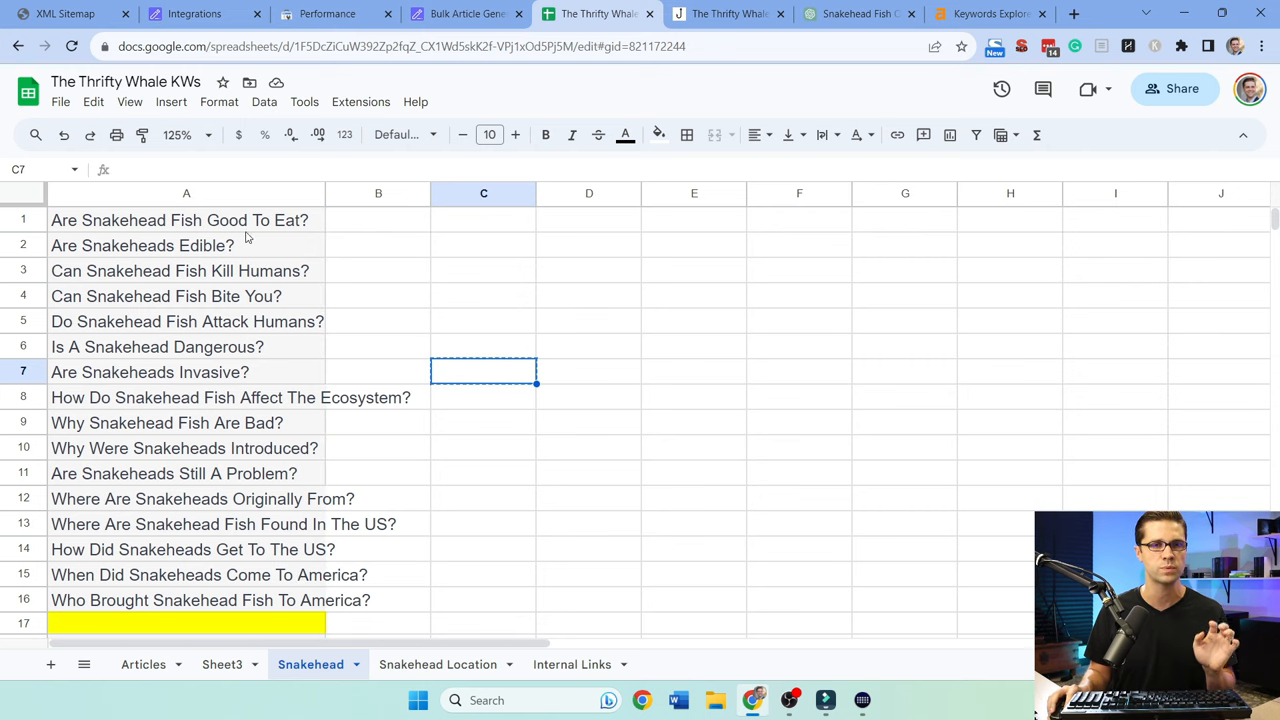
Paste the snakehead questions into the Bulk Article Generation table and generate NLP keywords for every row
{"action": "left_click", "coordinate": [464, 12]}
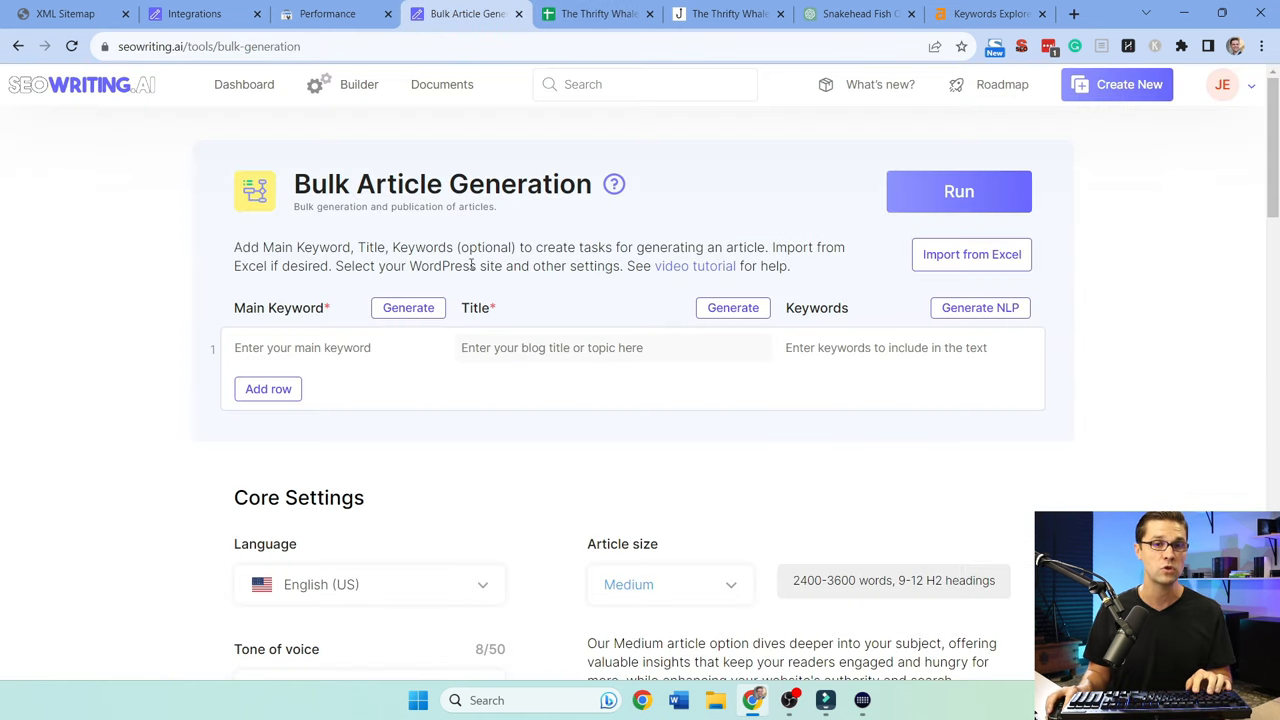
{"action": "left_click", "coordinate": [596, 12]}
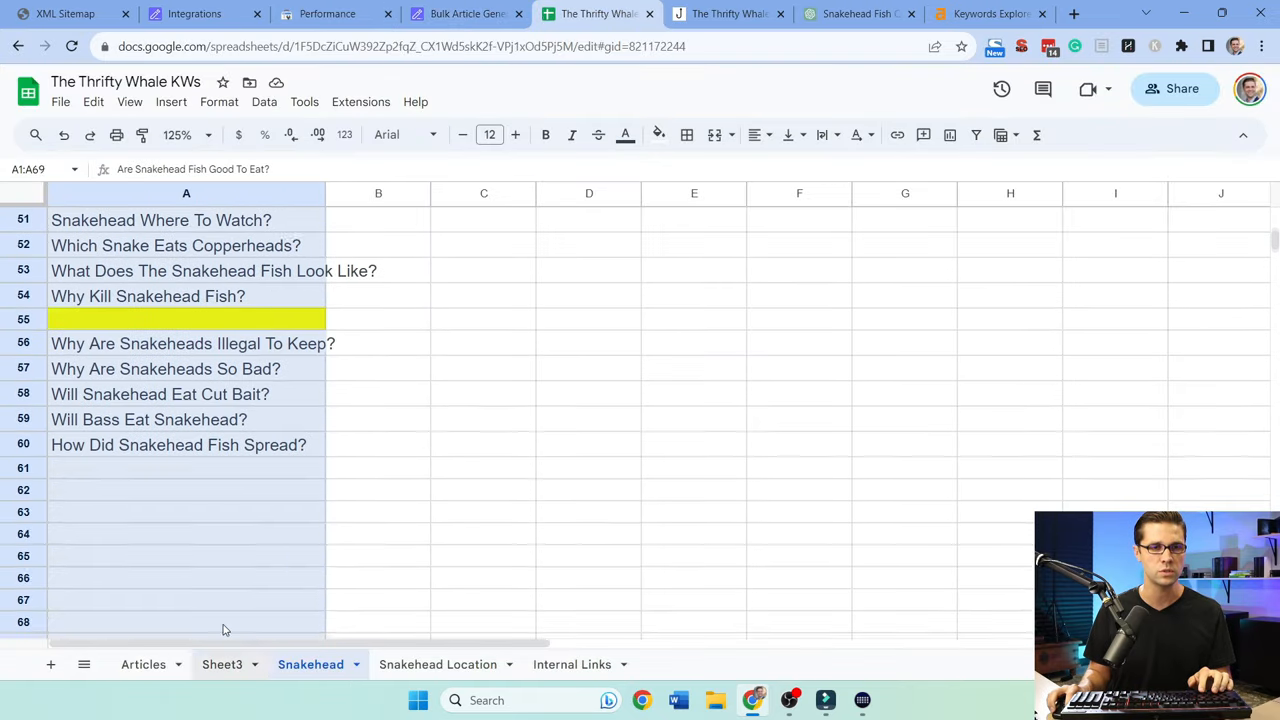
{"action": "left_click", "coordinate": [464, 12]}
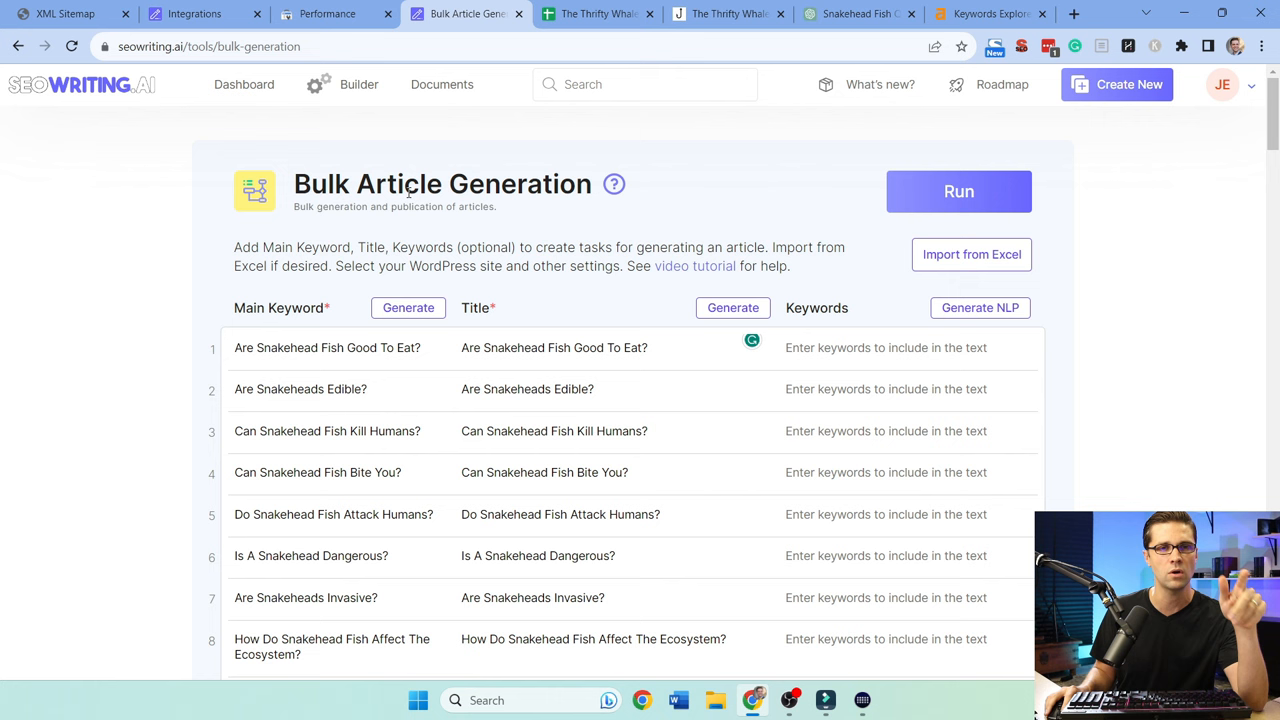
{"action": "left_click", "coordinate": [980, 308]}
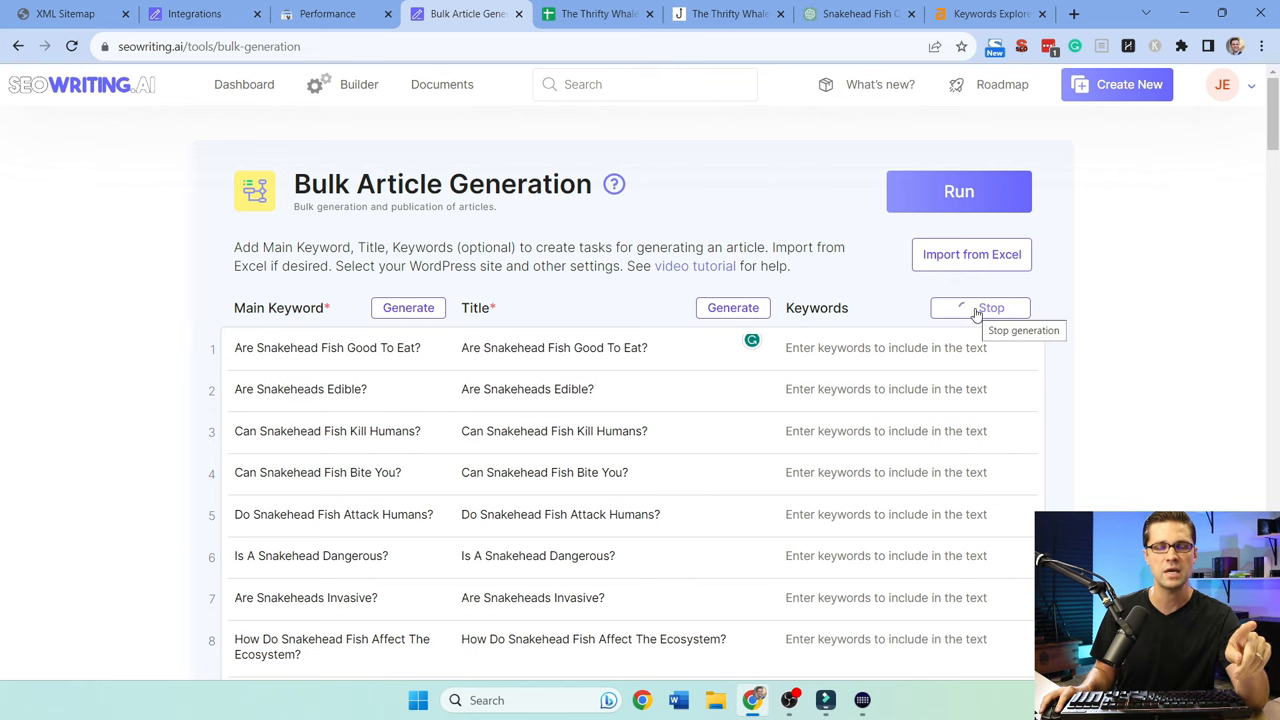
{"action": "mouse_move", "coordinate": [280, 332]}
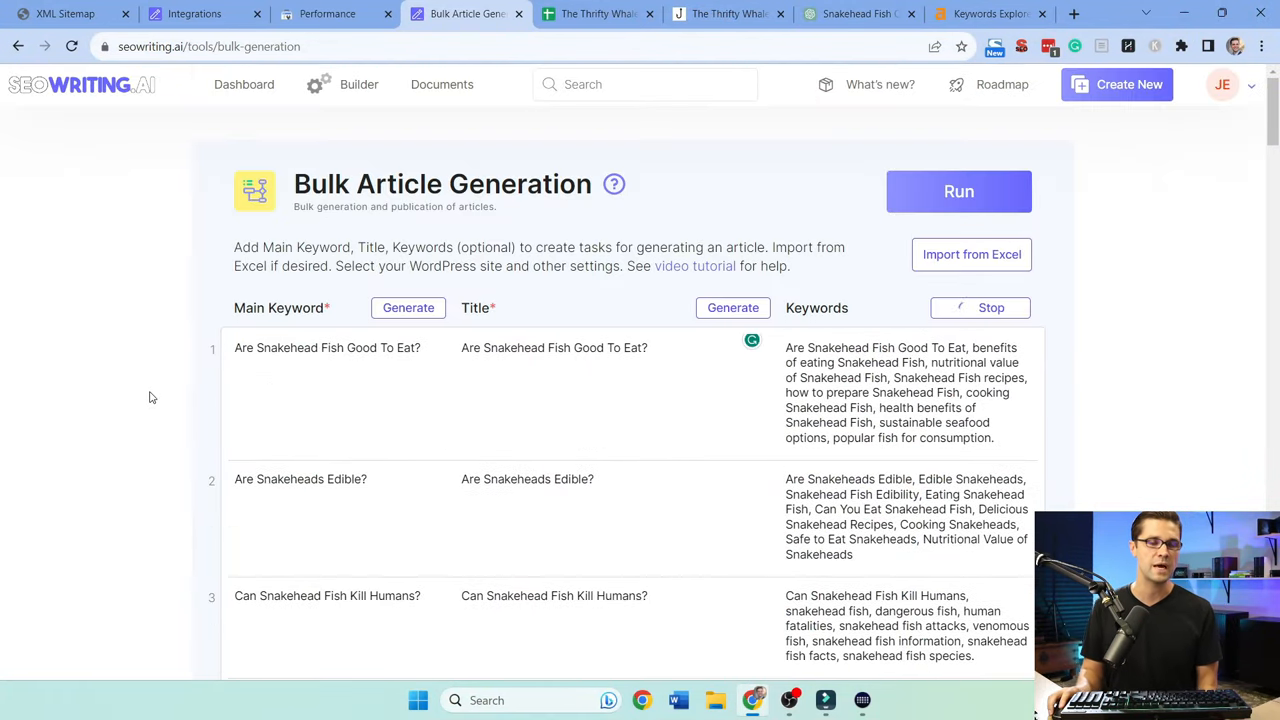
Set the article size to Small (1200–2400 words)
{"action": "scroll", "scroll_direction": "down", "scroll_amount": 3}
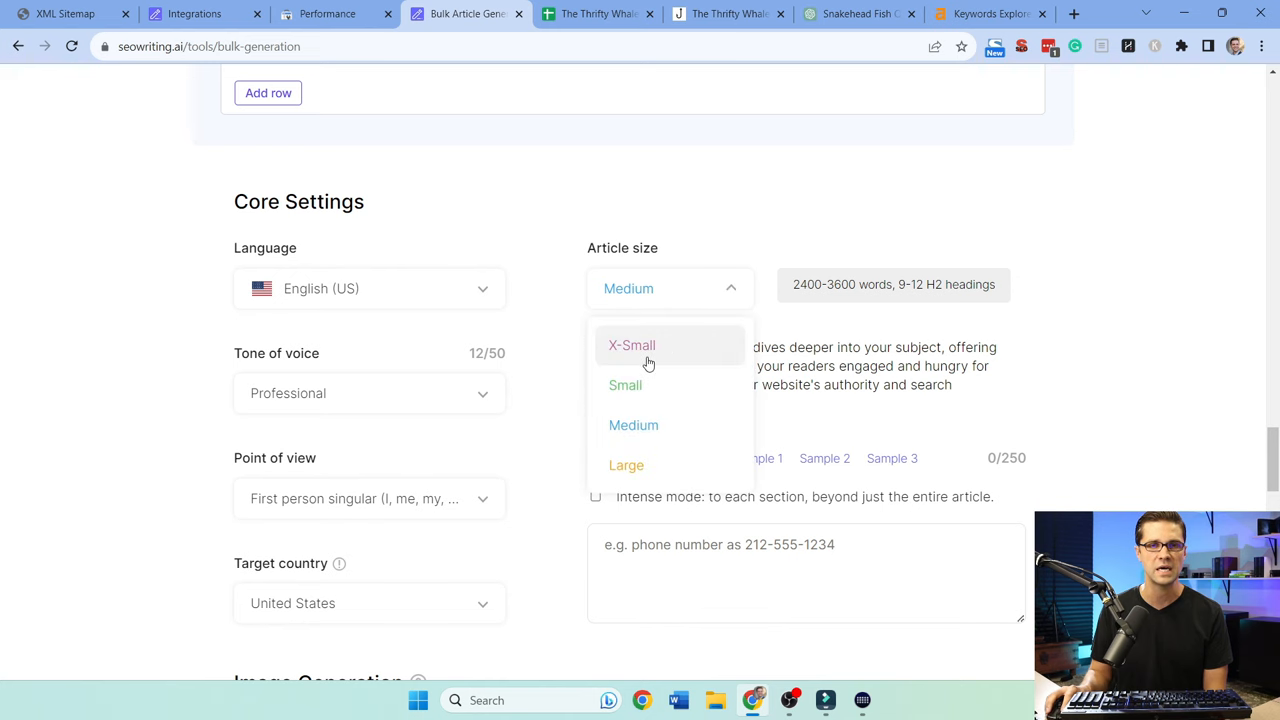
{"action": "left_click", "coordinate": [624, 384]}
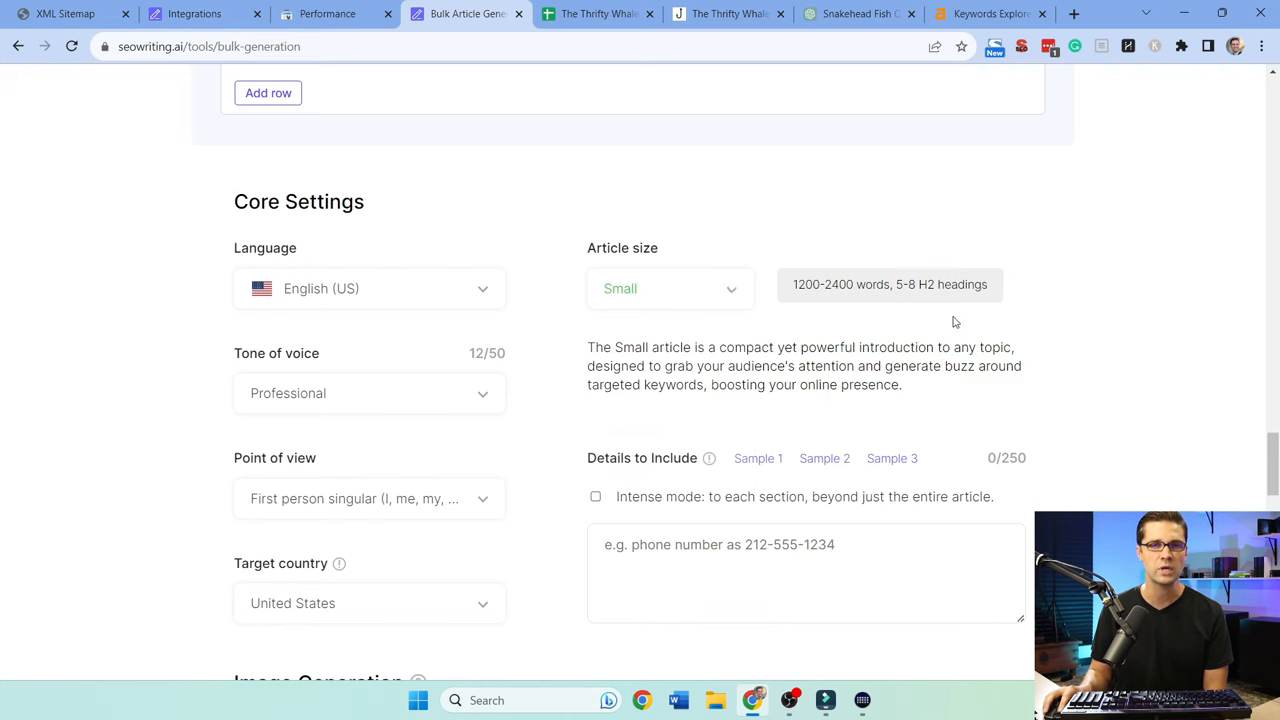
{"action": "scroll", "scroll_direction": "down", "scroll_amount": 3}
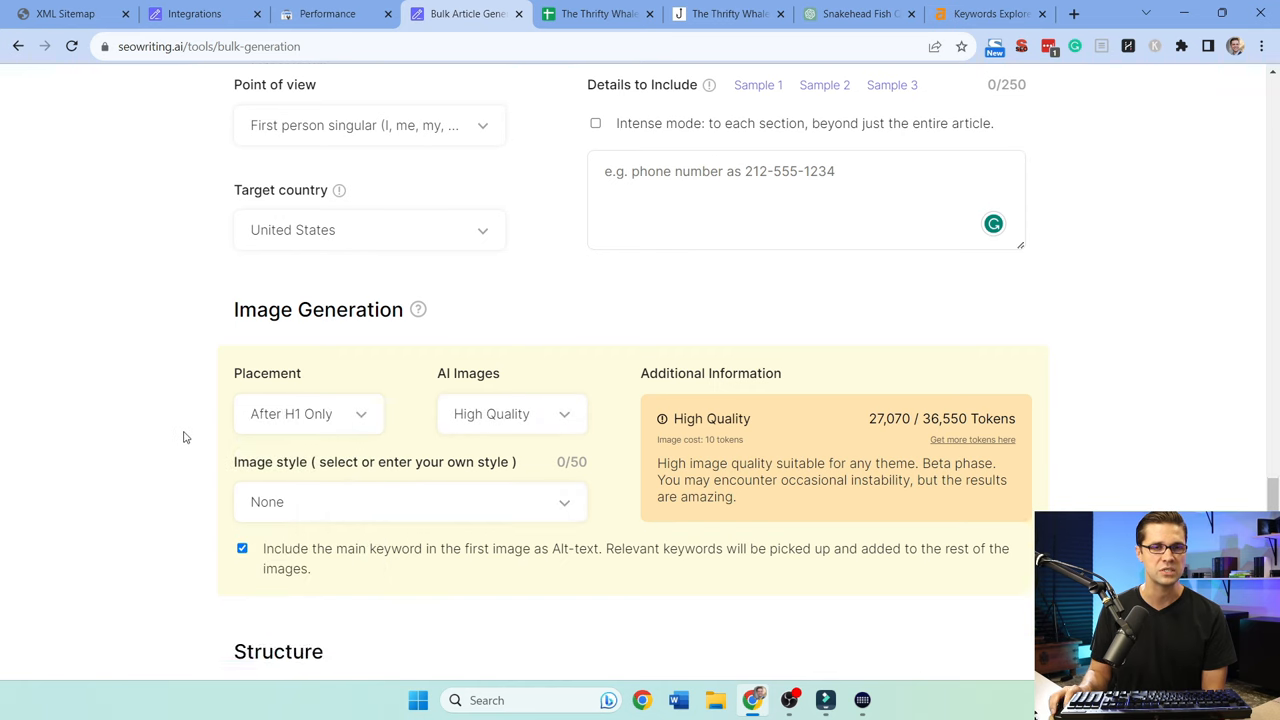
{"action": "scroll", "scroll_direction": "down", "scroll_amount": 3}
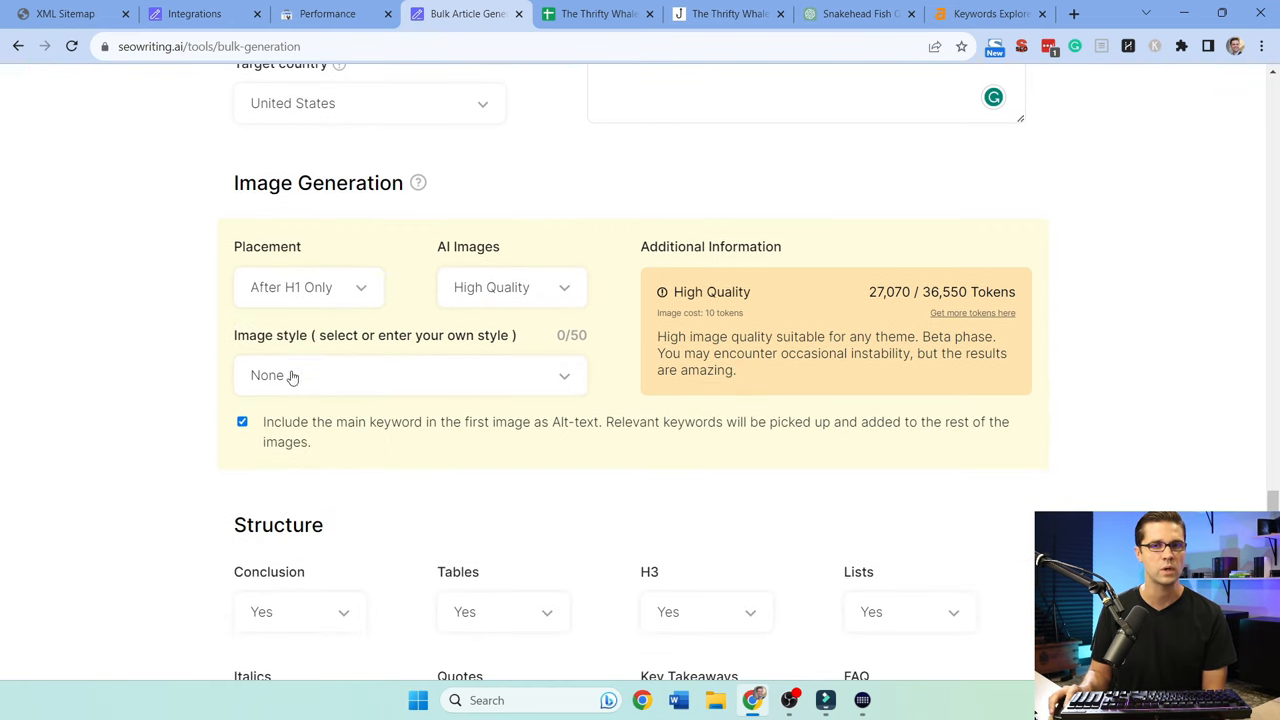
{"action": "mouse_move", "coordinate": [1108, 298]}
{"action": "type", "text": "Photo"}
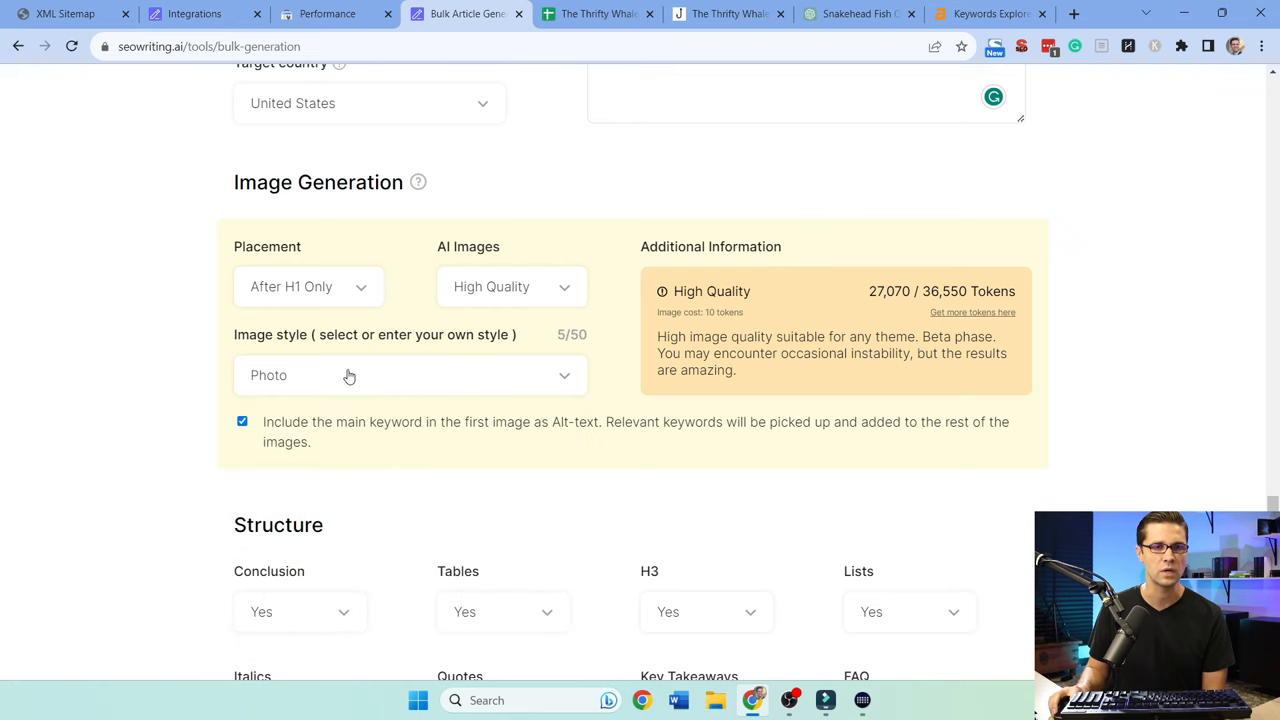
Set the image style to Photo with the main keyword as alt-text
{"action": "left_click", "coordinate": [410, 376]}
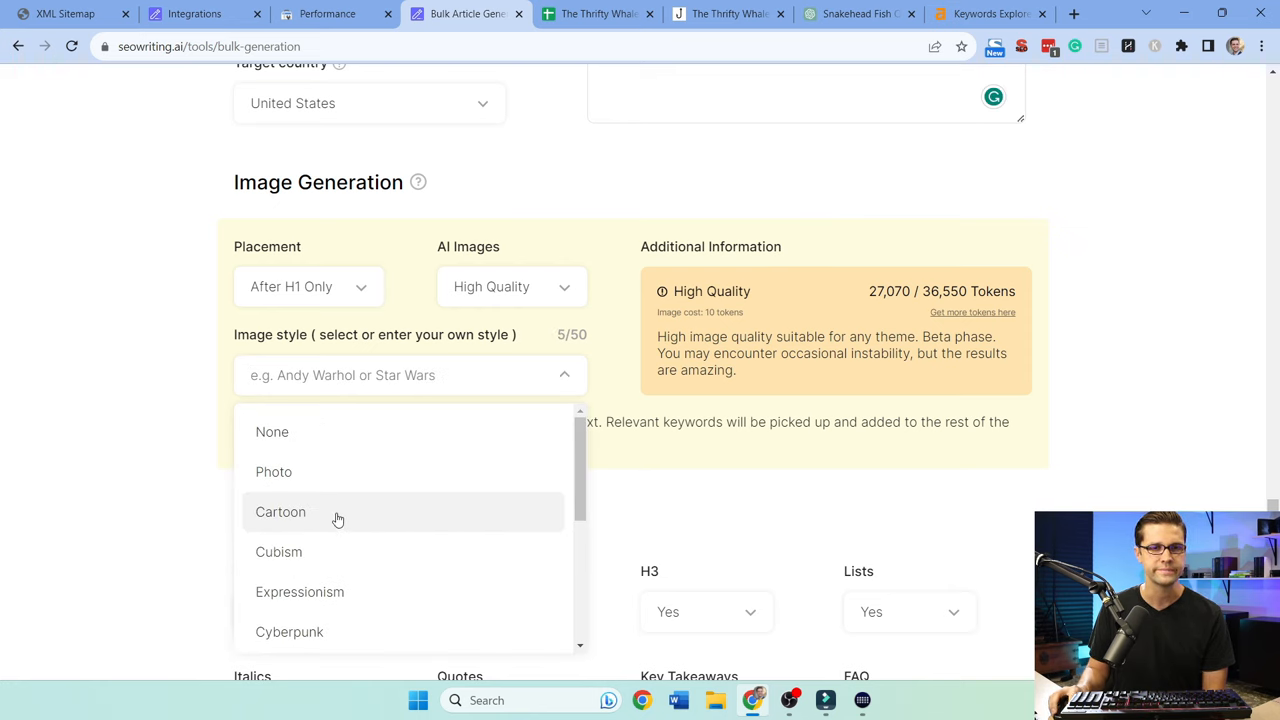
{"action": "left_click", "coordinate": [272, 472]}
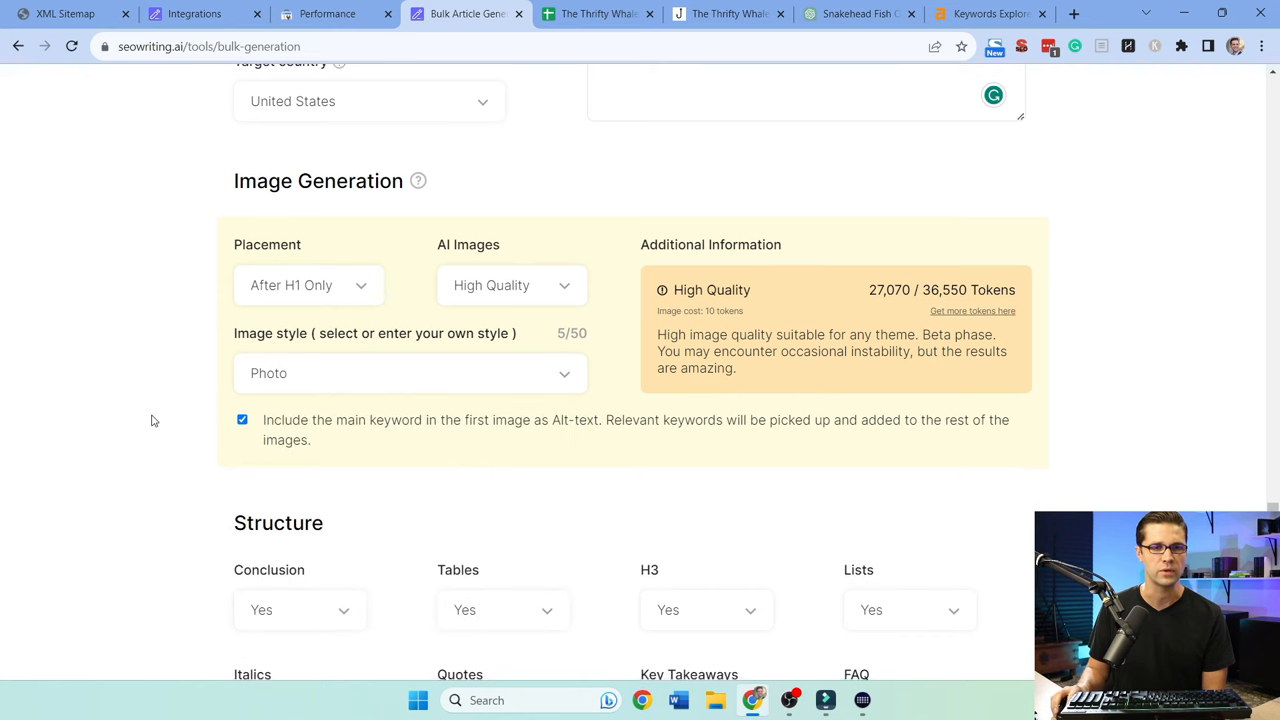
{"action": "scroll", "scroll_direction": "down", "scroll_amount": 3}
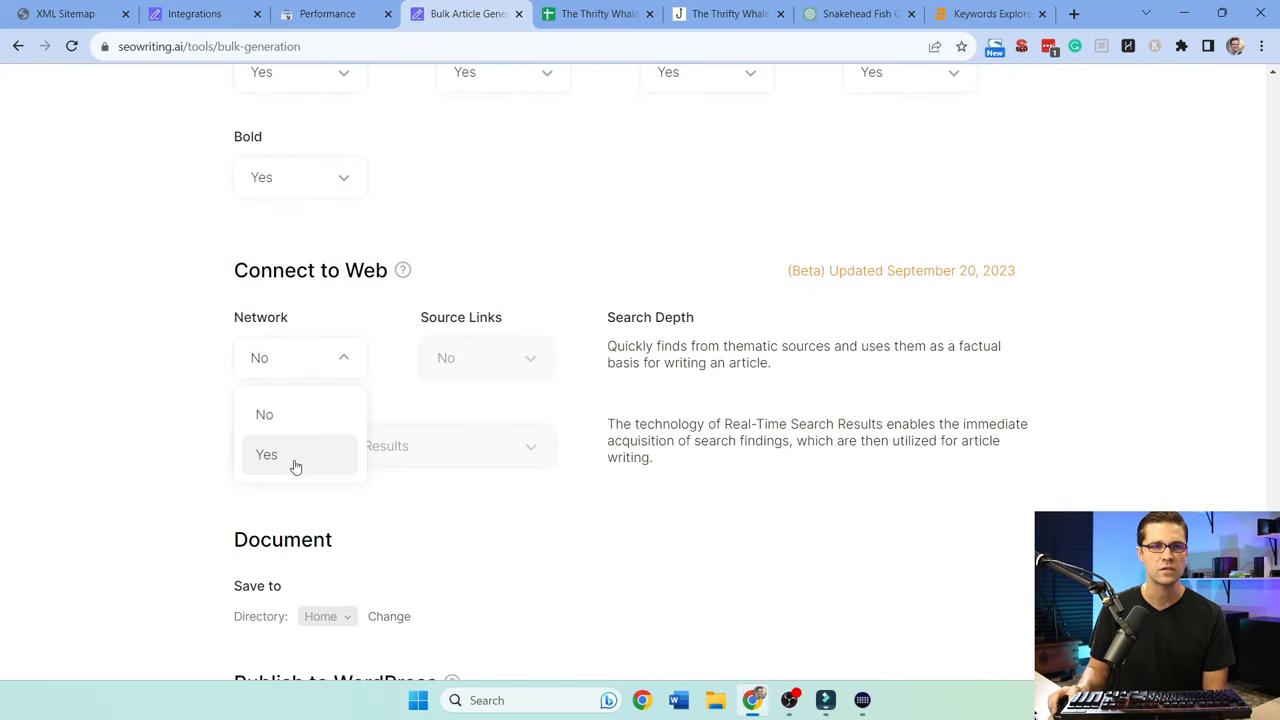
Enable real-time web research with source links for the articles
{"action": "left_click", "coordinate": [266, 454]}
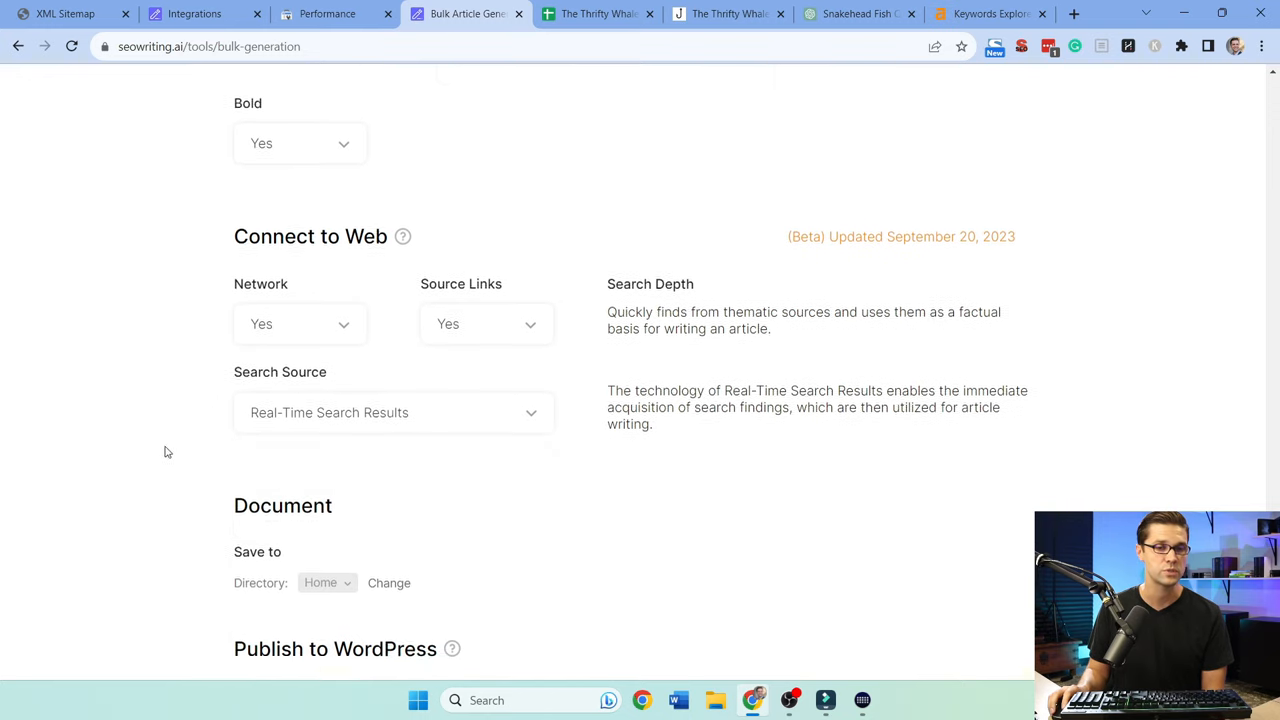
{"action": "scroll", "scroll_direction": "down", "scroll_amount": 3}
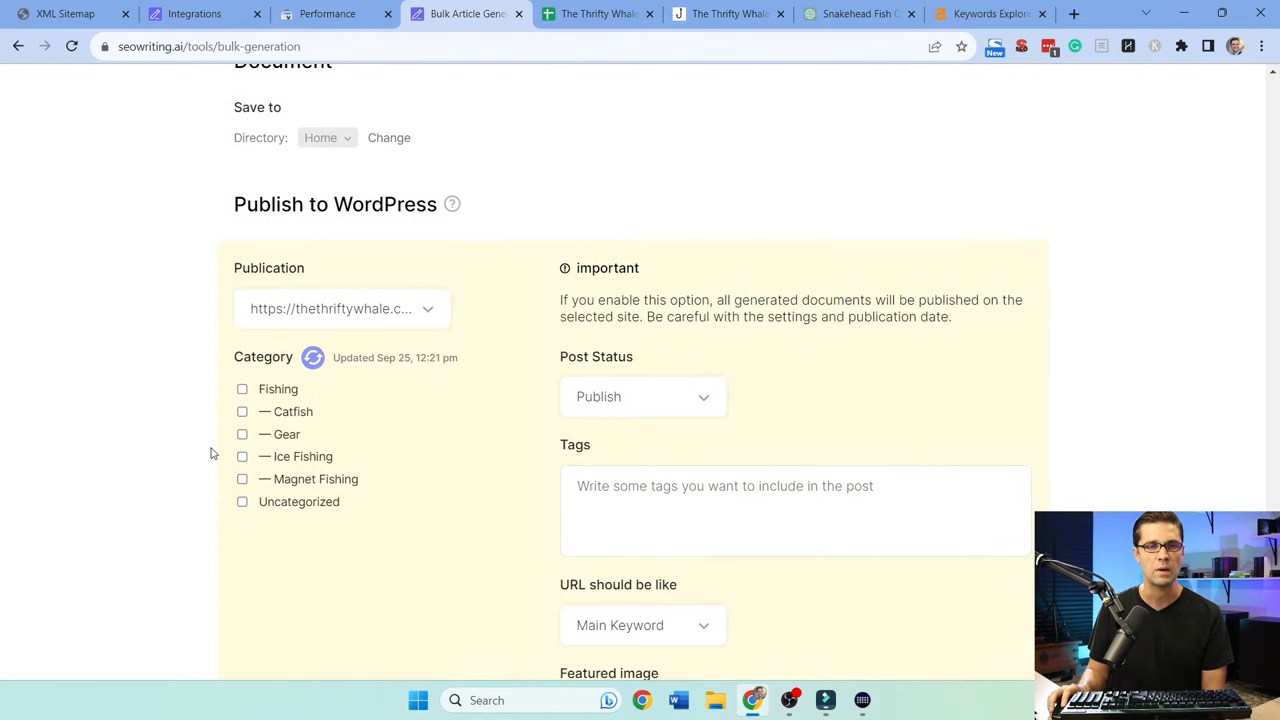
{"action": "scroll", "scroll_direction": "down", "scroll_amount": 3}
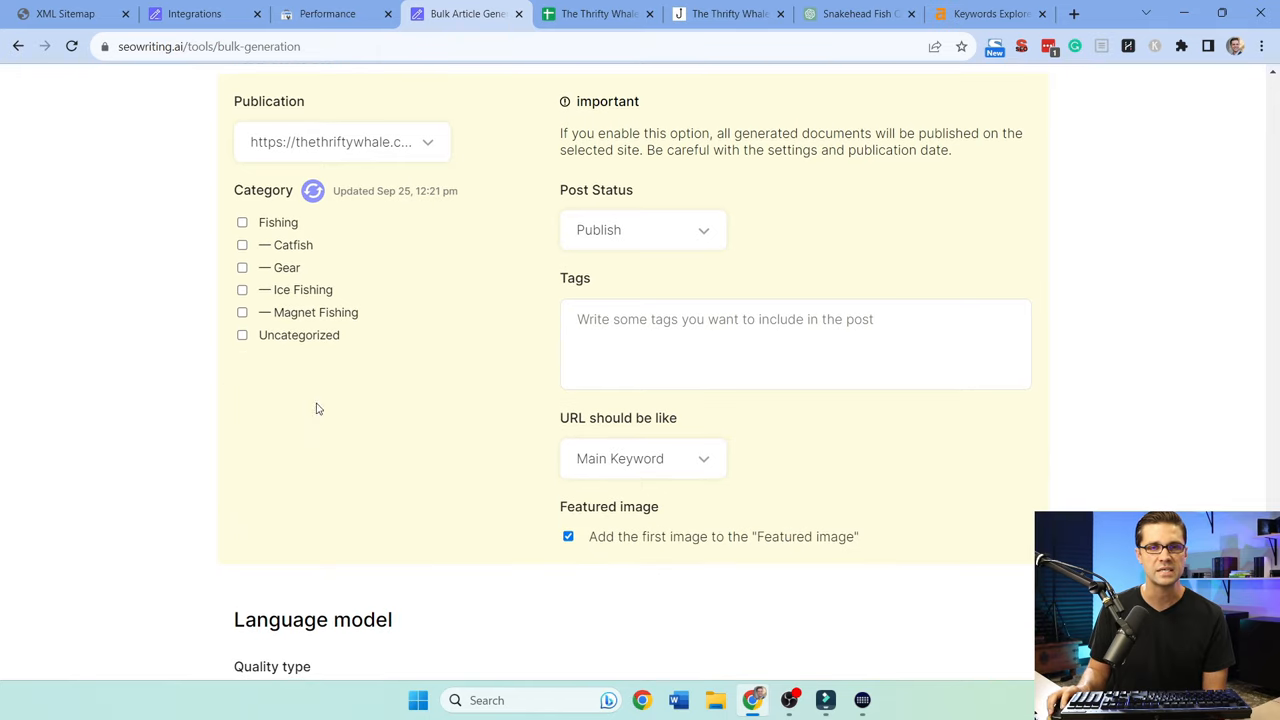
Schedule publishing at one post per day under the Fishing category
{"action": "left_click", "coordinate": [642, 230]}
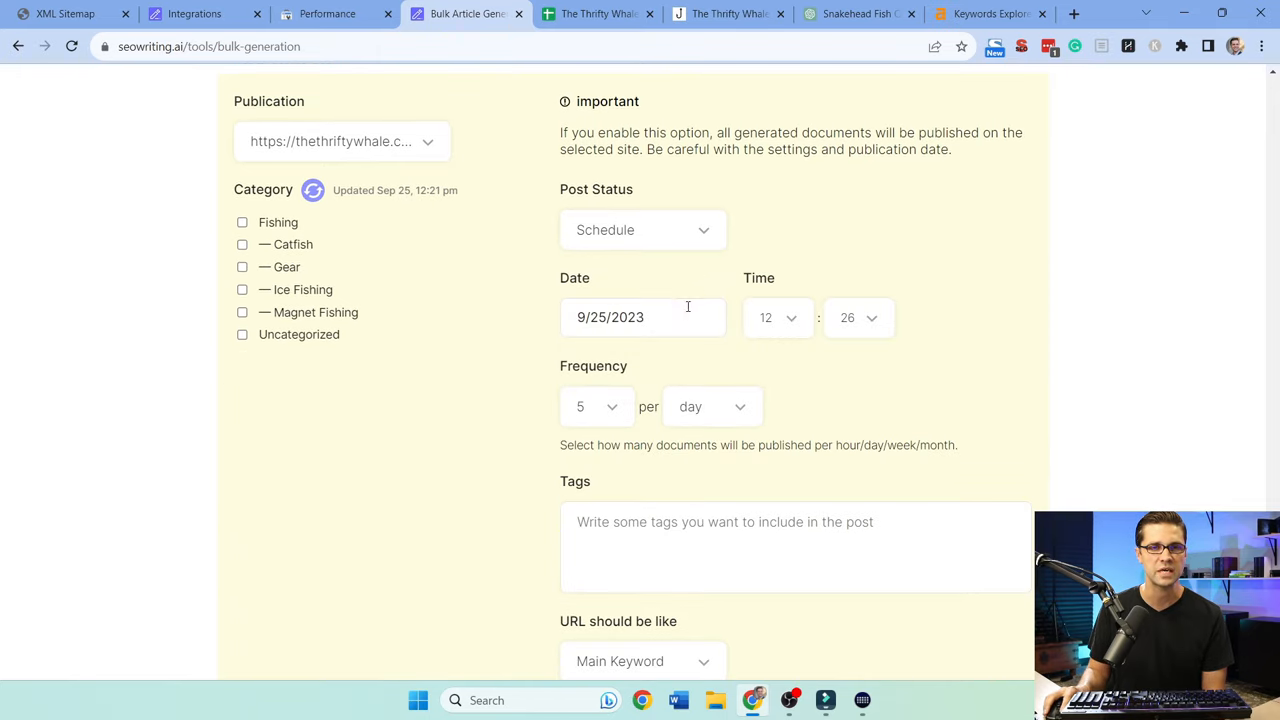
{"action": "left_click", "coordinate": [596, 406]}
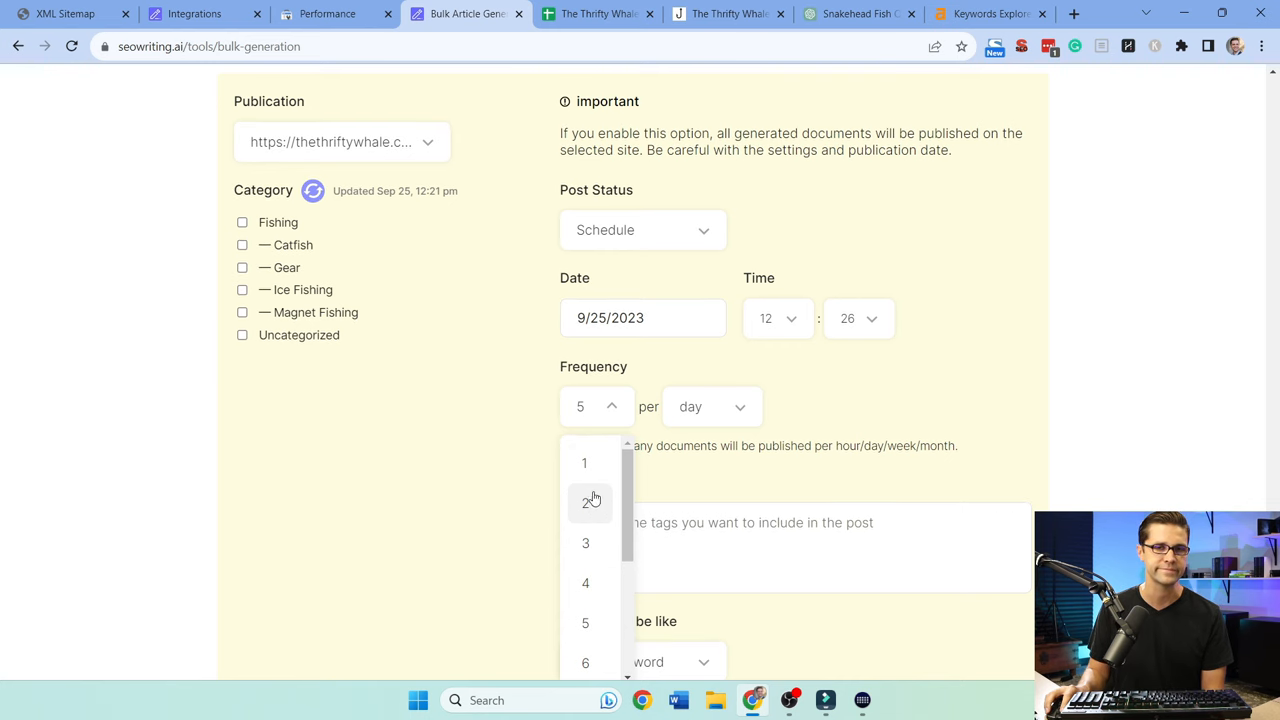
{"action": "left_click", "coordinate": [584, 462]}
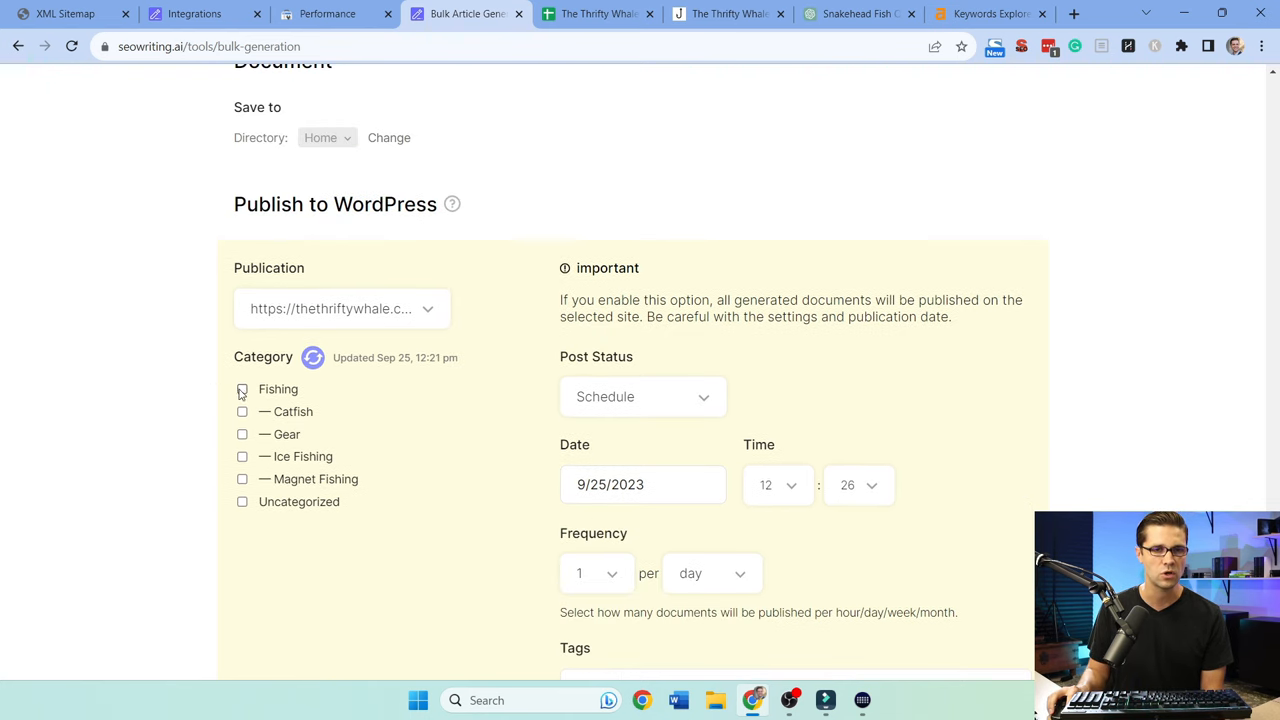
{"action": "left_click", "coordinate": [242, 388]}
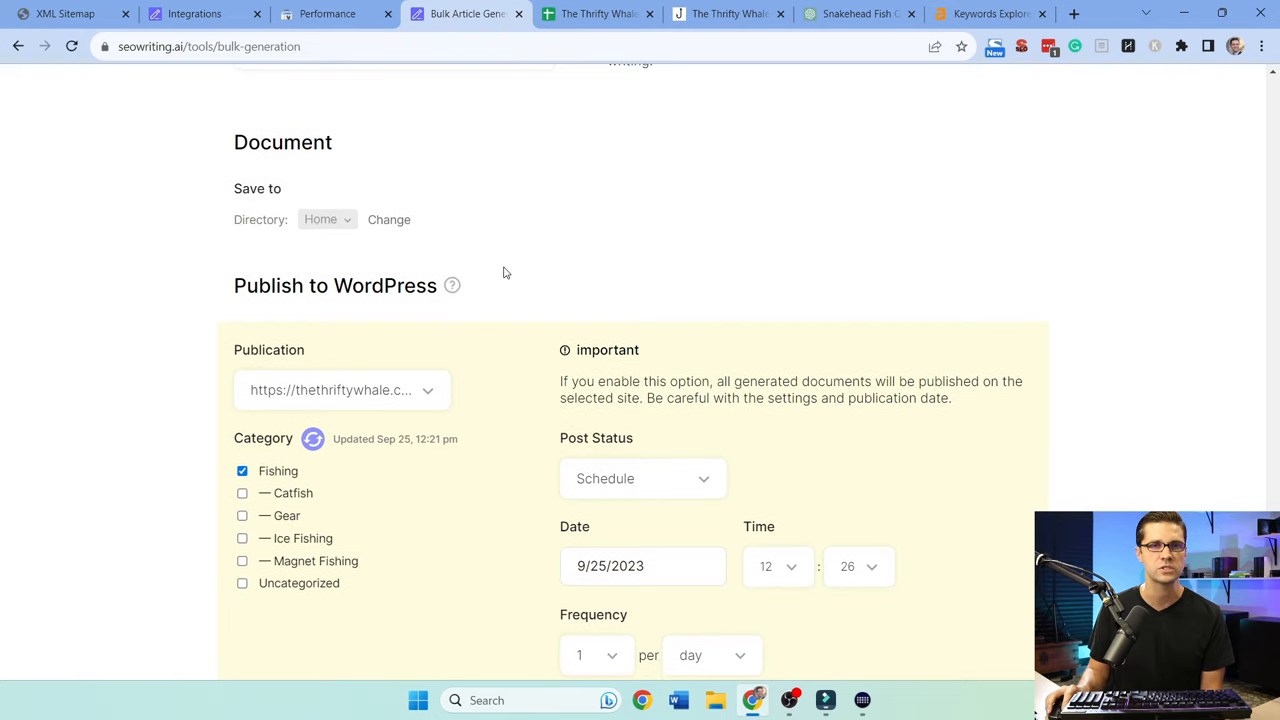
{"action": "left_click", "coordinate": [728, 14]}
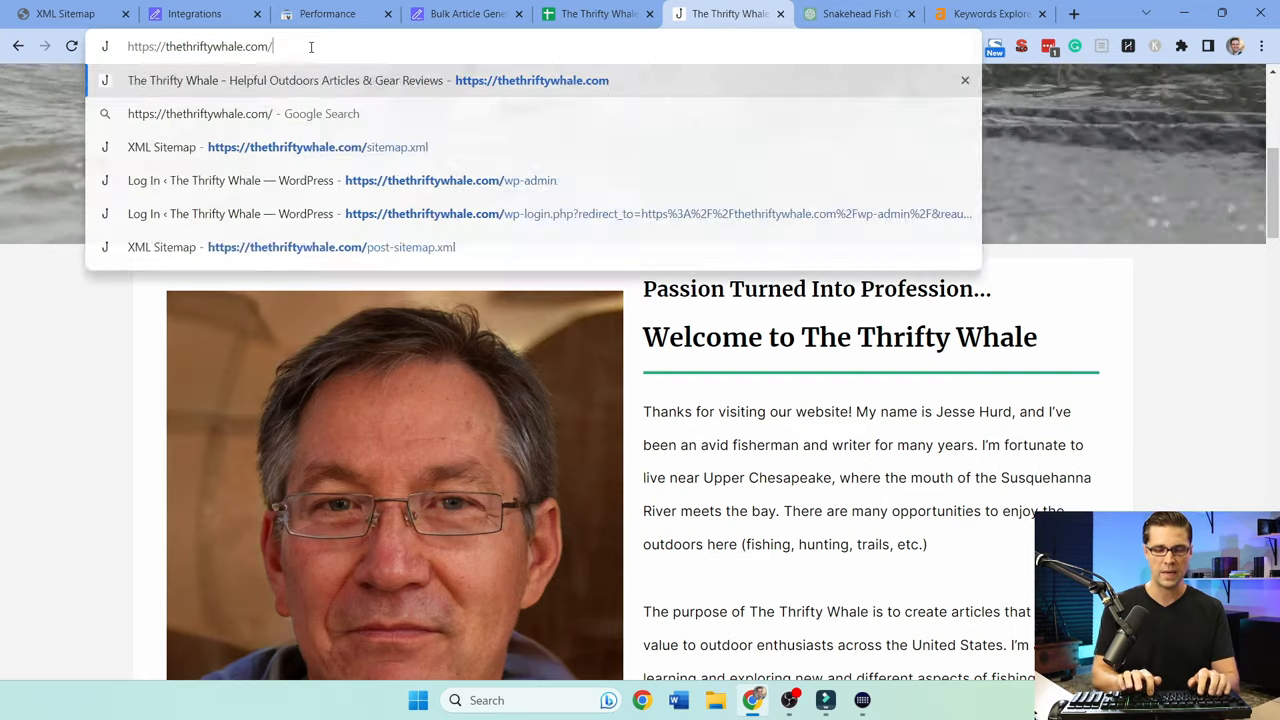
Add a new Snakeheads post category in The Thrifty Whale's WordPress admin
{"action": "left_click", "coordinate": [424, 180]}
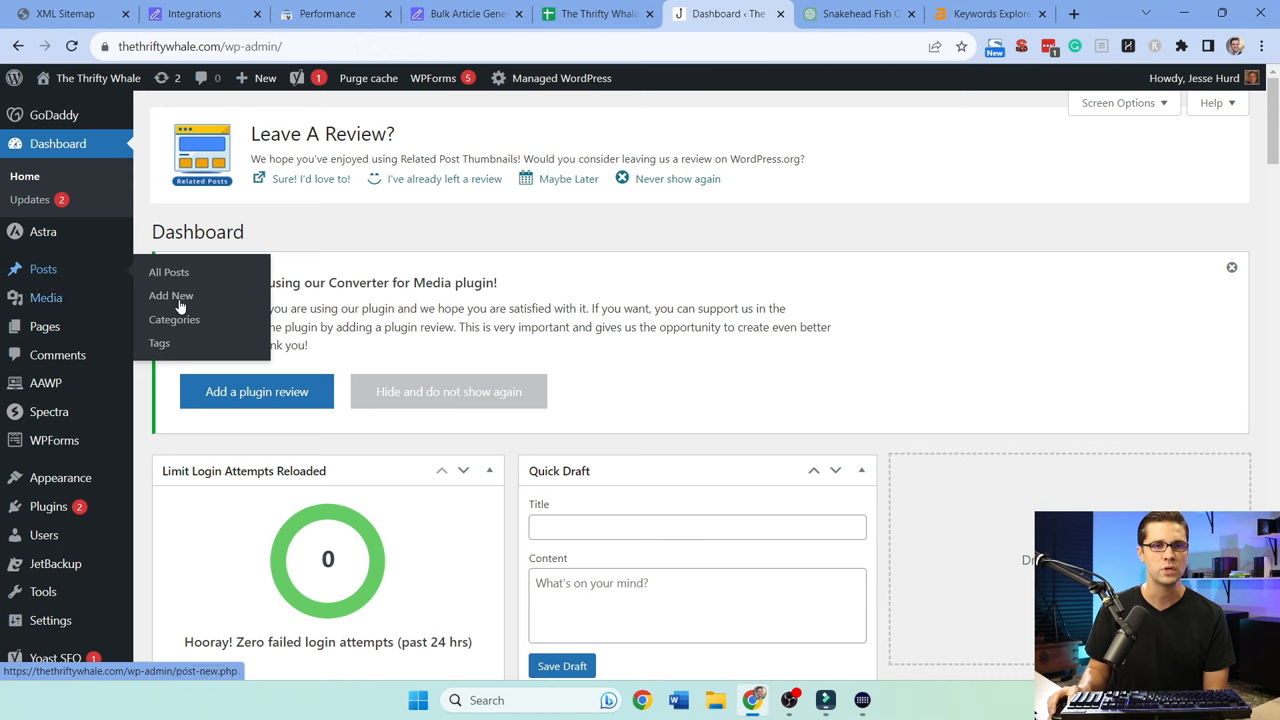
{"action": "left_click", "coordinate": [174, 320]}
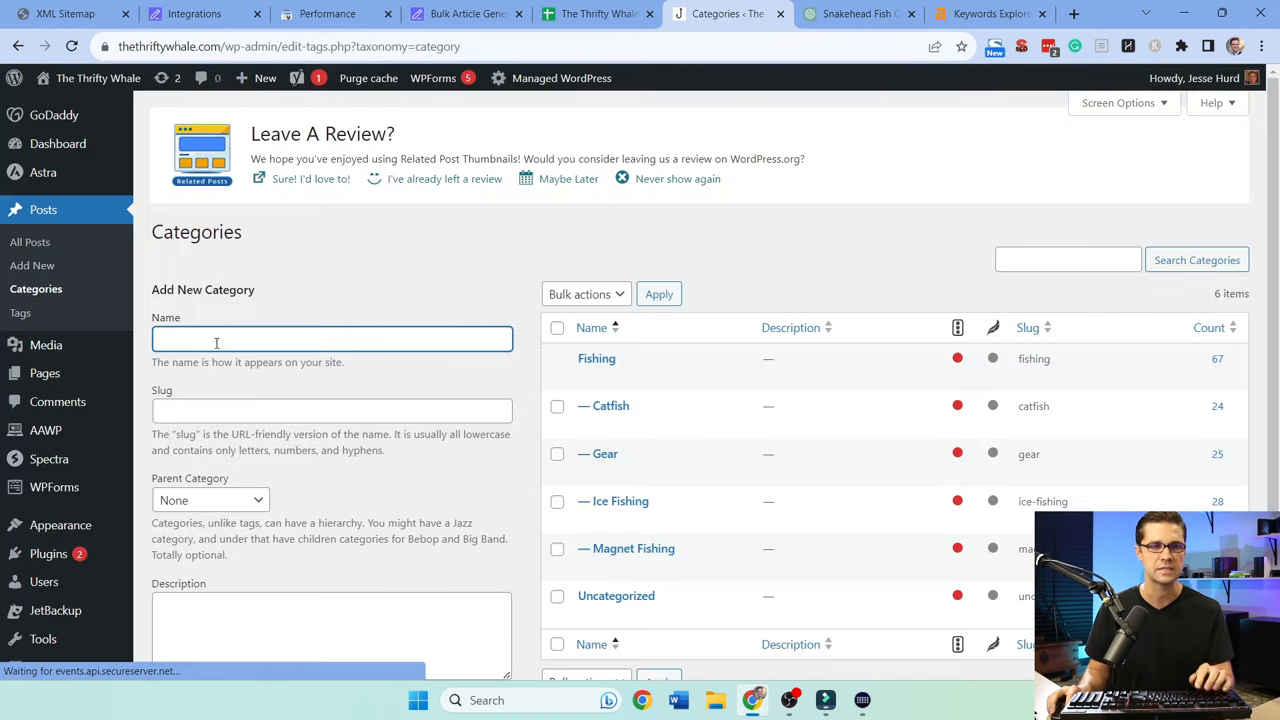
{"action": "type", "text": "Snak"}
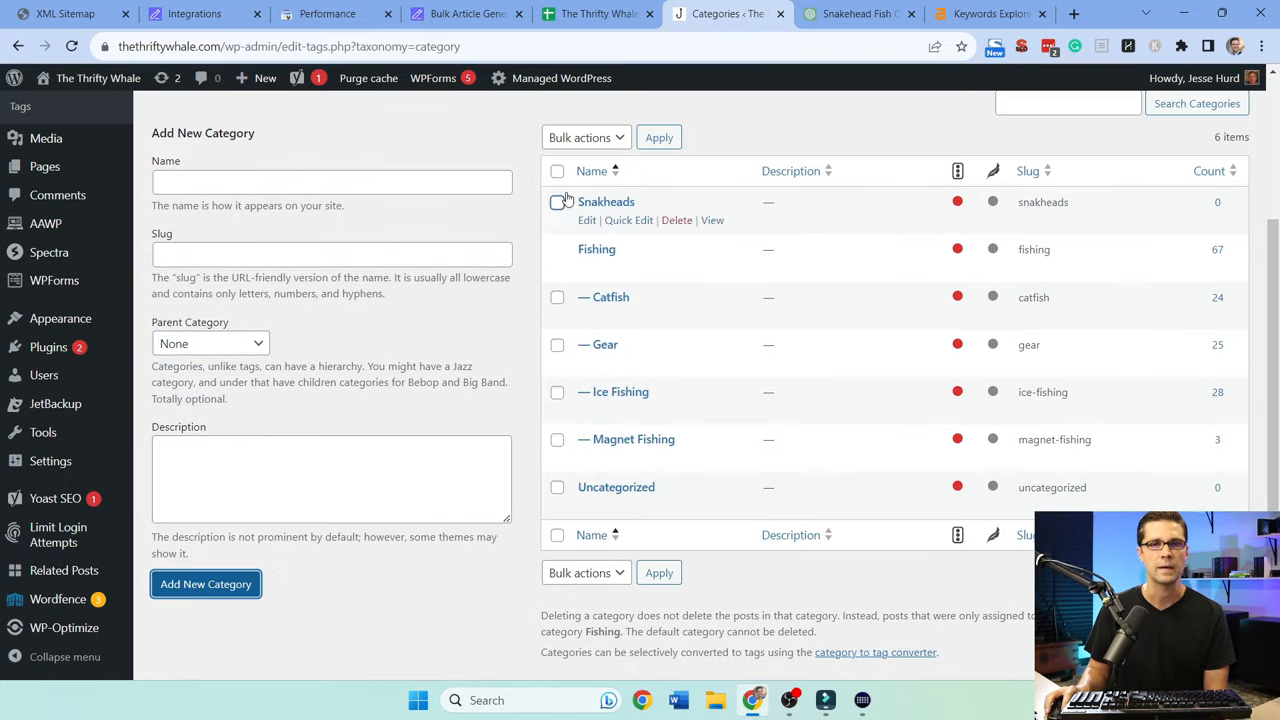
{"action": "left_click", "coordinate": [464, 12]}
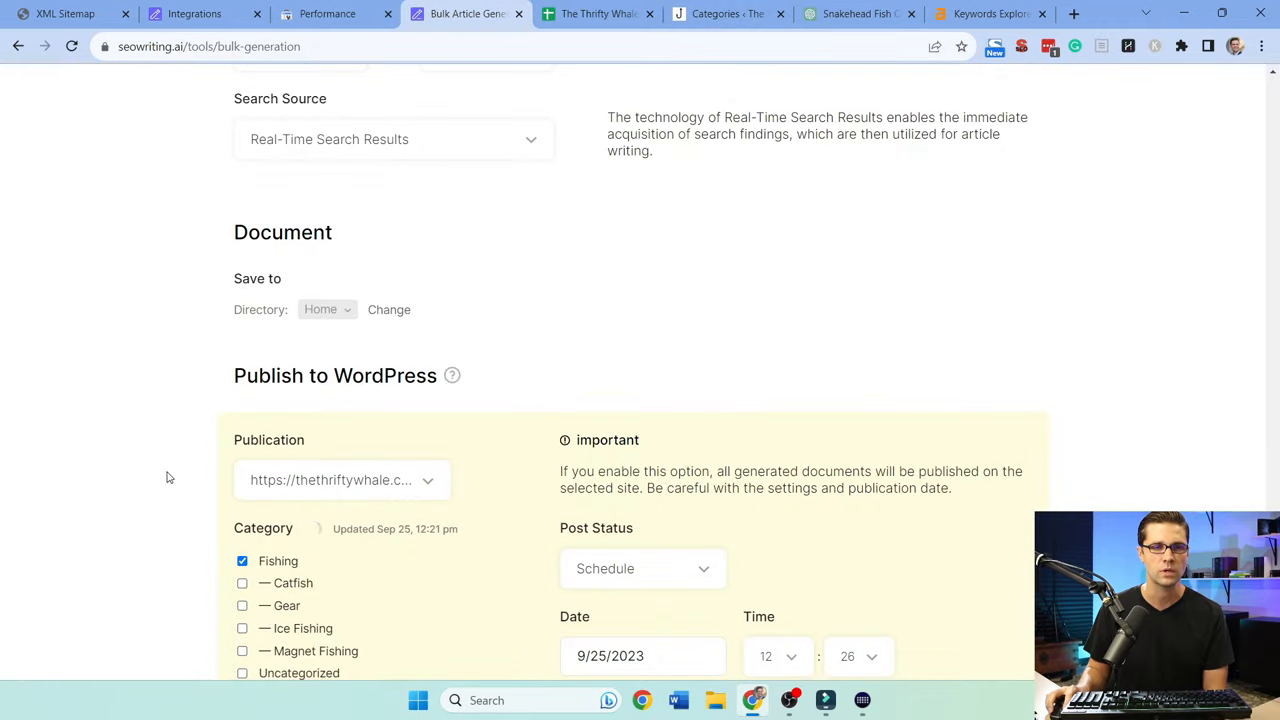
Open the Snakeheads category's WordPress edit page and tick Snakeheads alongside Fishing in the generator
{"action": "scroll", "scroll_direction": "down", "scroll_amount": 3}
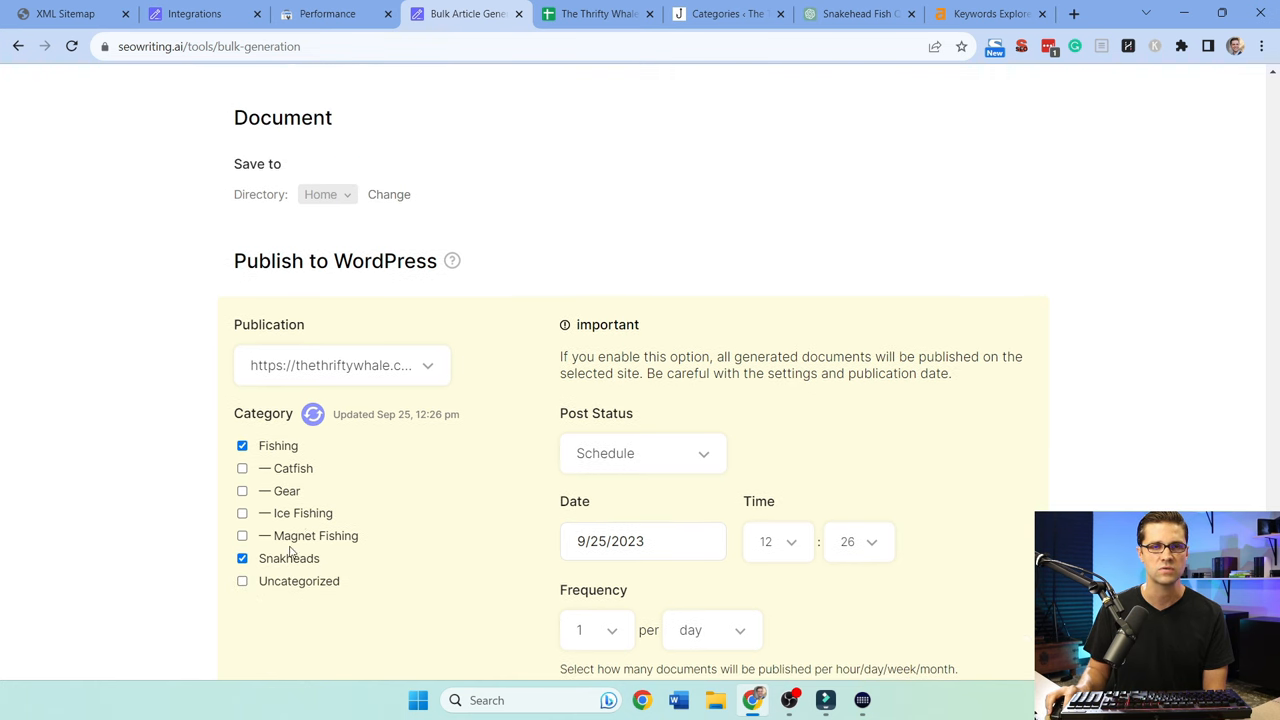
{"action": "left_click", "coordinate": [728, 12]}
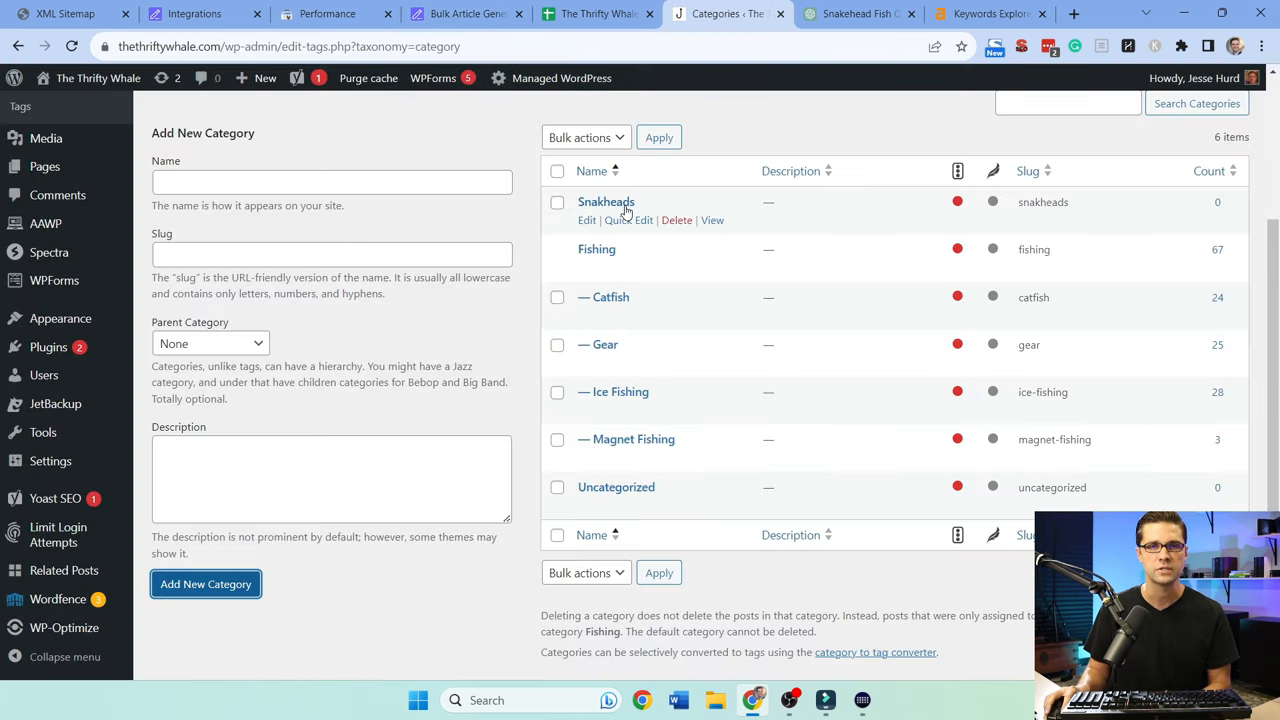
{"action": "left_click", "coordinate": [586, 220]}
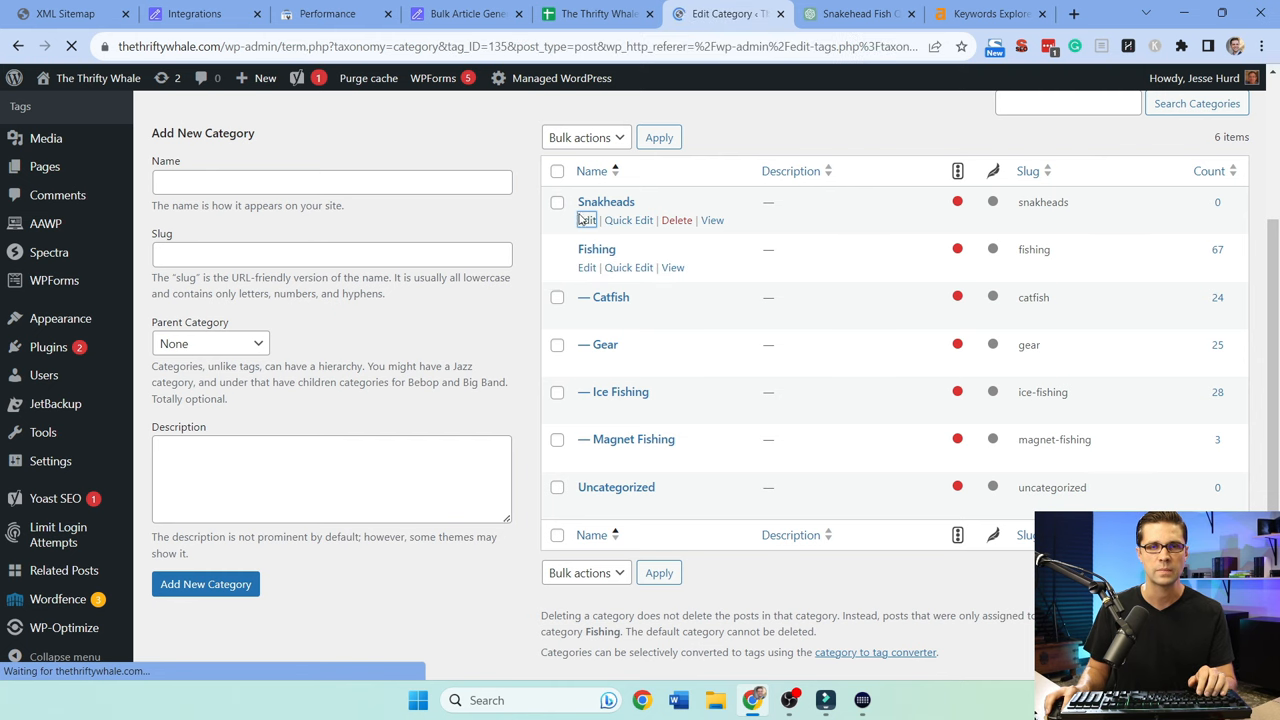
{"action": "left_click", "coordinate": [586, 218]}
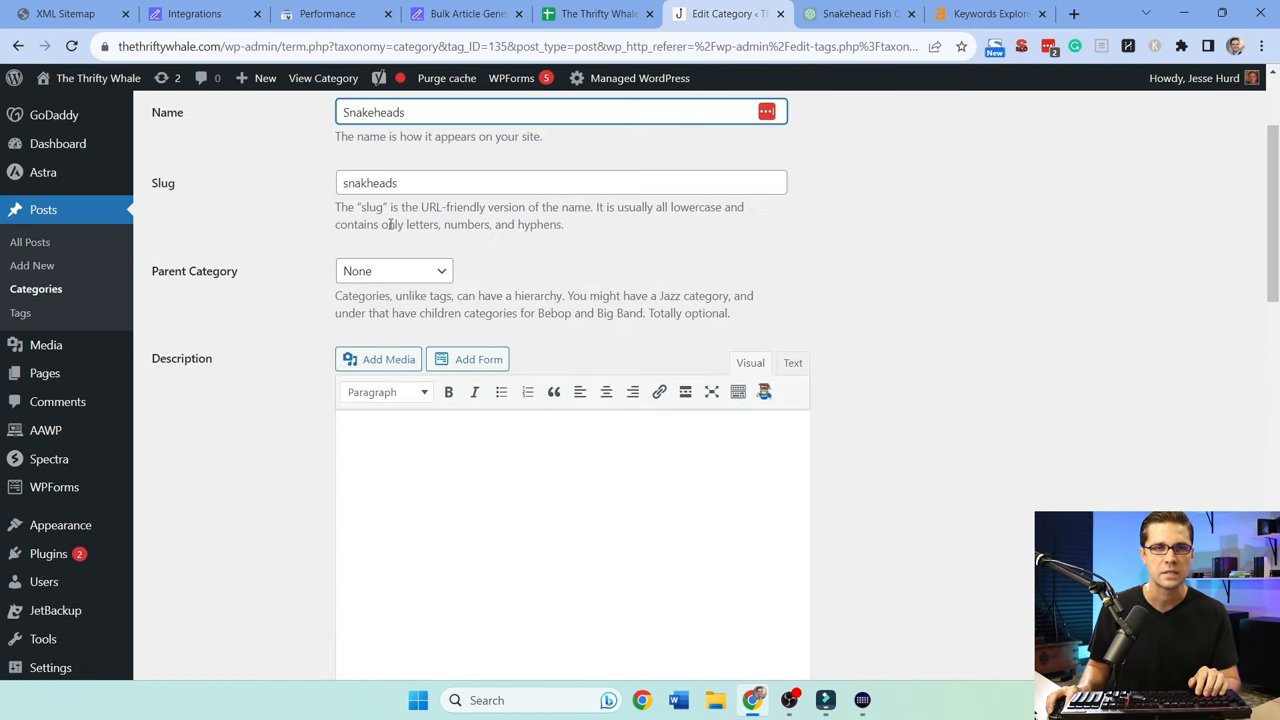
{"action": "scroll", "scroll_direction": "down", "scroll_amount": 3}
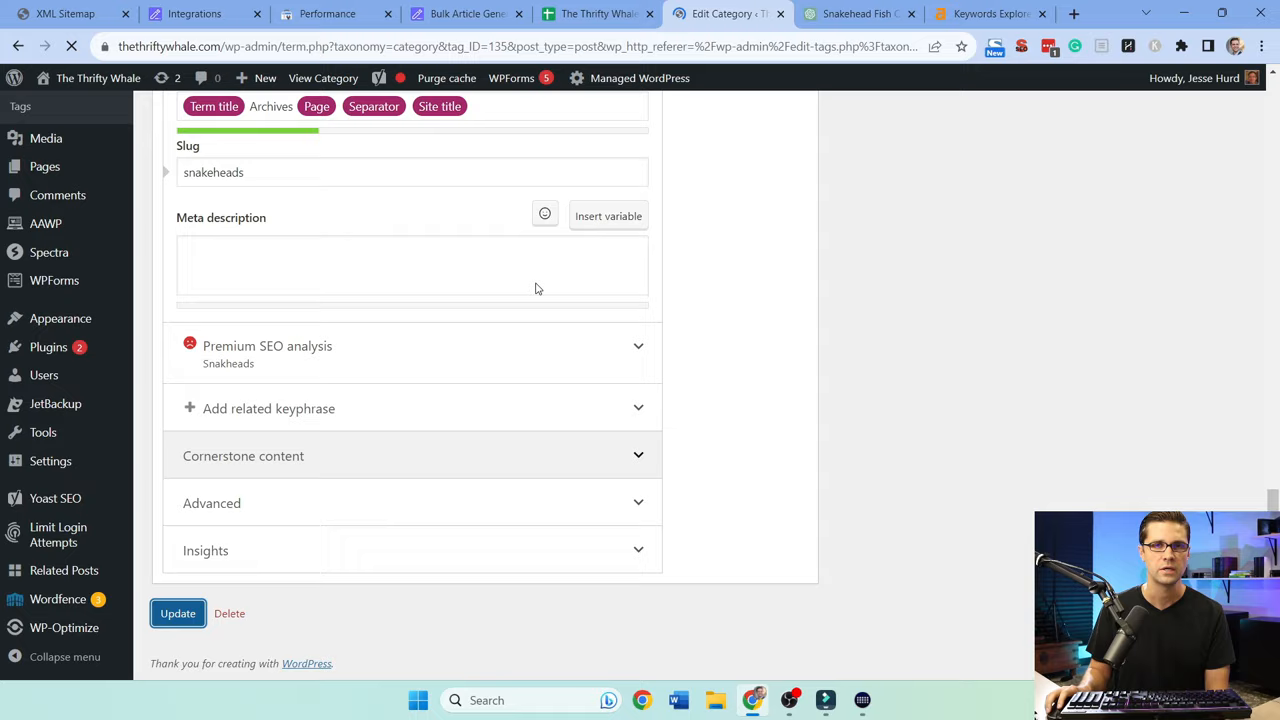
{"action": "left_click", "coordinate": [464, 12]}
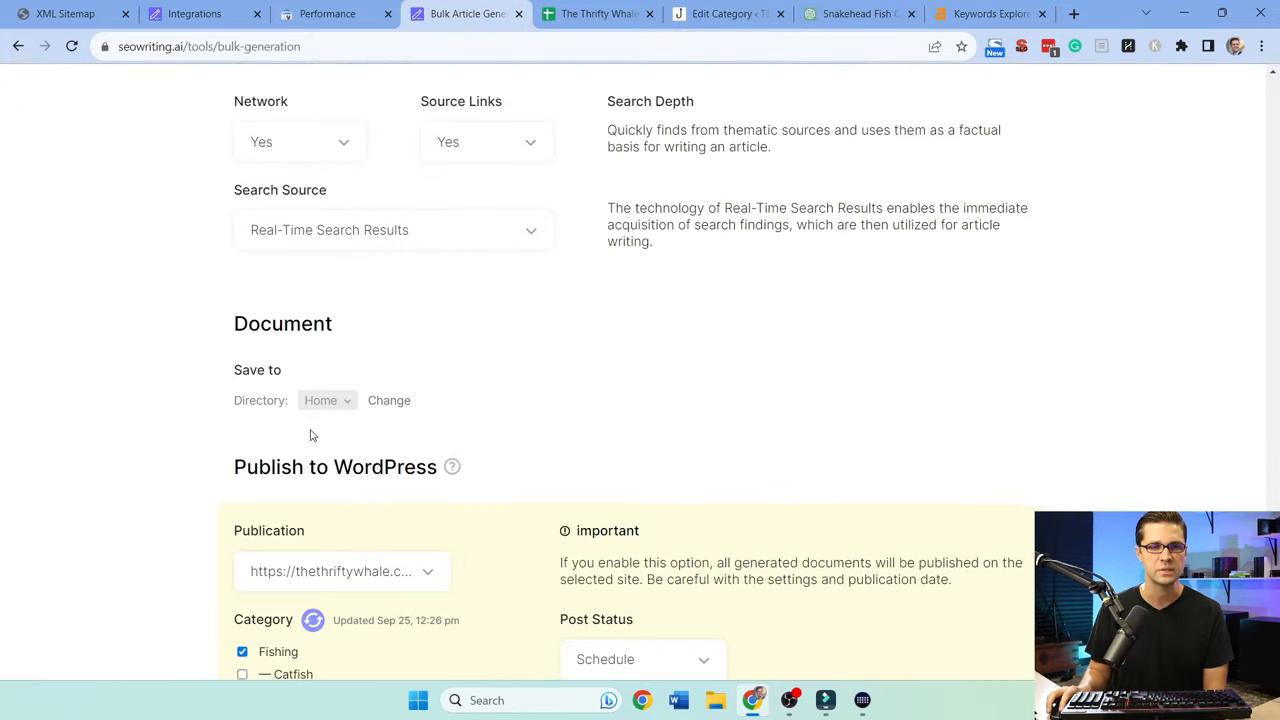
Base the post URLs on the article title instead of the main keyword
{"action": "scroll", "scroll_direction": "down", "scroll_amount": 3}
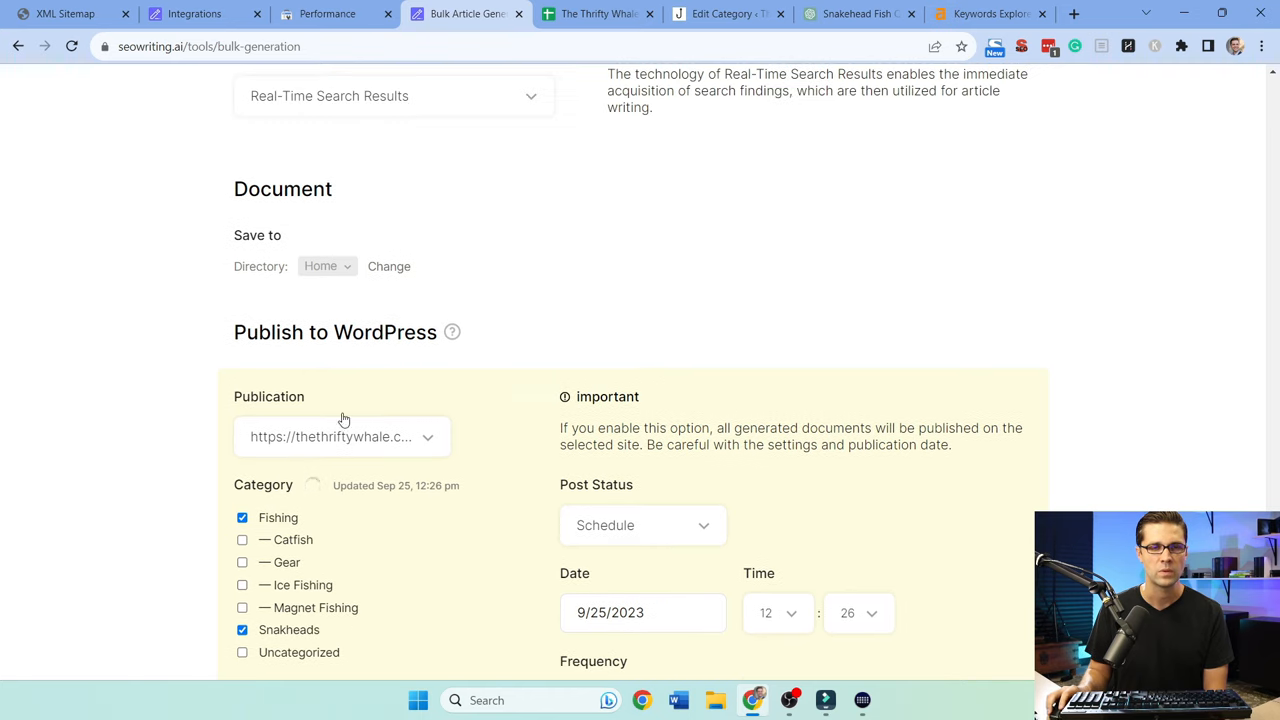
{"action": "scroll", "scroll_direction": "down", "scroll_amount": 3}
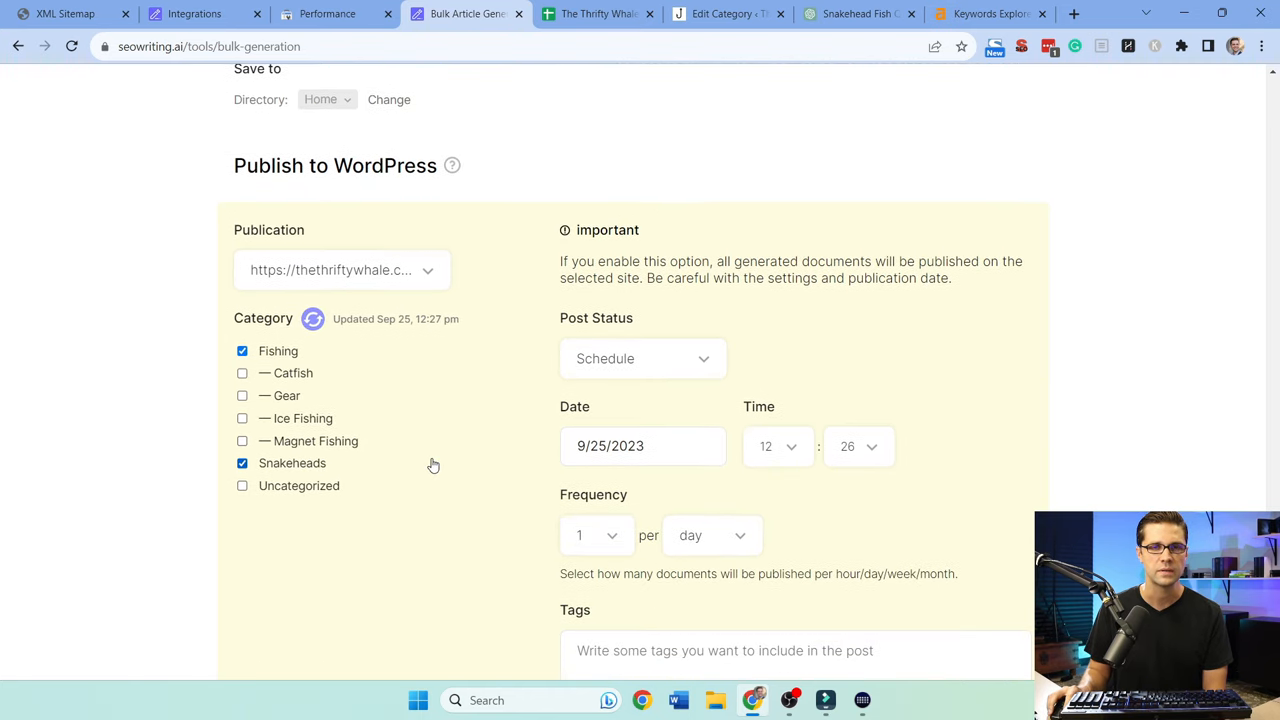
{"action": "scroll", "scroll_direction": "down", "scroll_amount": 3}
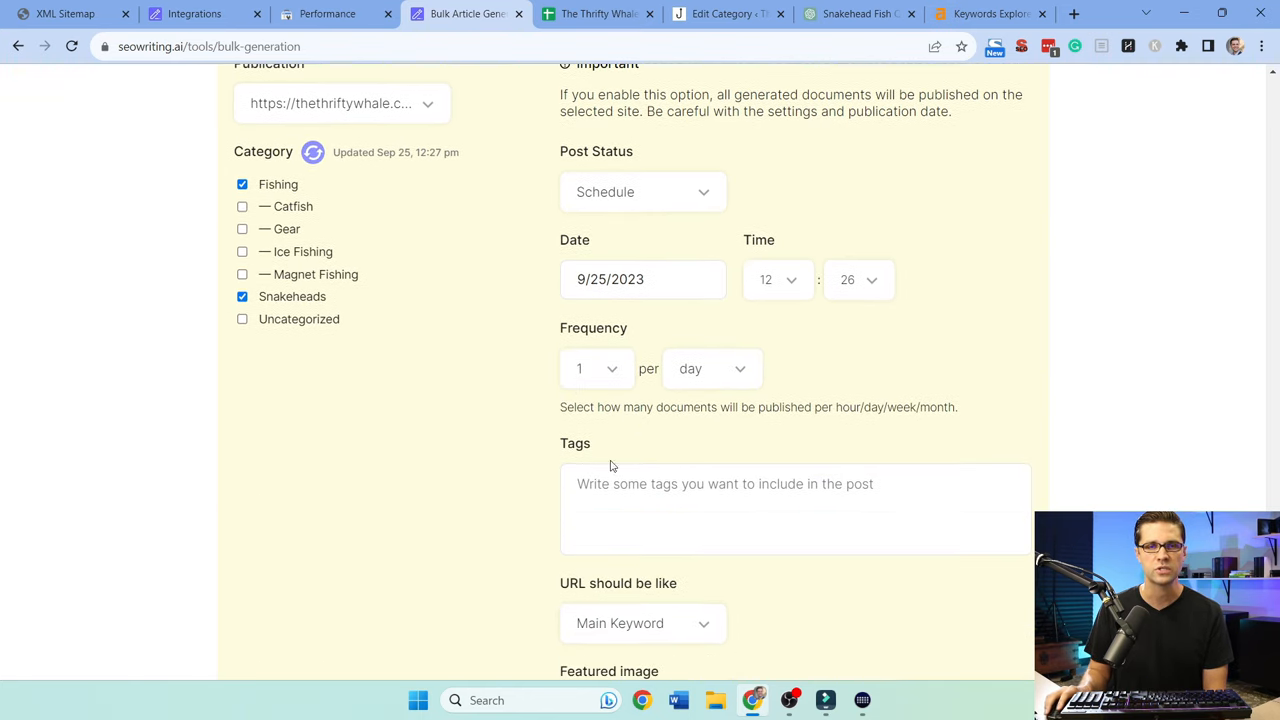
{"action": "scroll", "scroll_direction": "down", "scroll_amount": 3}
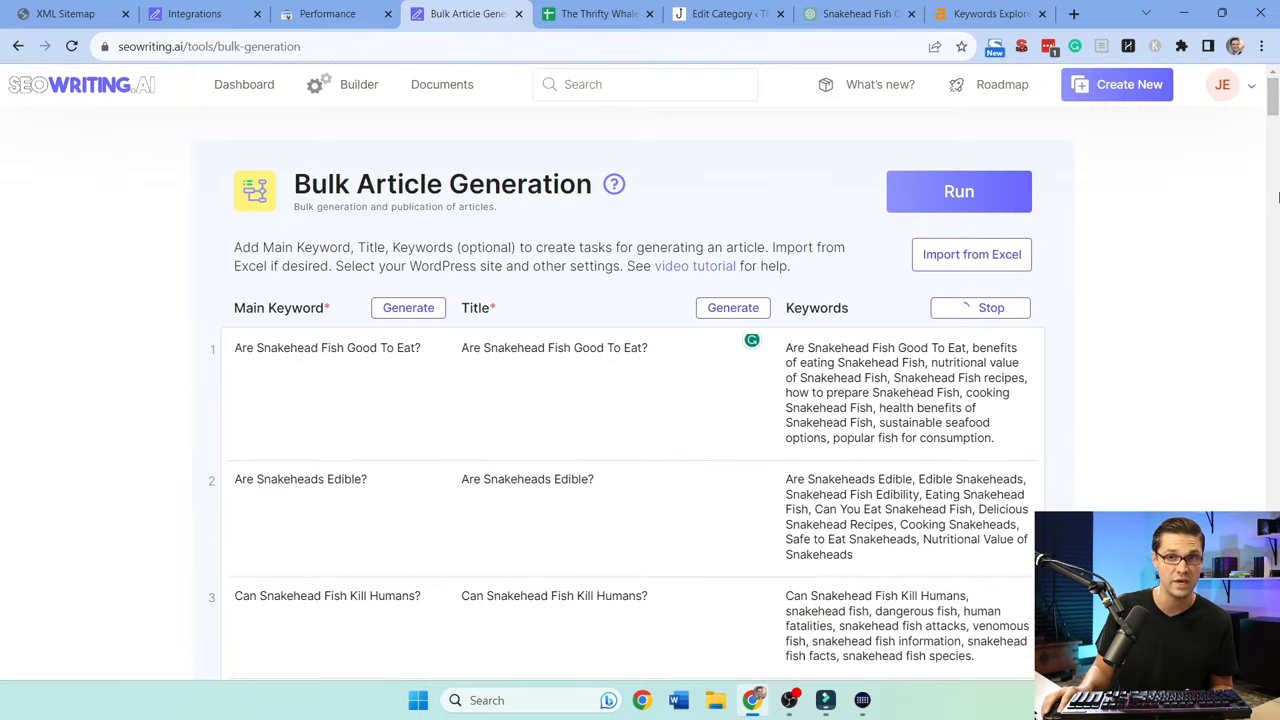
{"action": "scroll", "scroll_direction": "down", "scroll_amount": 3}
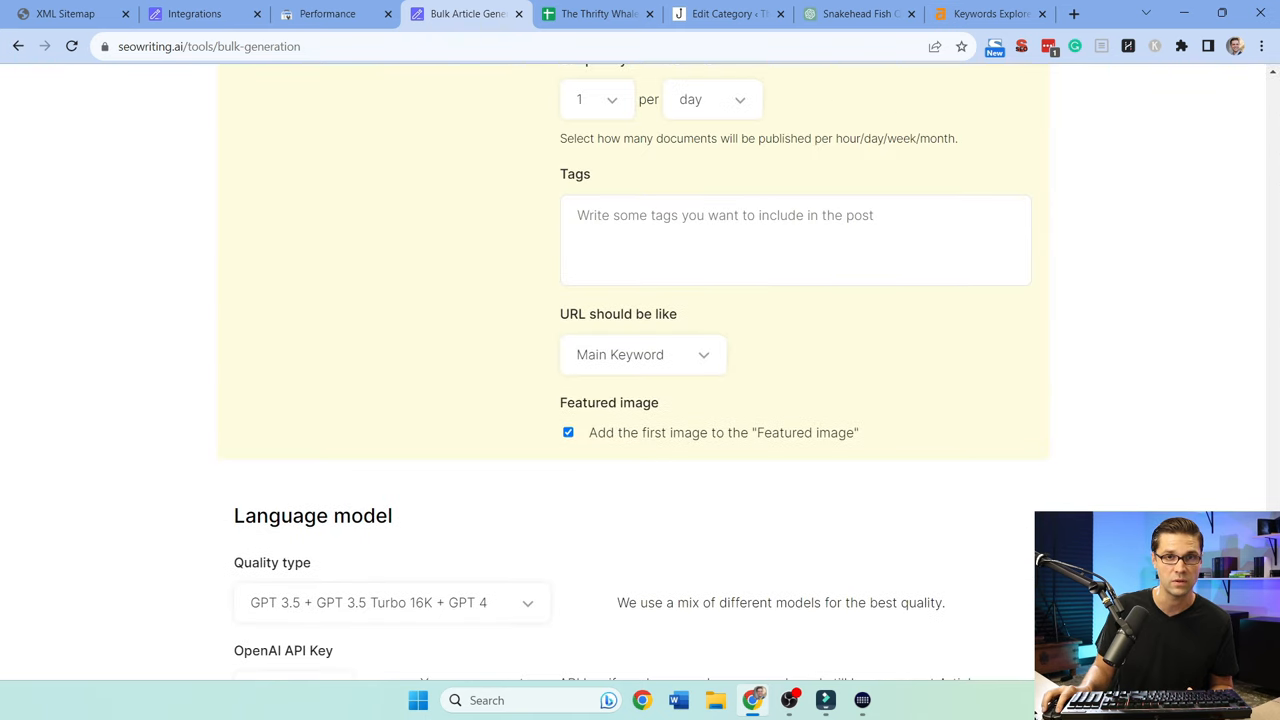
{"action": "left_click", "coordinate": [644, 354]}
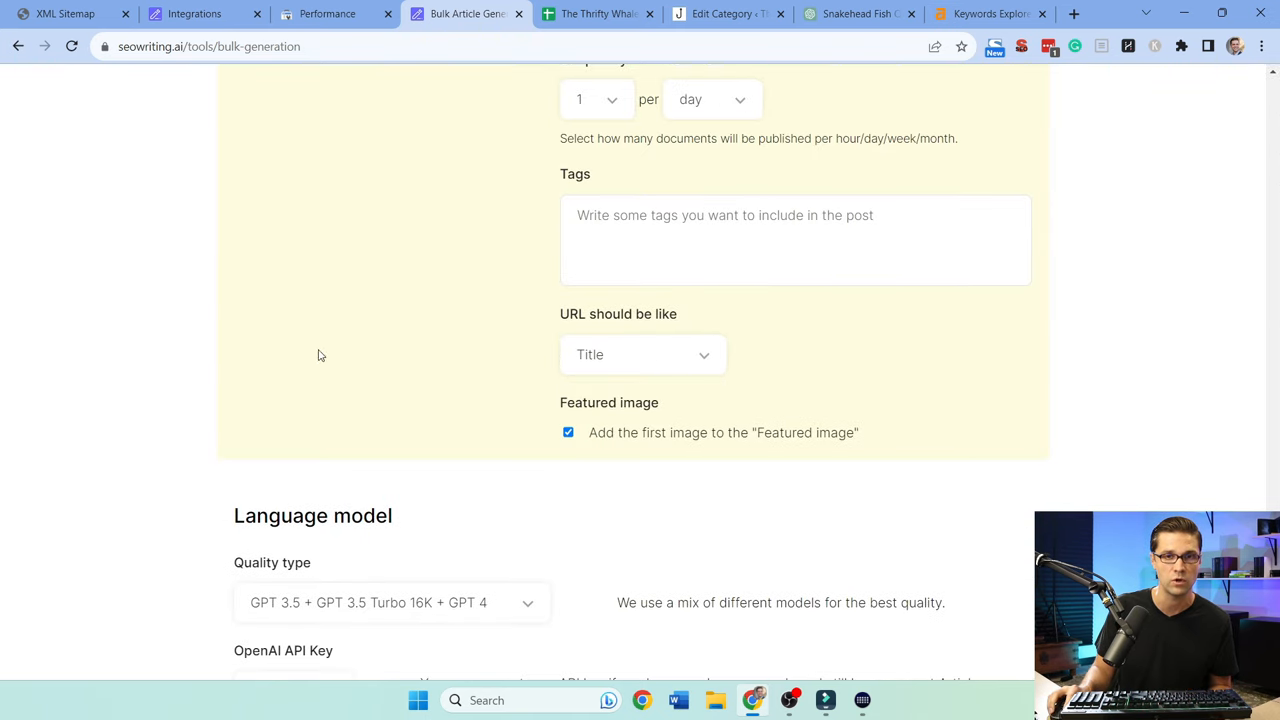
{"action": "scroll", "scroll_direction": "down", "scroll_amount": 3}
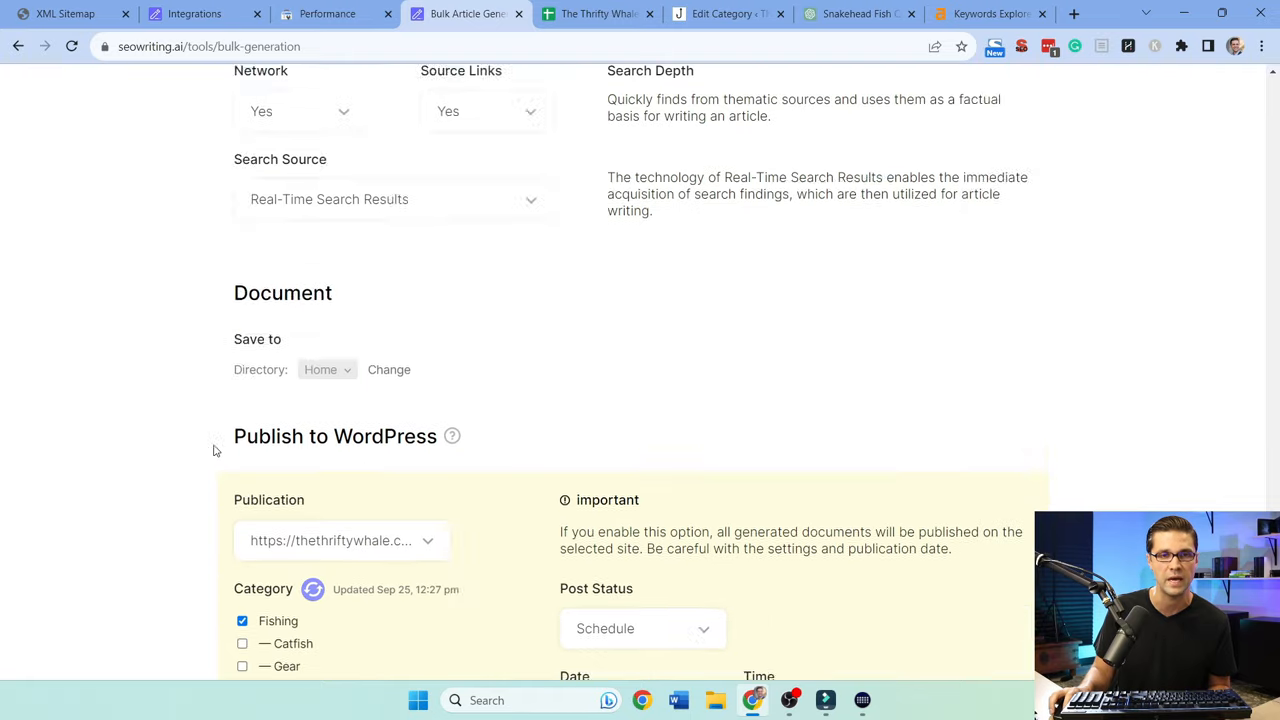
{"action": "scroll", "scroll_direction": "up", "scroll_amount": 3}
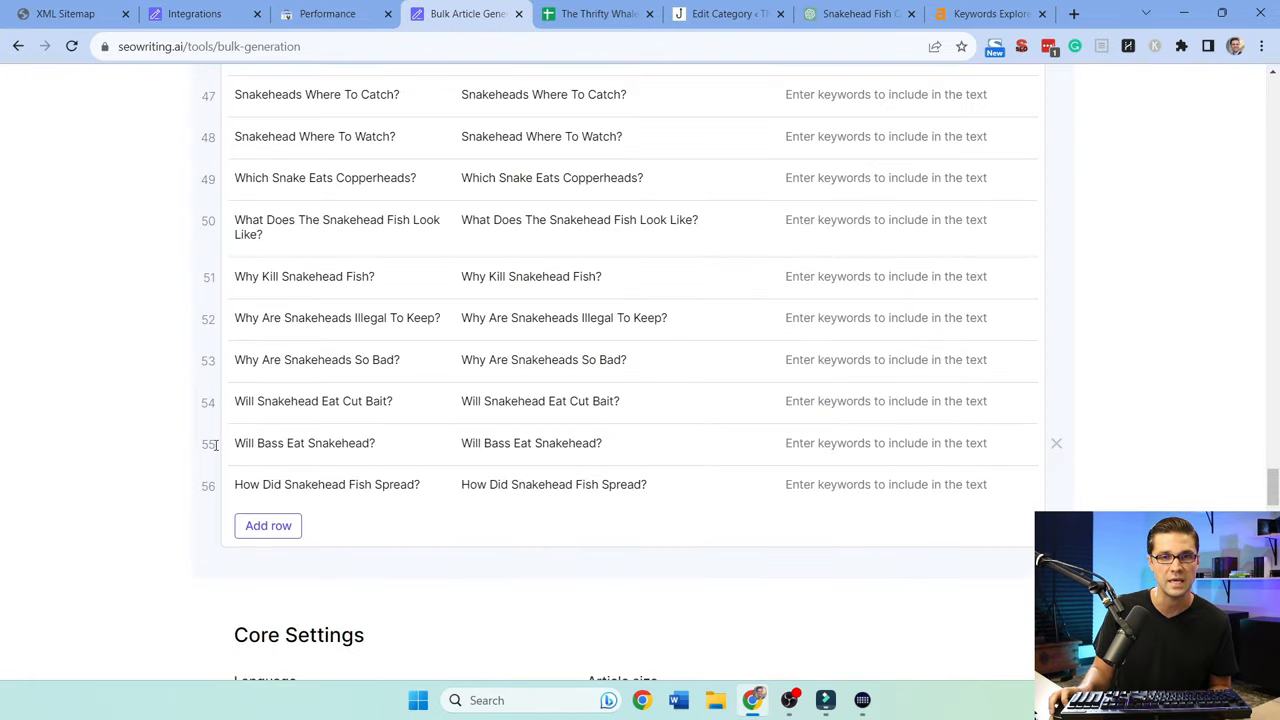
{"action": "scroll", "scroll_direction": "up", "scroll_amount": 3}
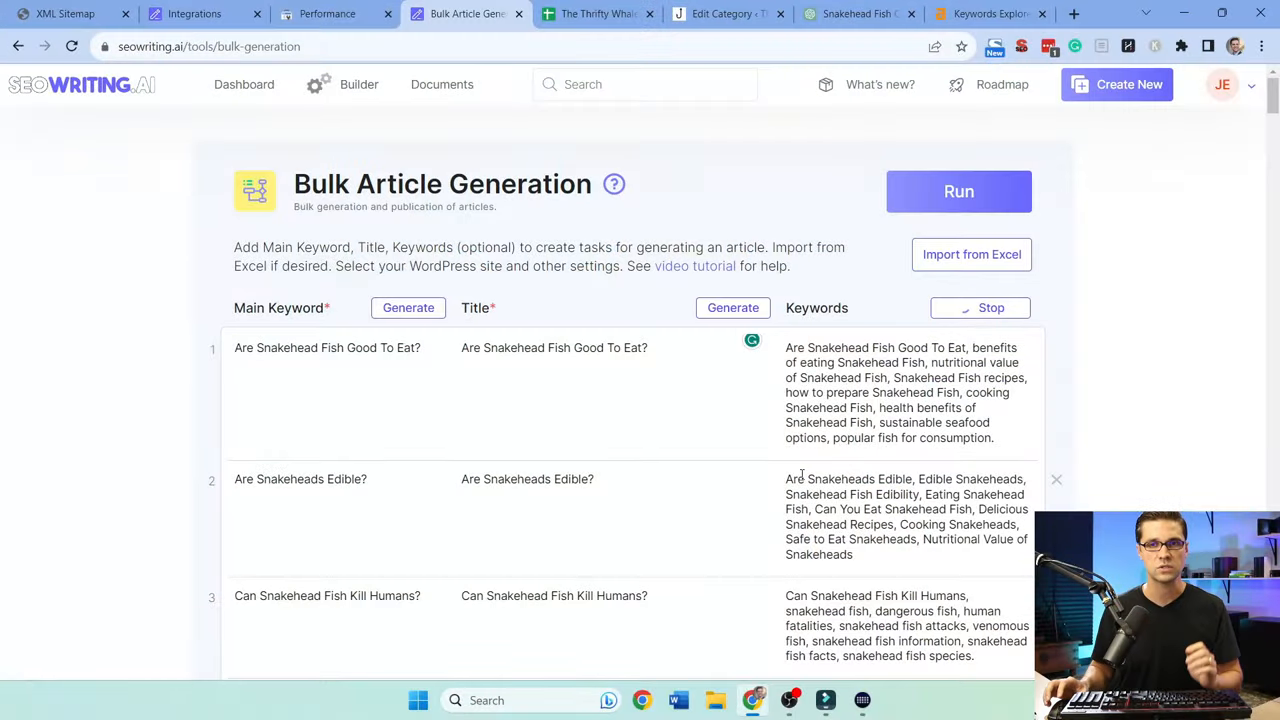
Review the generated keyword lists down the table, where only How Did Snakehead Fish Spread? remains empty
{"action": "scroll", "scroll_direction": "down", "scroll_amount": 3}
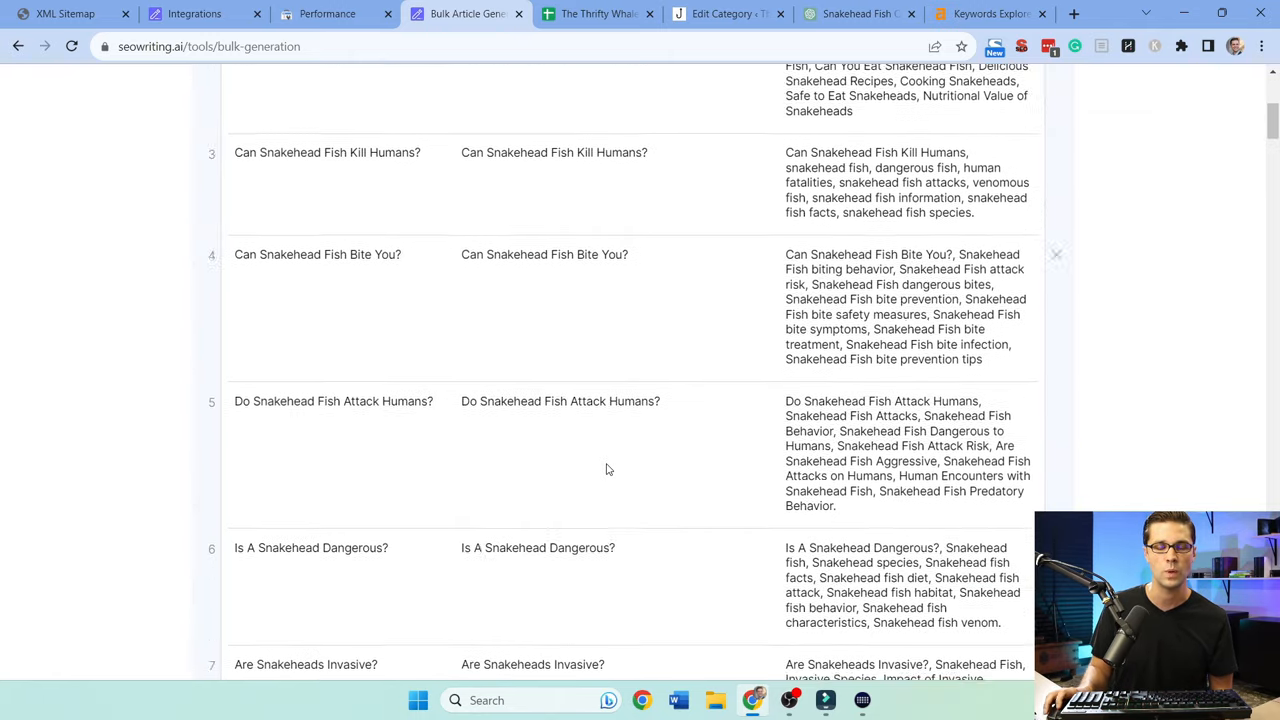
{"action": "scroll", "scroll_direction": "down", "scroll_amount": 3}
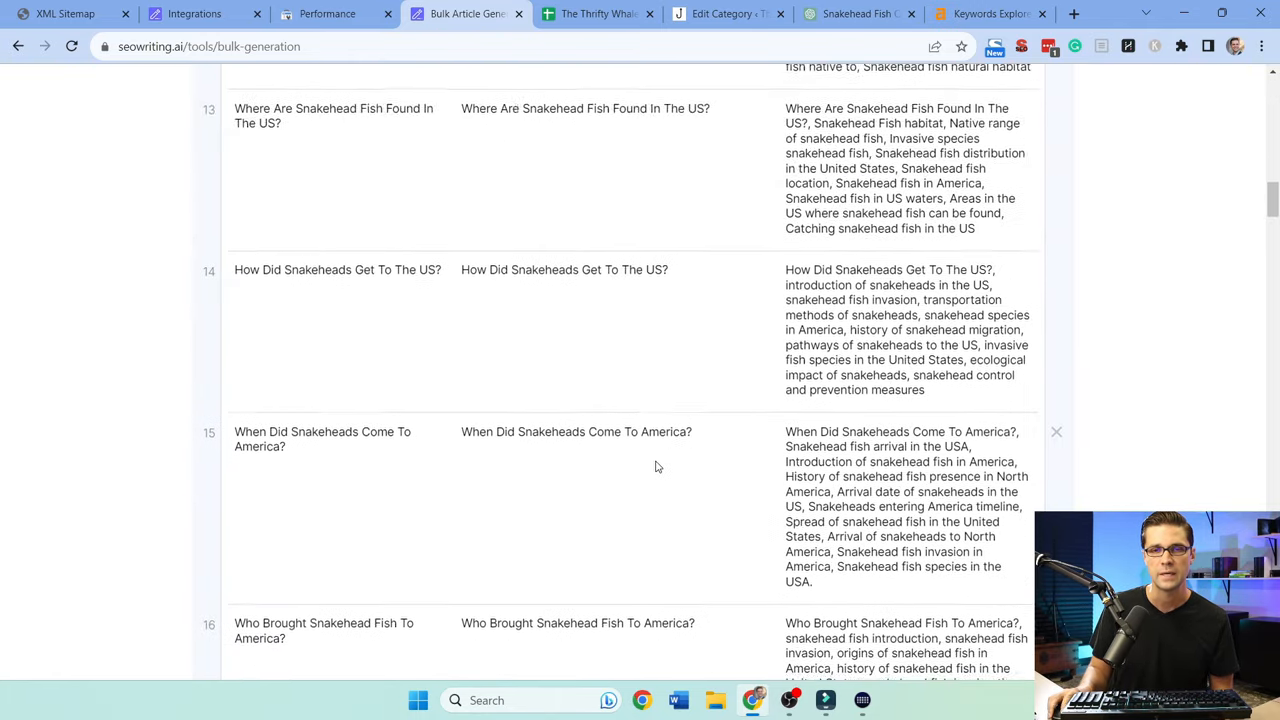
{"action": "scroll", "scroll_direction": "down", "scroll_amount": 3}
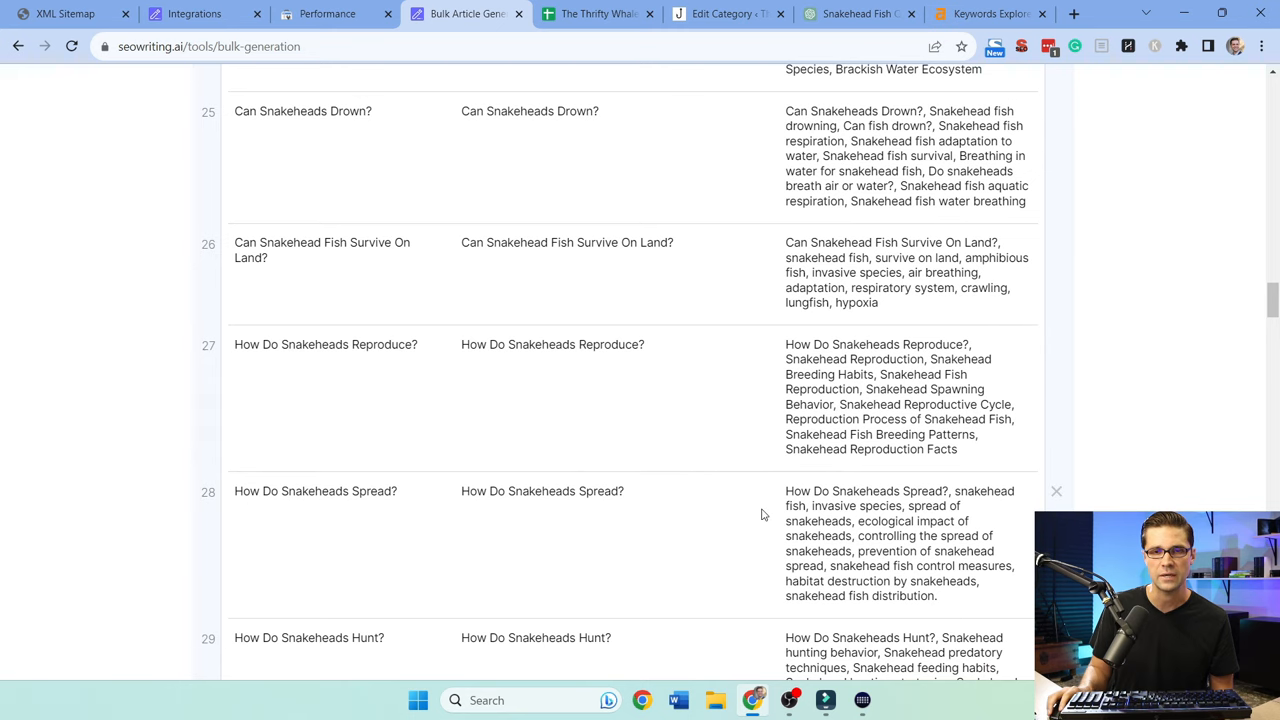
{"action": "scroll", "scroll_direction": "down", "scroll_amount": 3}
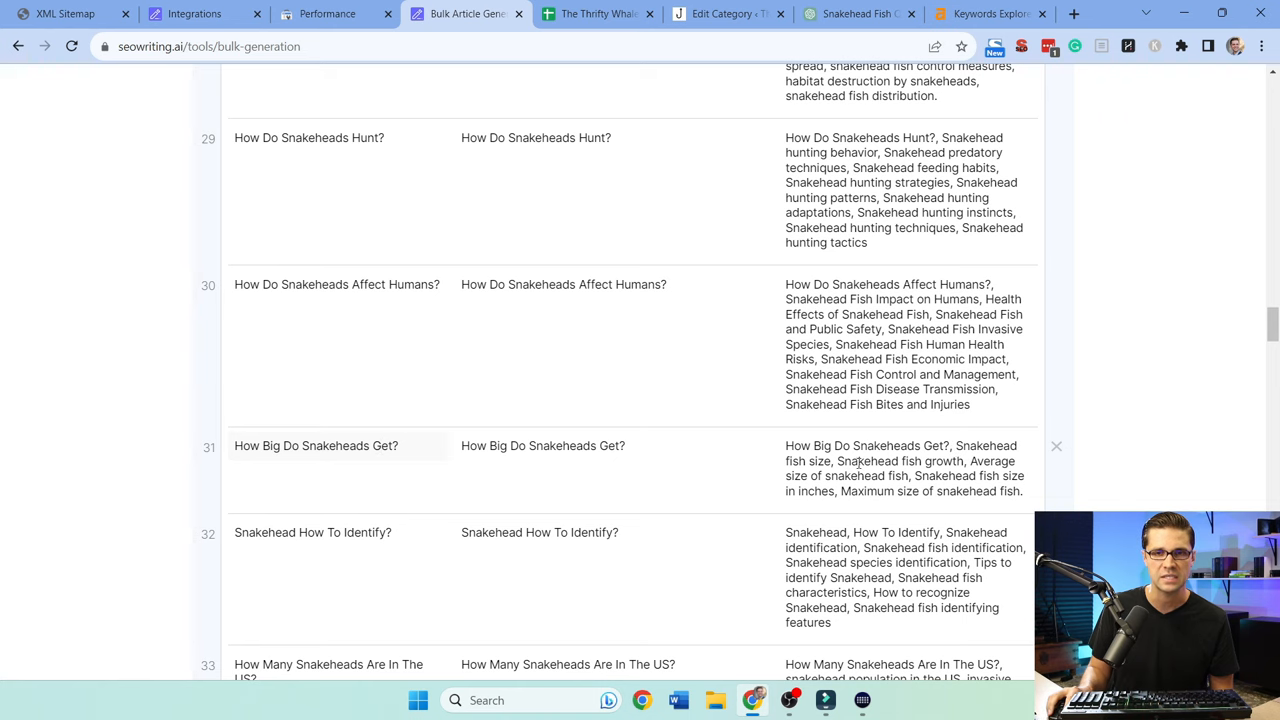
{"action": "mouse_move", "coordinate": [876, 438]}
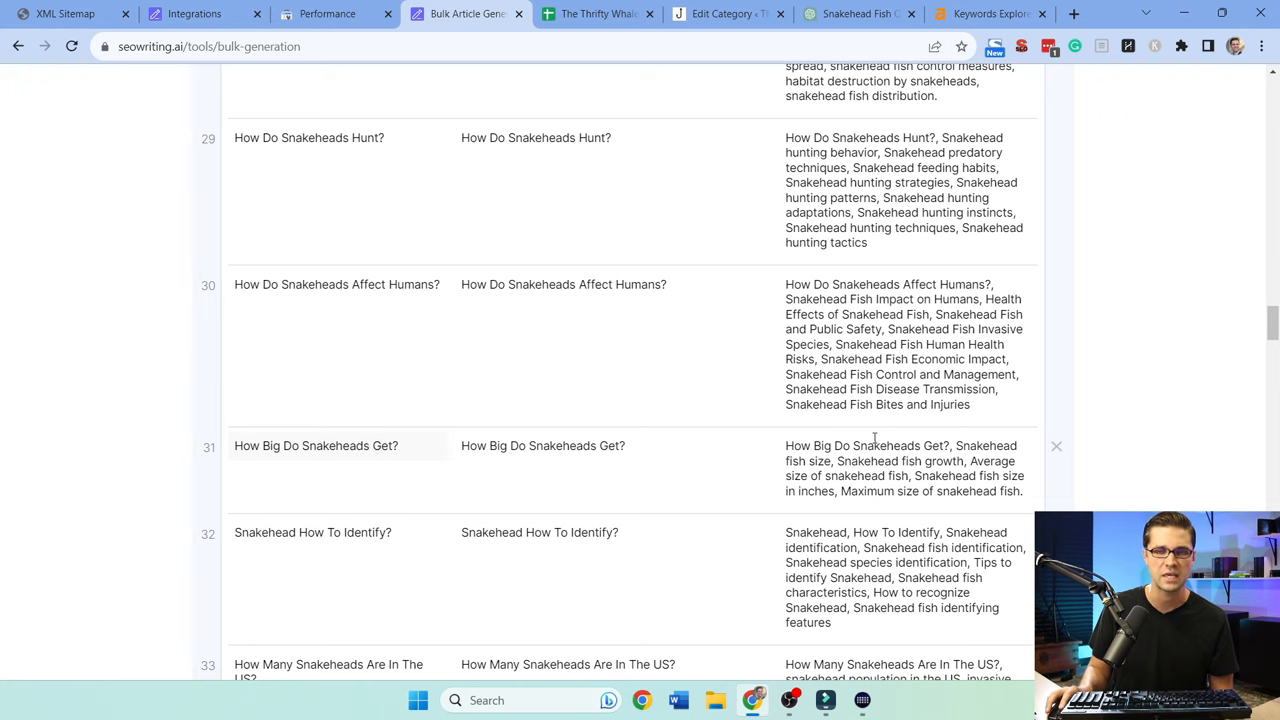
{"action": "scroll", "scroll_direction": "down", "scroll_amount": 3}
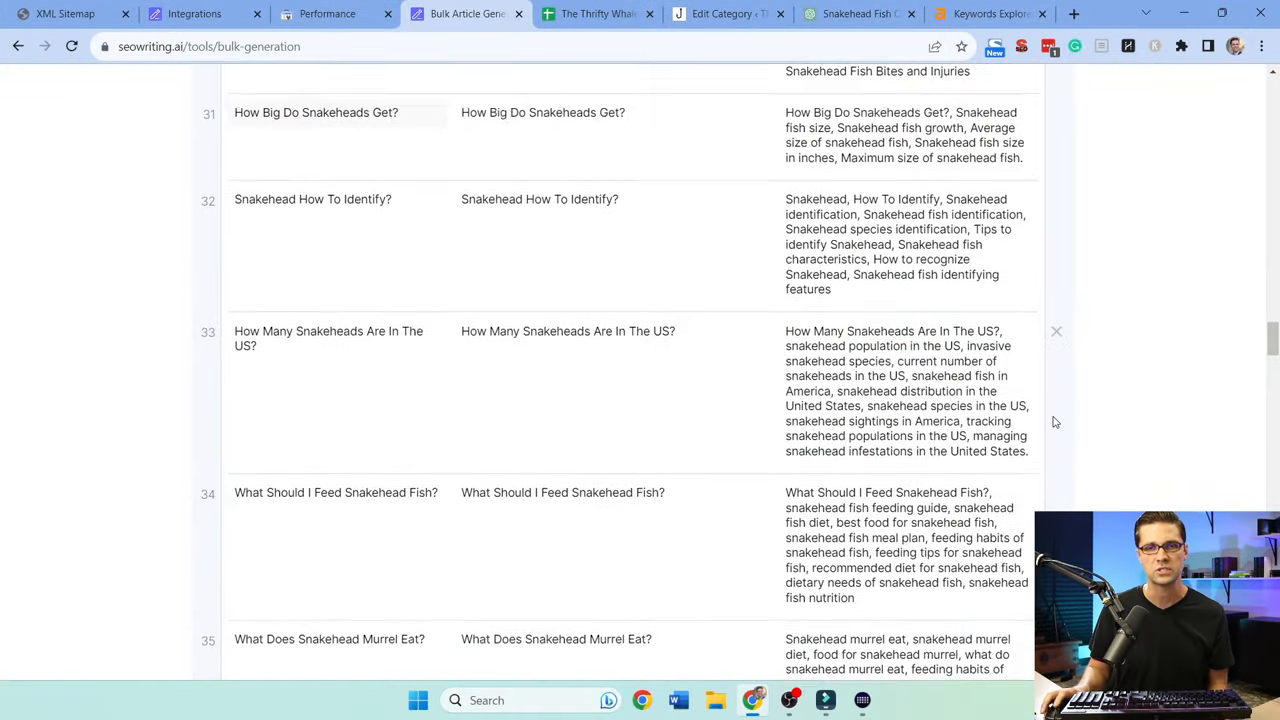
{"action": "scroll", "scroll_direction": "down", "scroll_amount": 3}
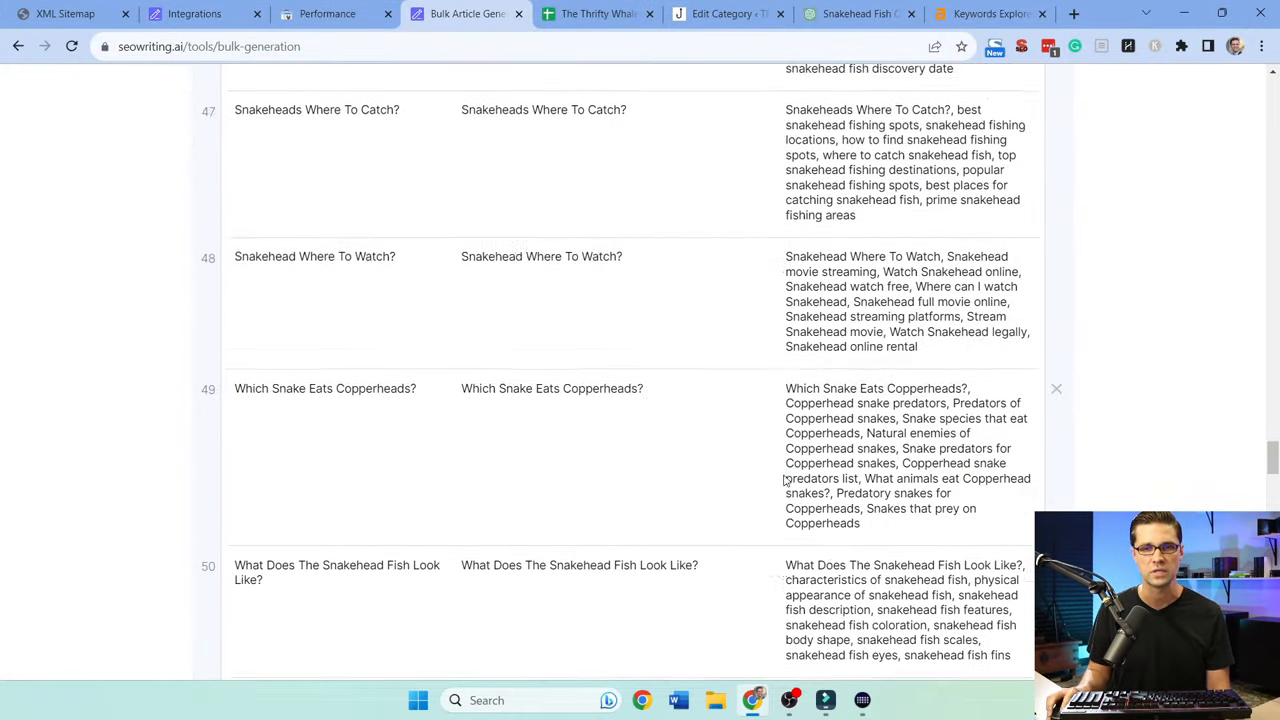
{"action": "scroll", "scroll_direction": "down", "scroll_amount": 3}
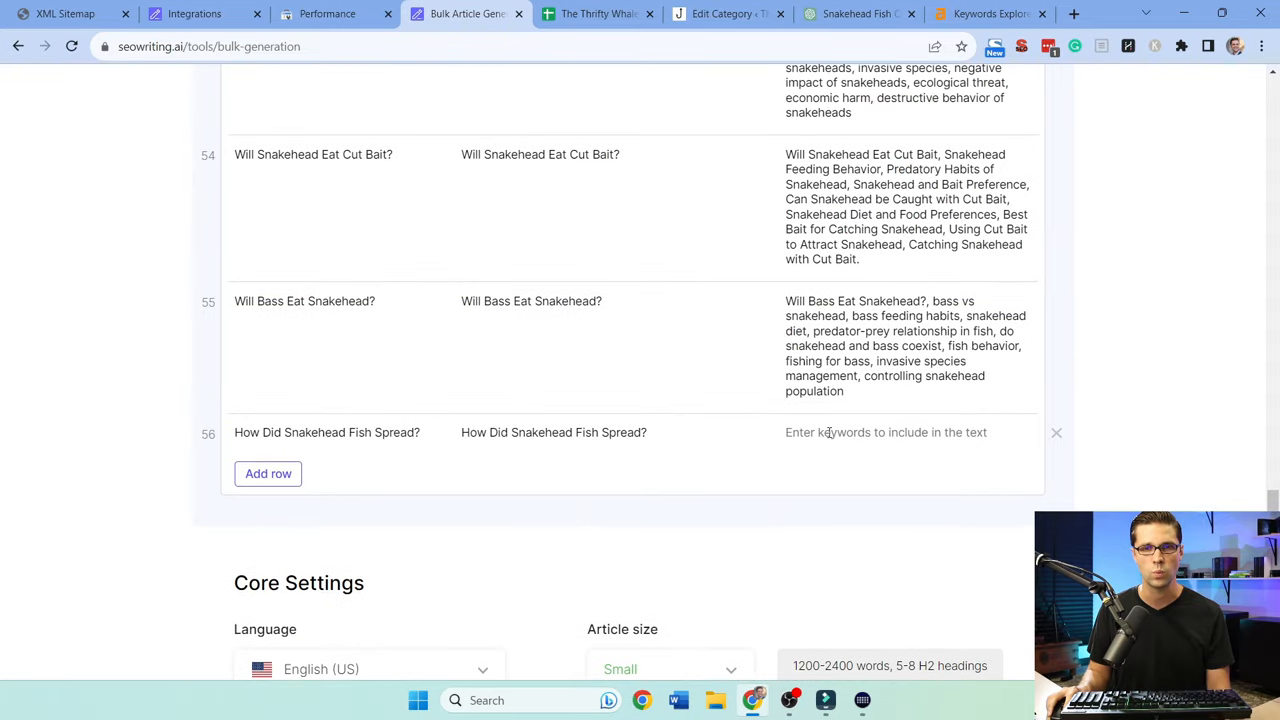
{"action": "left_click", "coordinate": [884, 432]}
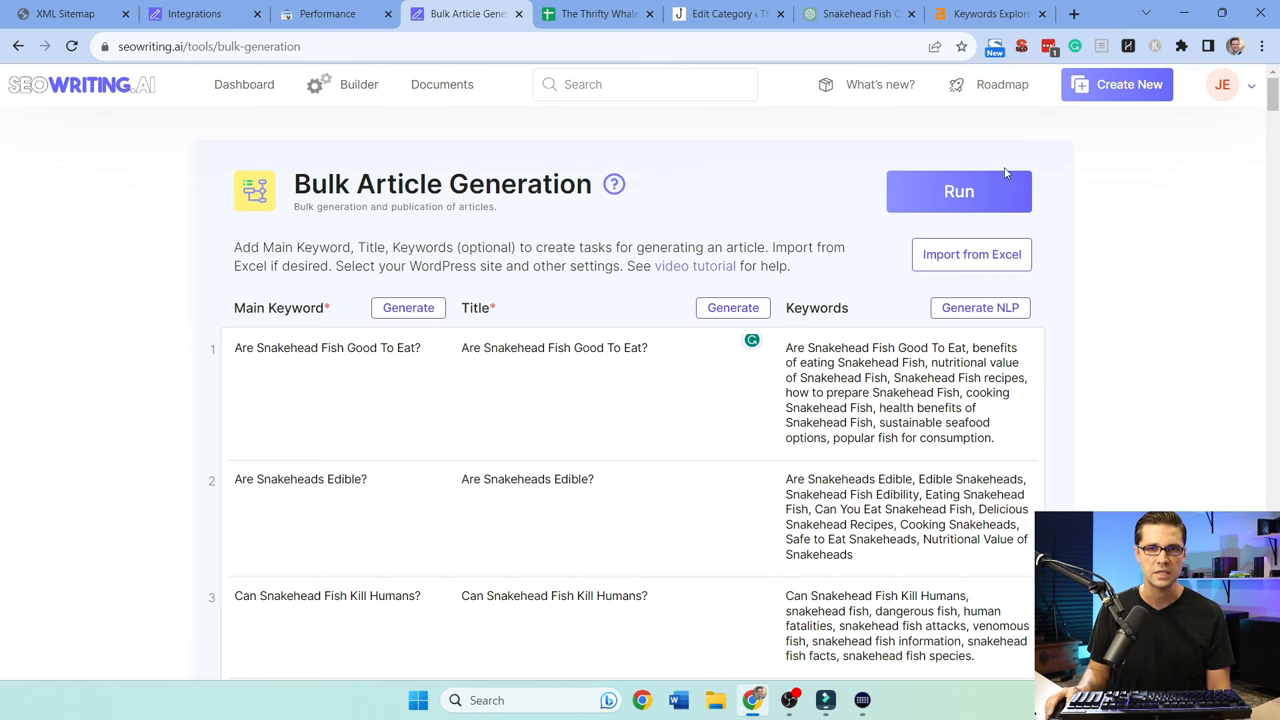
Run and confirm generation of all 56 snakehead articles, then bring the keyword spreadsheet forward
{"action": "left_click", "coordinate": [958, 192]}
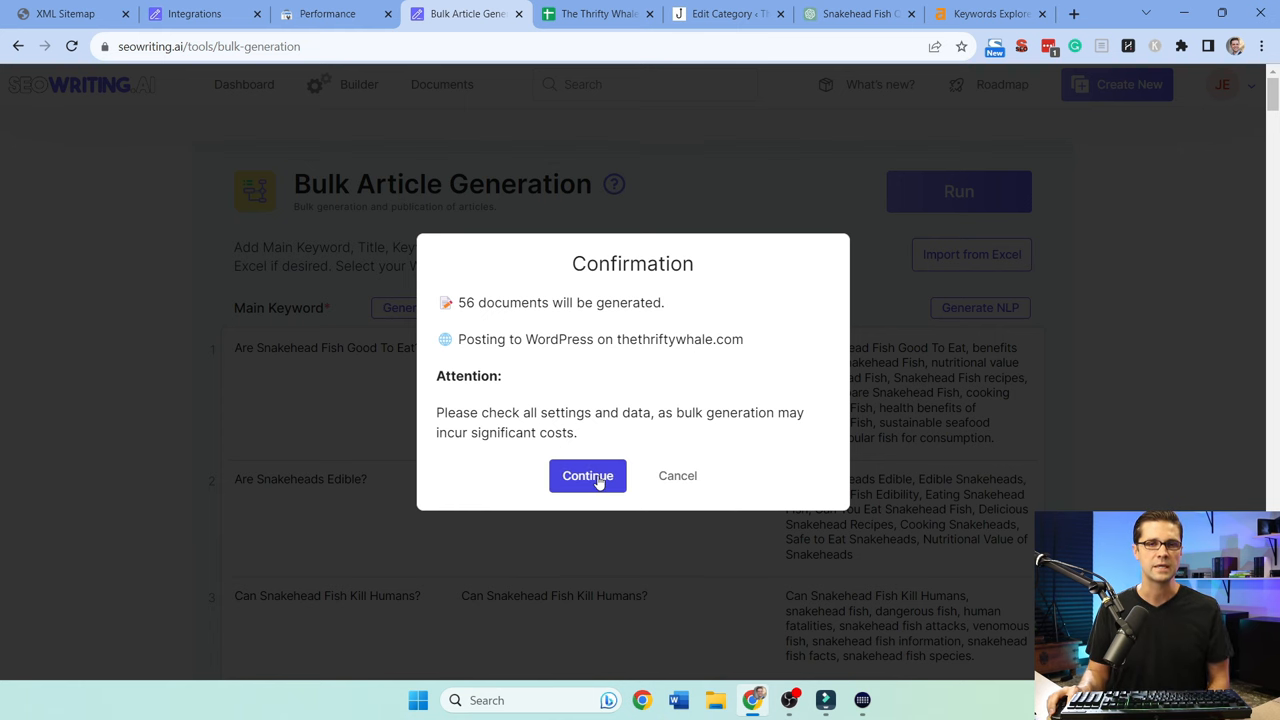
{"action": "left_click", "coordinate": [588, 476]}
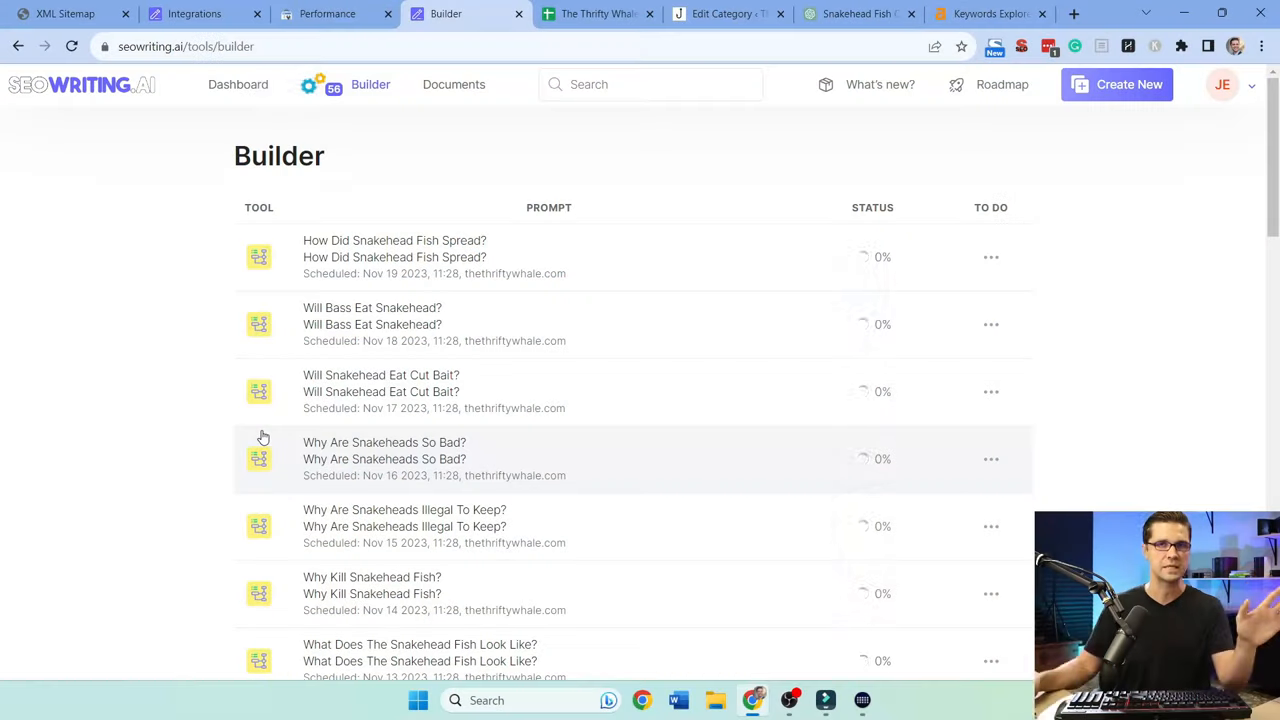
{"action": "scroll", "scroll_direction": "down", "scroll_amount": 3}
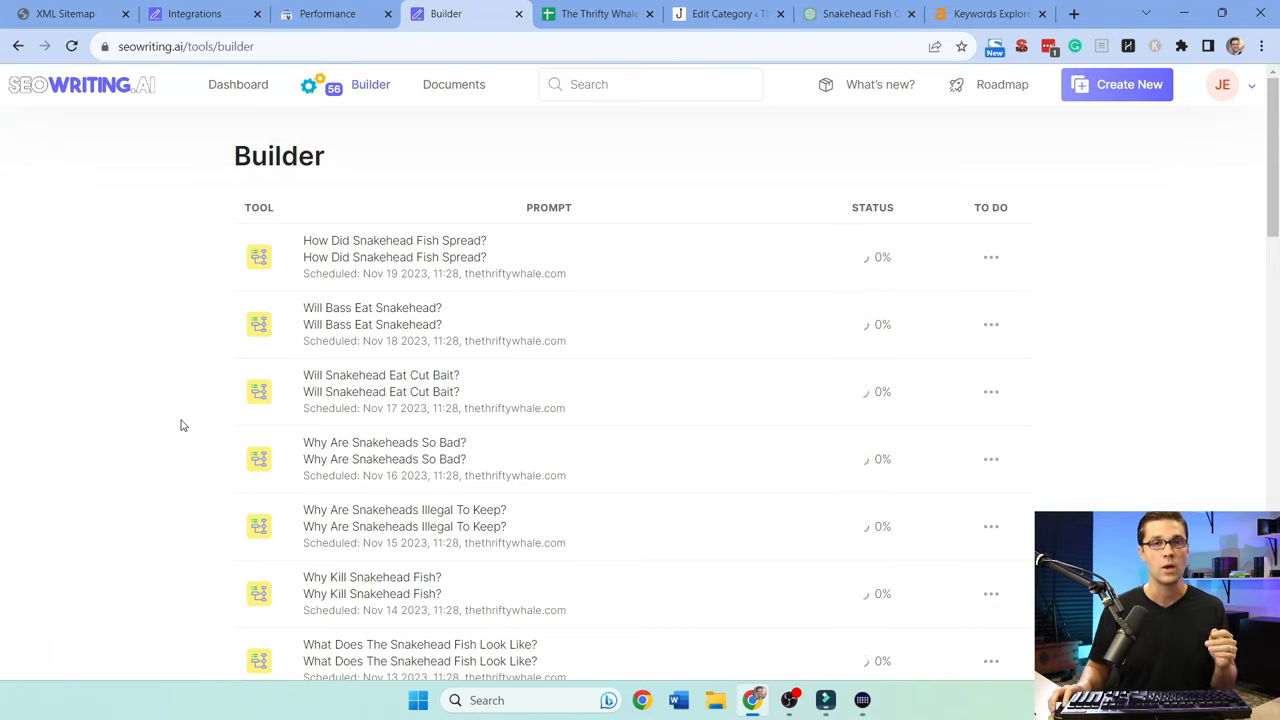
{"action": "left_click", "coordinate": [596, 12]}
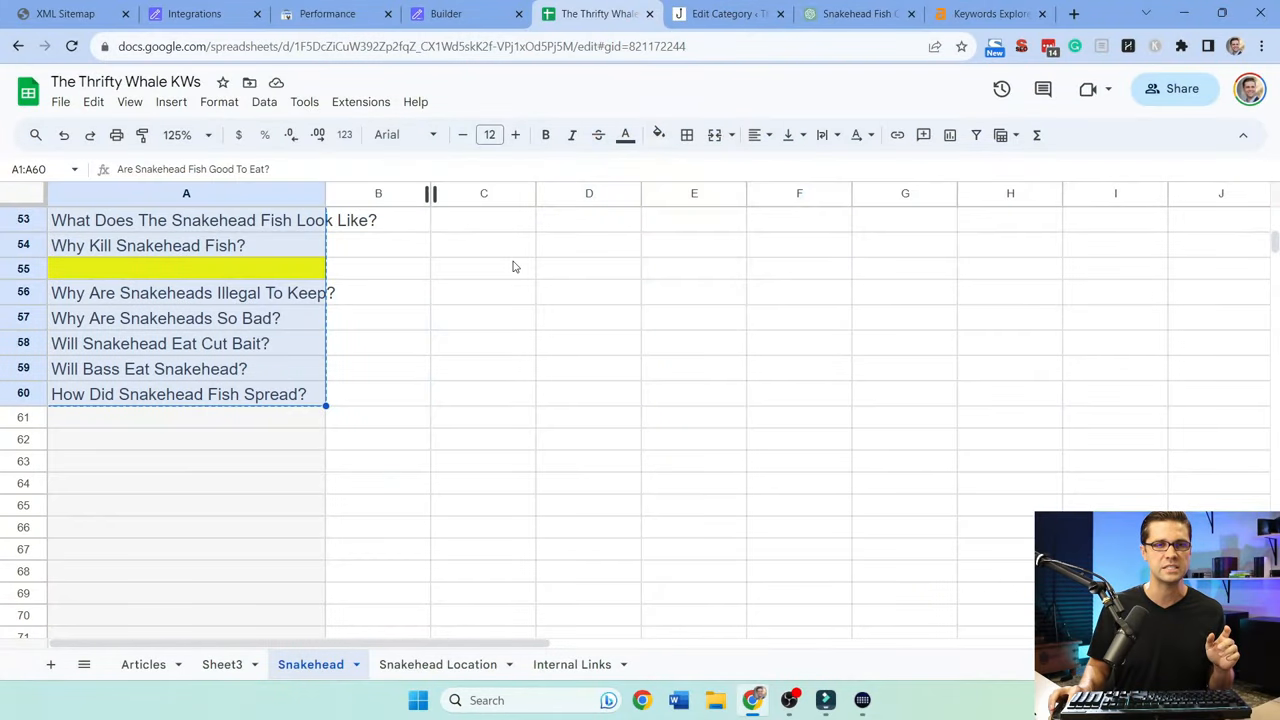
Return to the Builder queue and scroll through the scheduled snakehead articles at 0%
{"action": "left_click", "coordinate": [444, 12]}
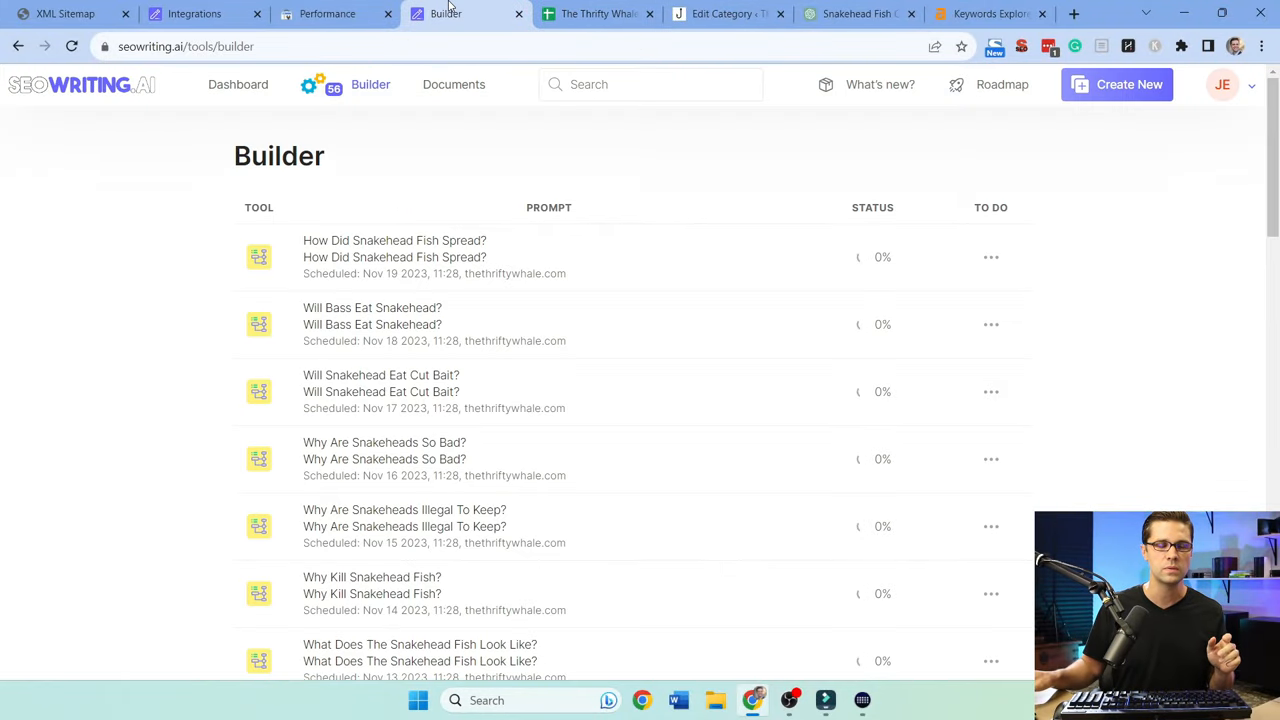
{"action": "scroll", "scroll_direction": "down", "scroll_amount": 3}
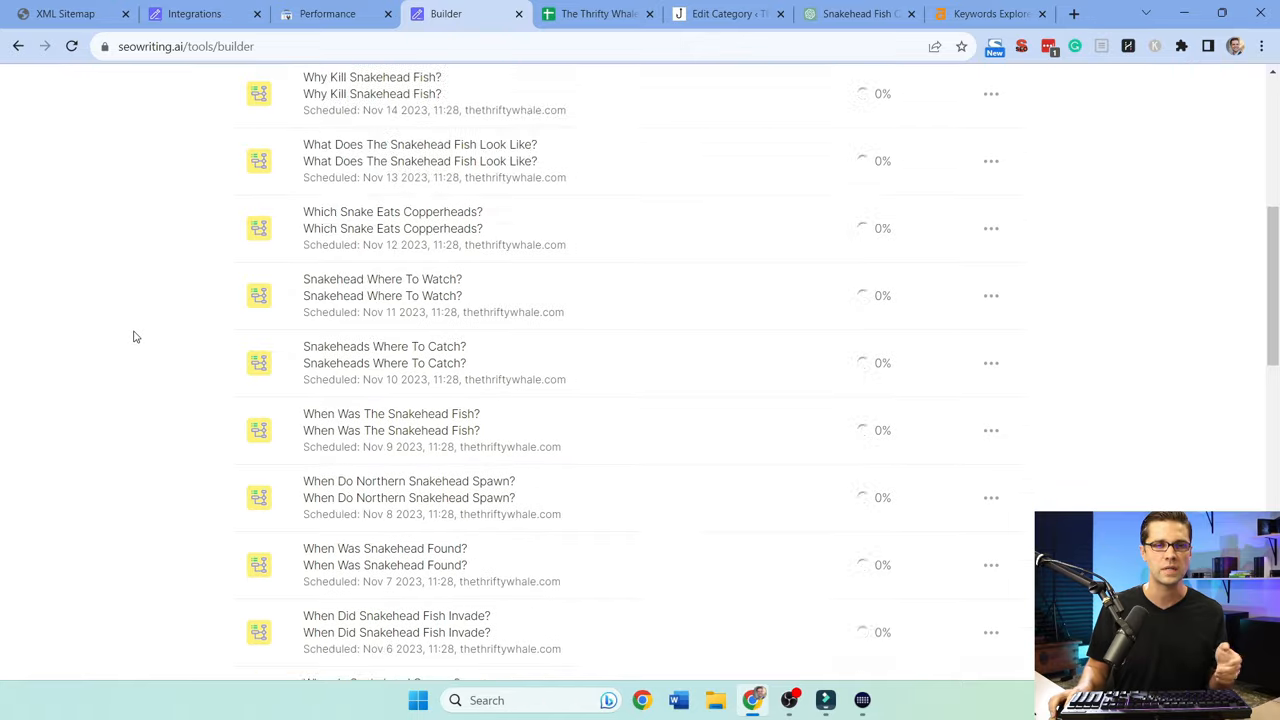
{"action": "scroll", "scroll_direction": "up", "scroll_amount": 3}
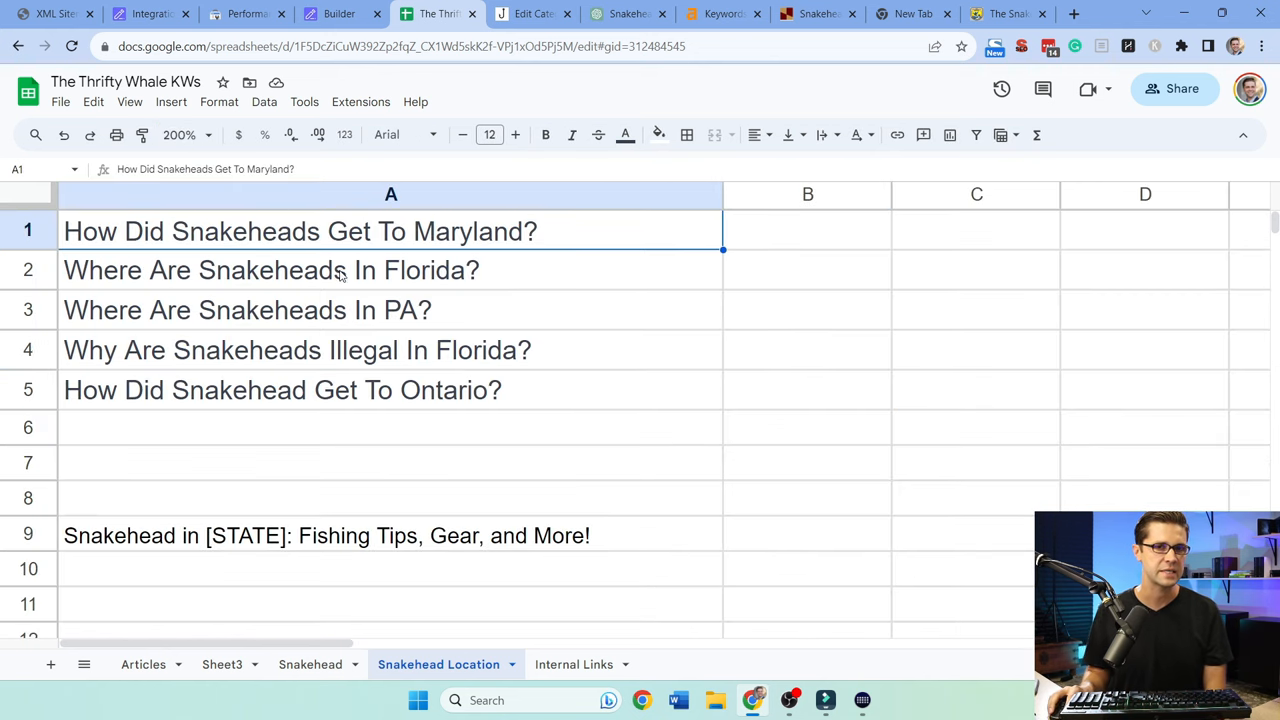
Review the Snakehead in [STATE] template on the Location sheet and bring up ChatGPT's state titles
{"action": "left_click", "coordinate": [248, 310]}
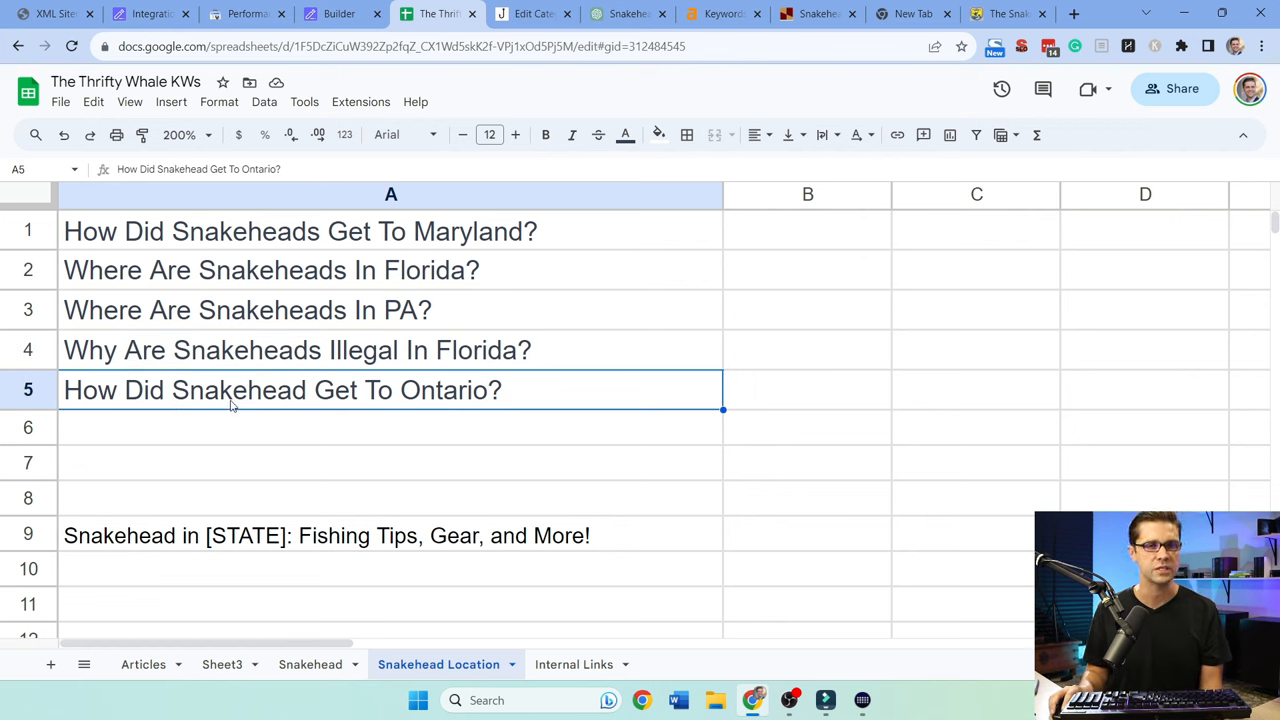
{"action": "mouse_move", "coordinate": [220, 424]}
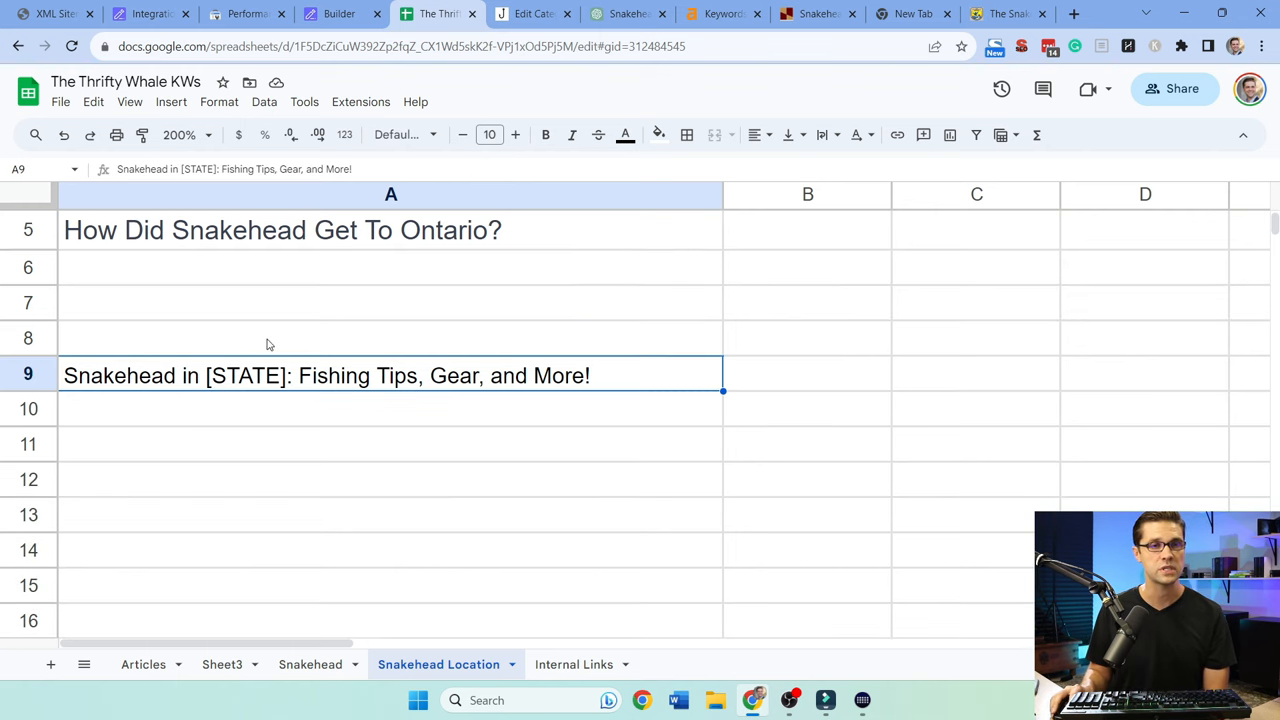
{"action": "mouse_move", "coordinate": [322, 384]}
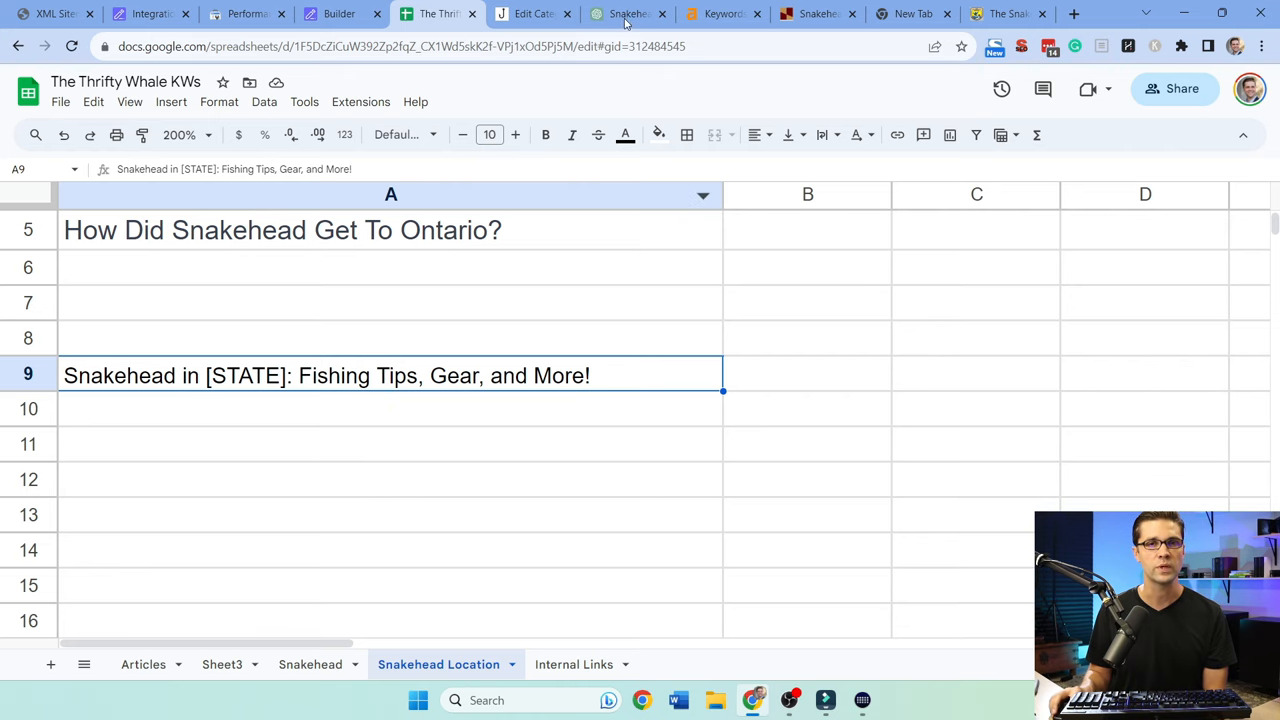
{"action": "left_click", "coordinate": [628, 12]}
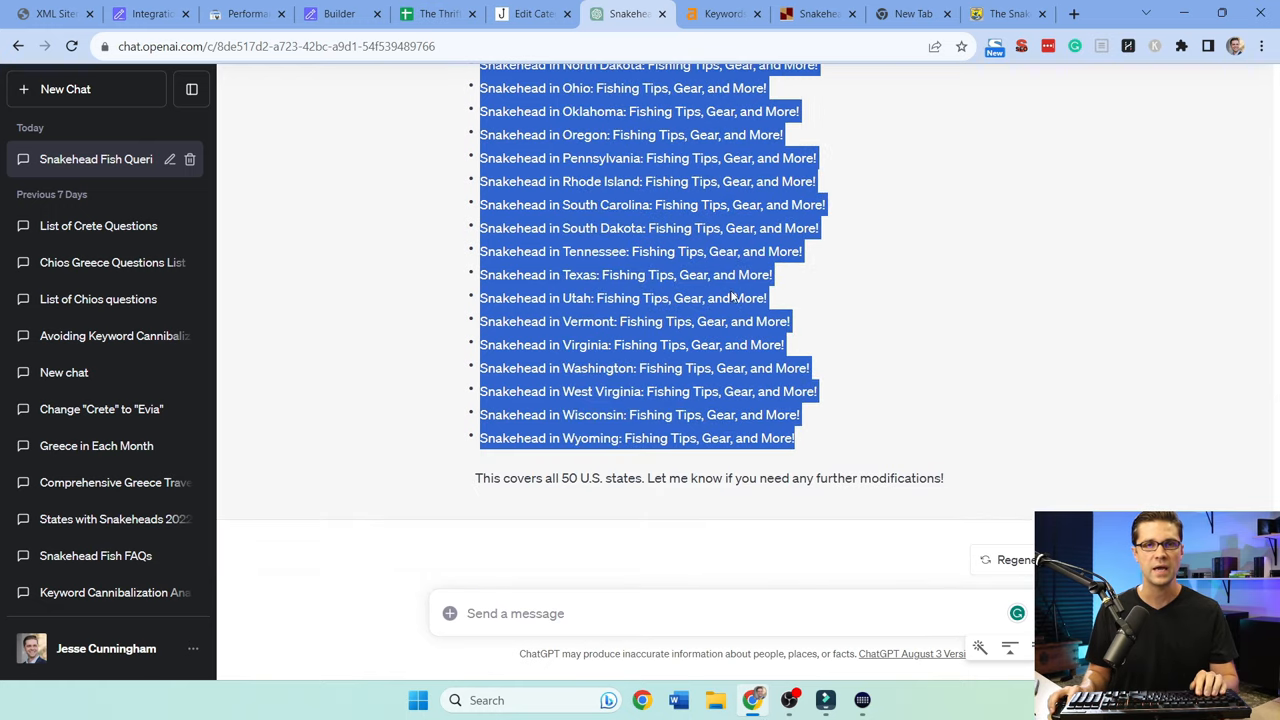
Paste the ChatGPT state titles, Alabama onward, into column A of the Snakehead Location sheet
{"action": "left_click", "coordinate": [440, 12]}
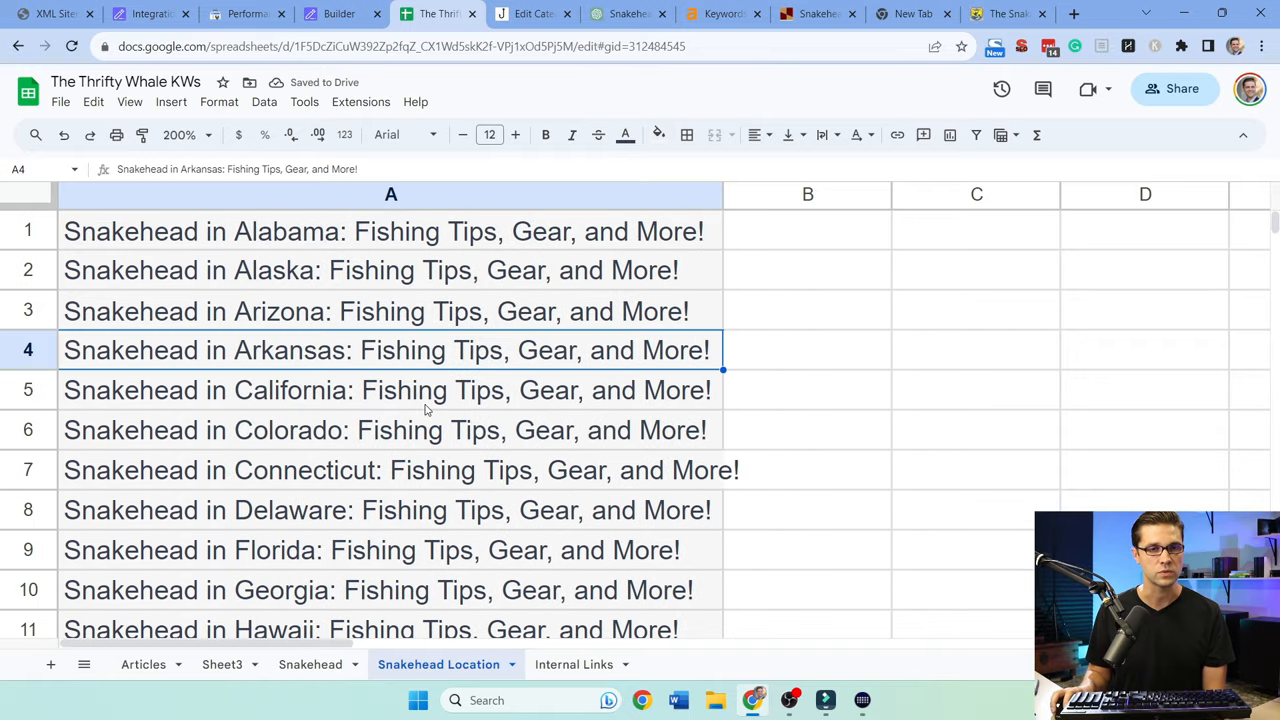
{"action": "scroll", "scroll_direction": "down", "scroll_amount": 3}
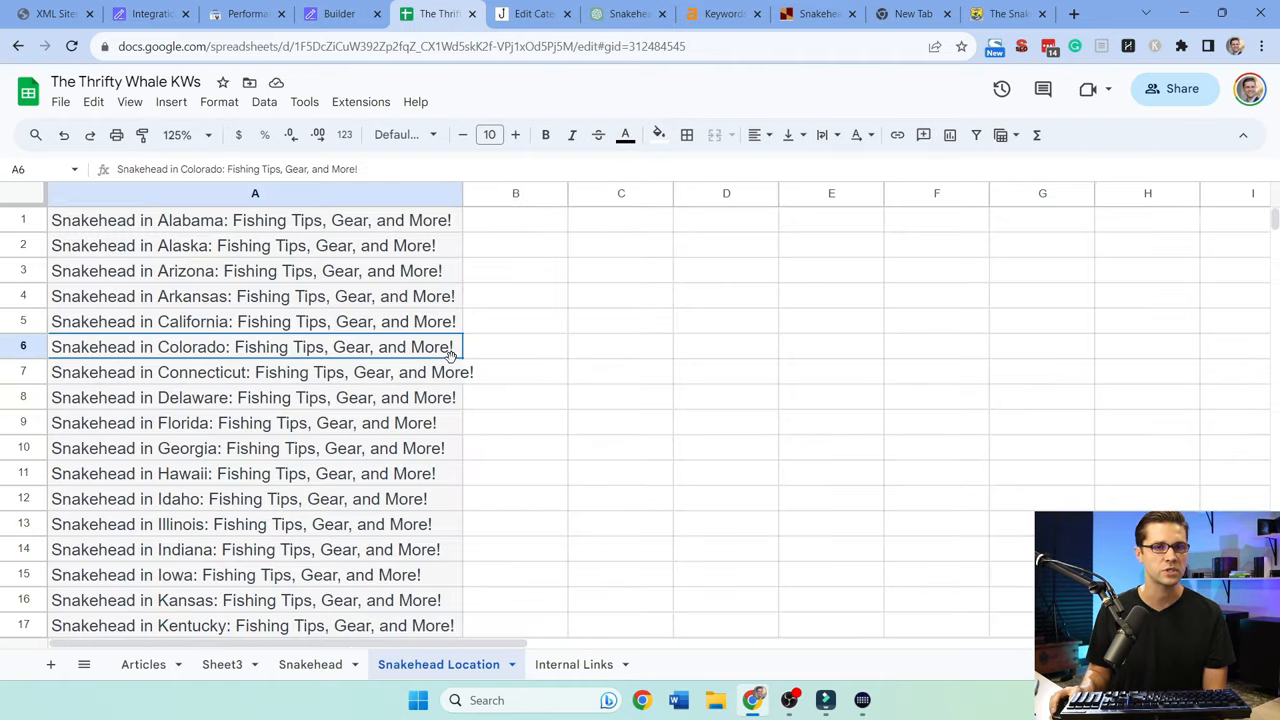
{"action": "scroll", "scroll_direction": "down", "scroll_amount": 3}
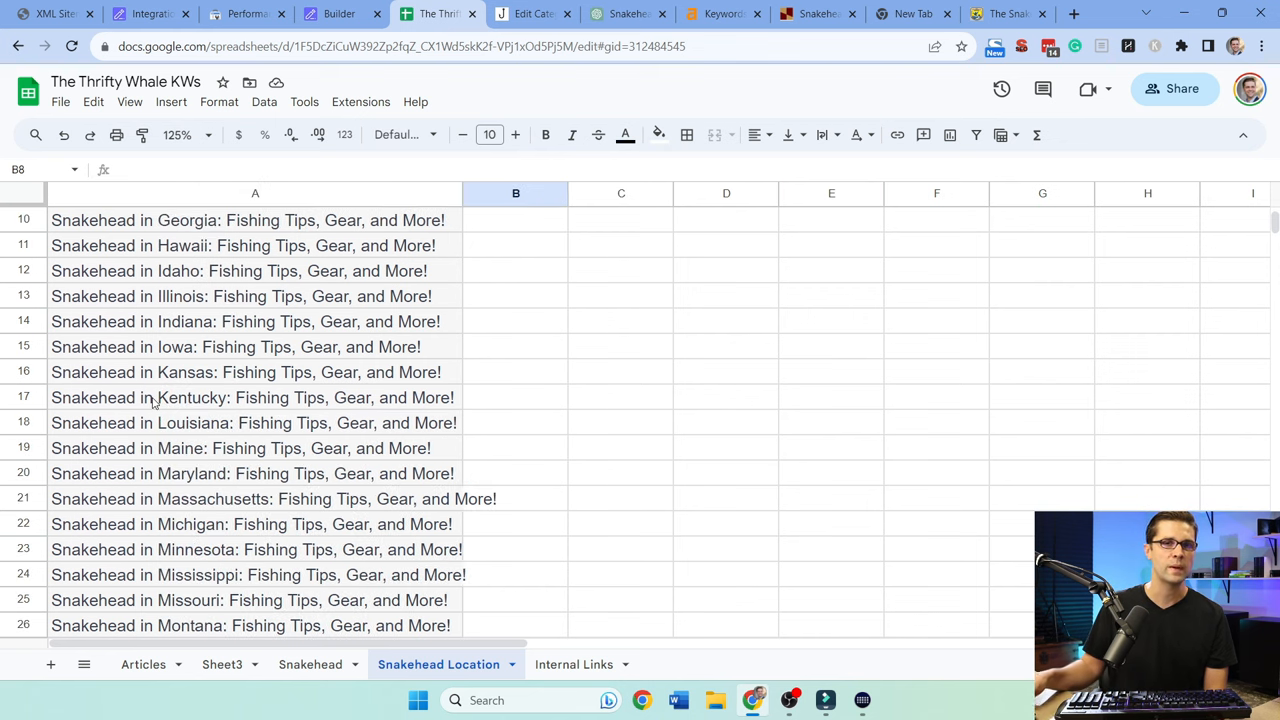